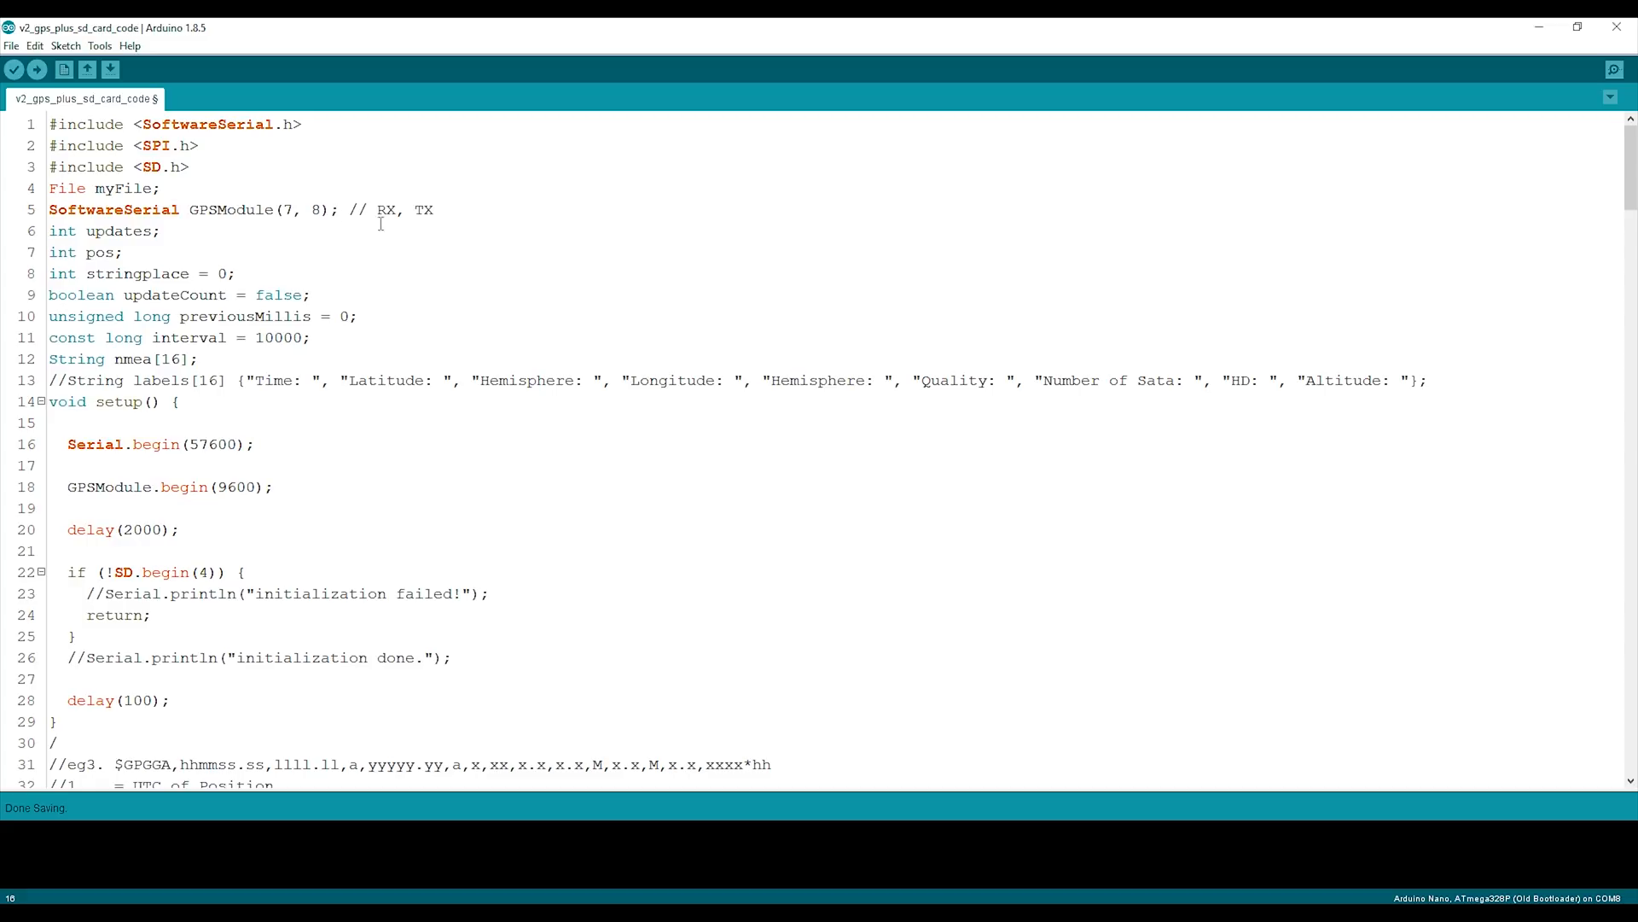
Step: Highlight the GPGGA example's talker ID, latitude, E/W hemisphere and GPS quality indicator fields
left_click_drag(120, 209, 324, 209)
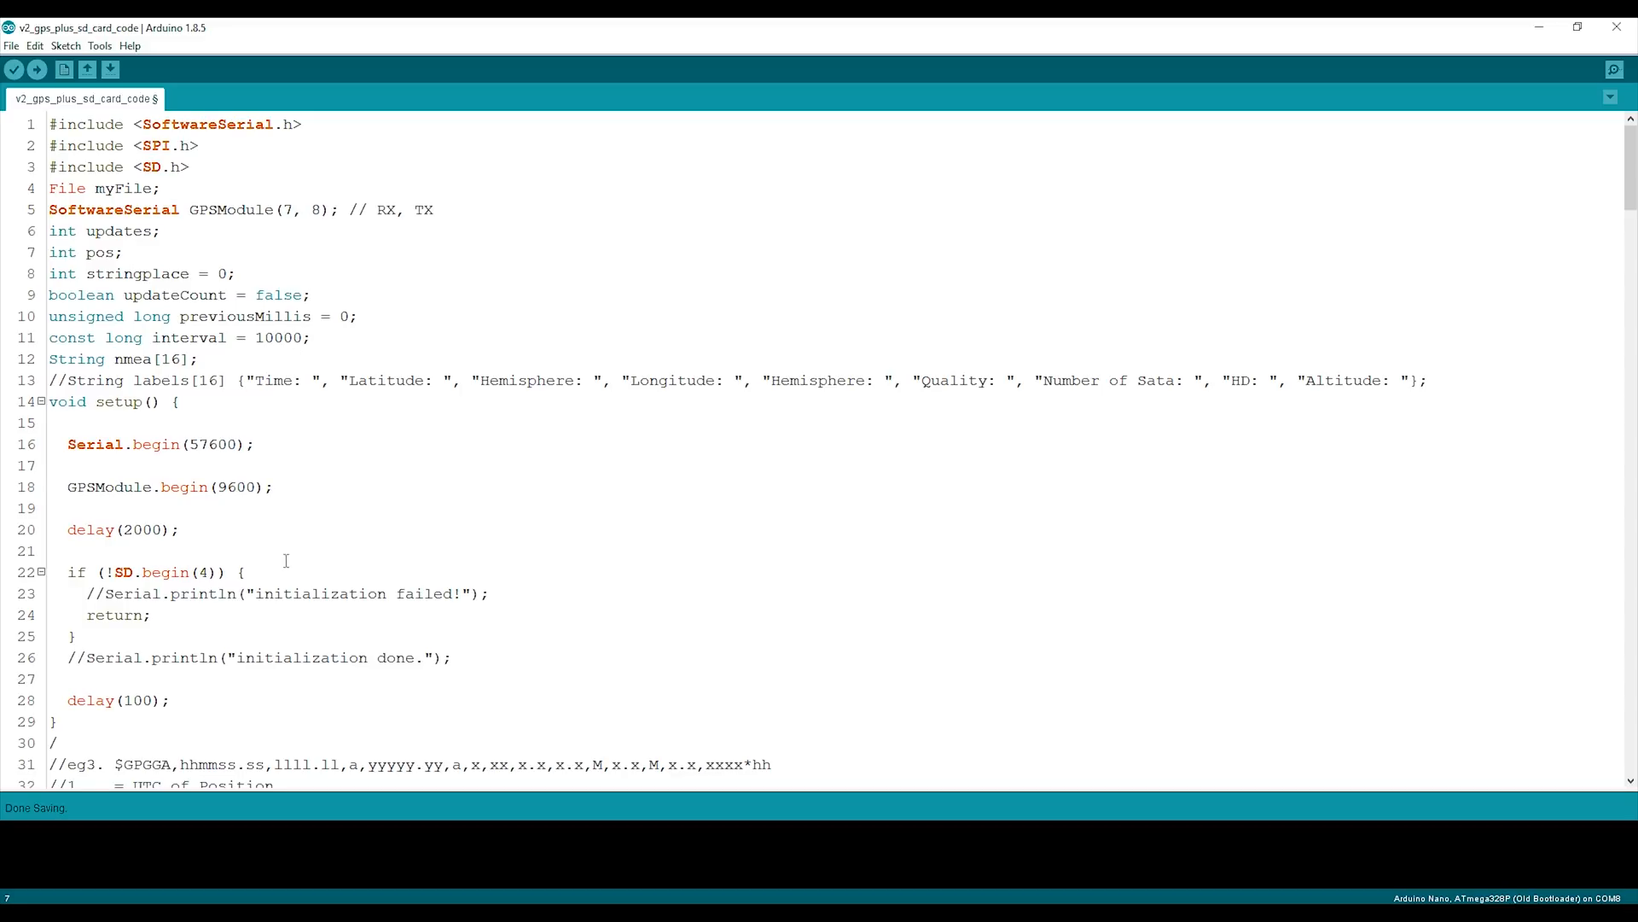
scroll("down", 3)
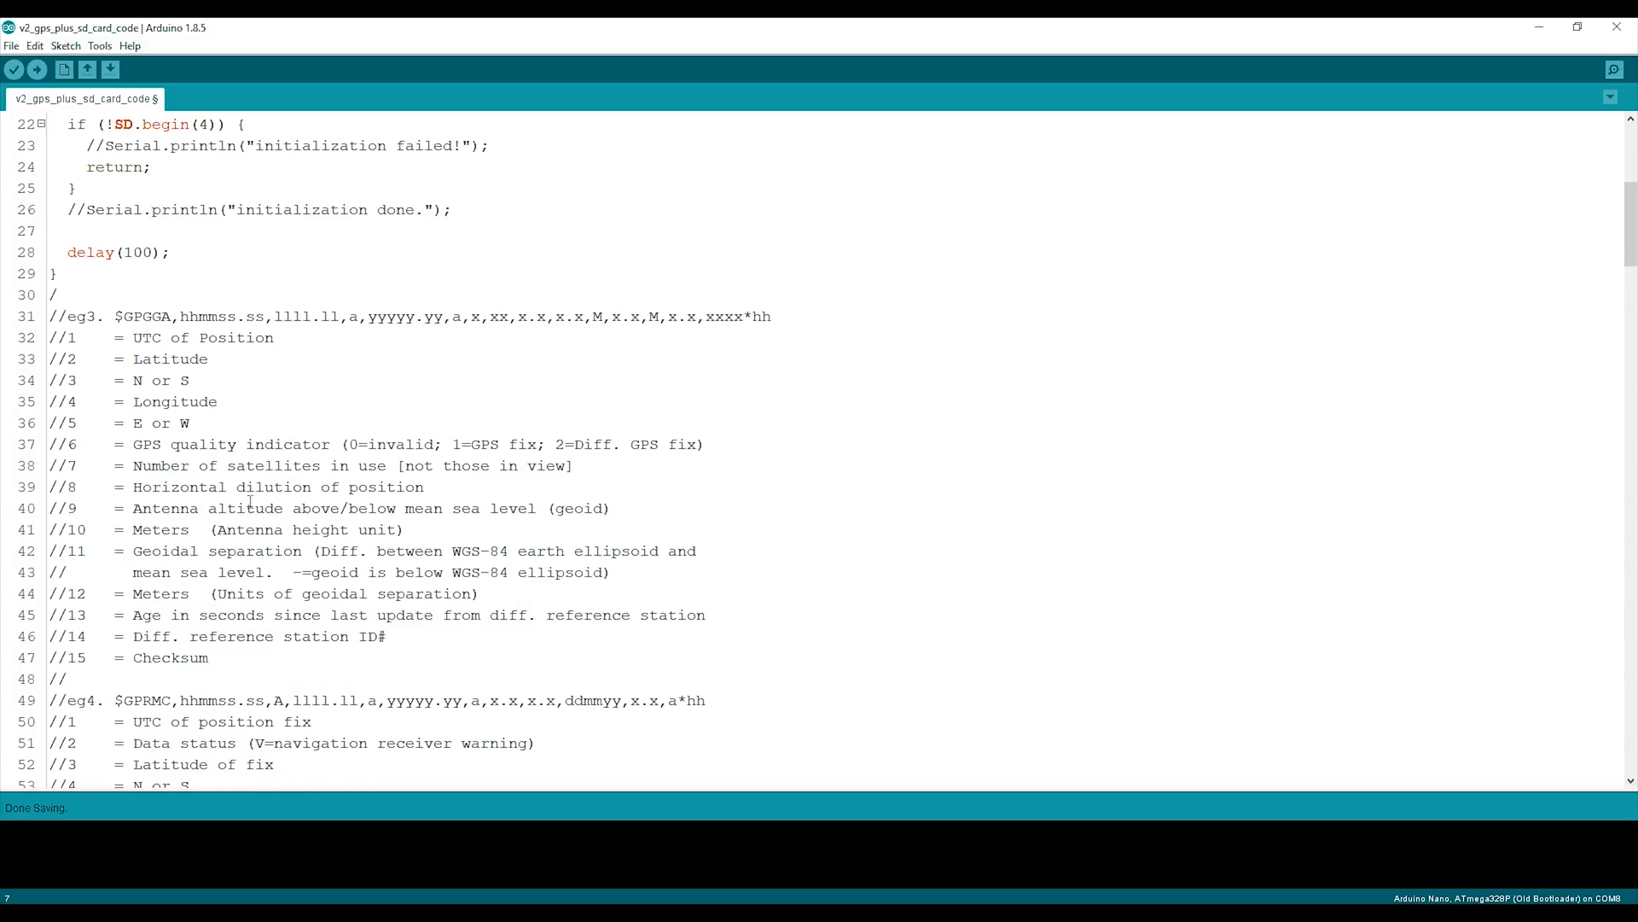
mouse_move(502, 532)
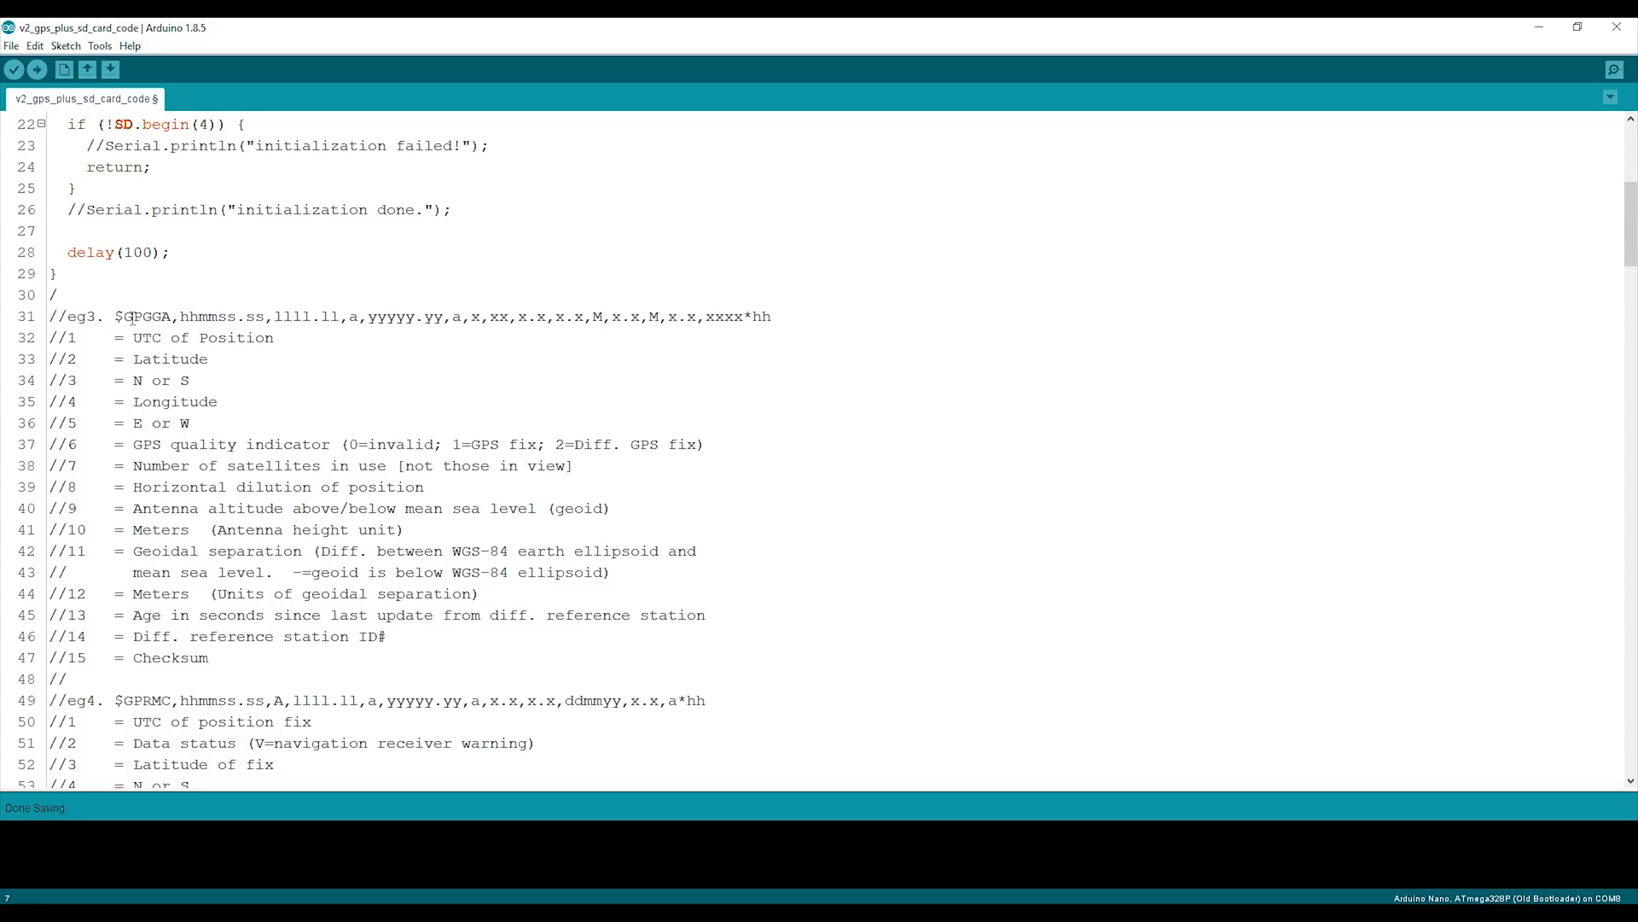
double_click(134, 317)
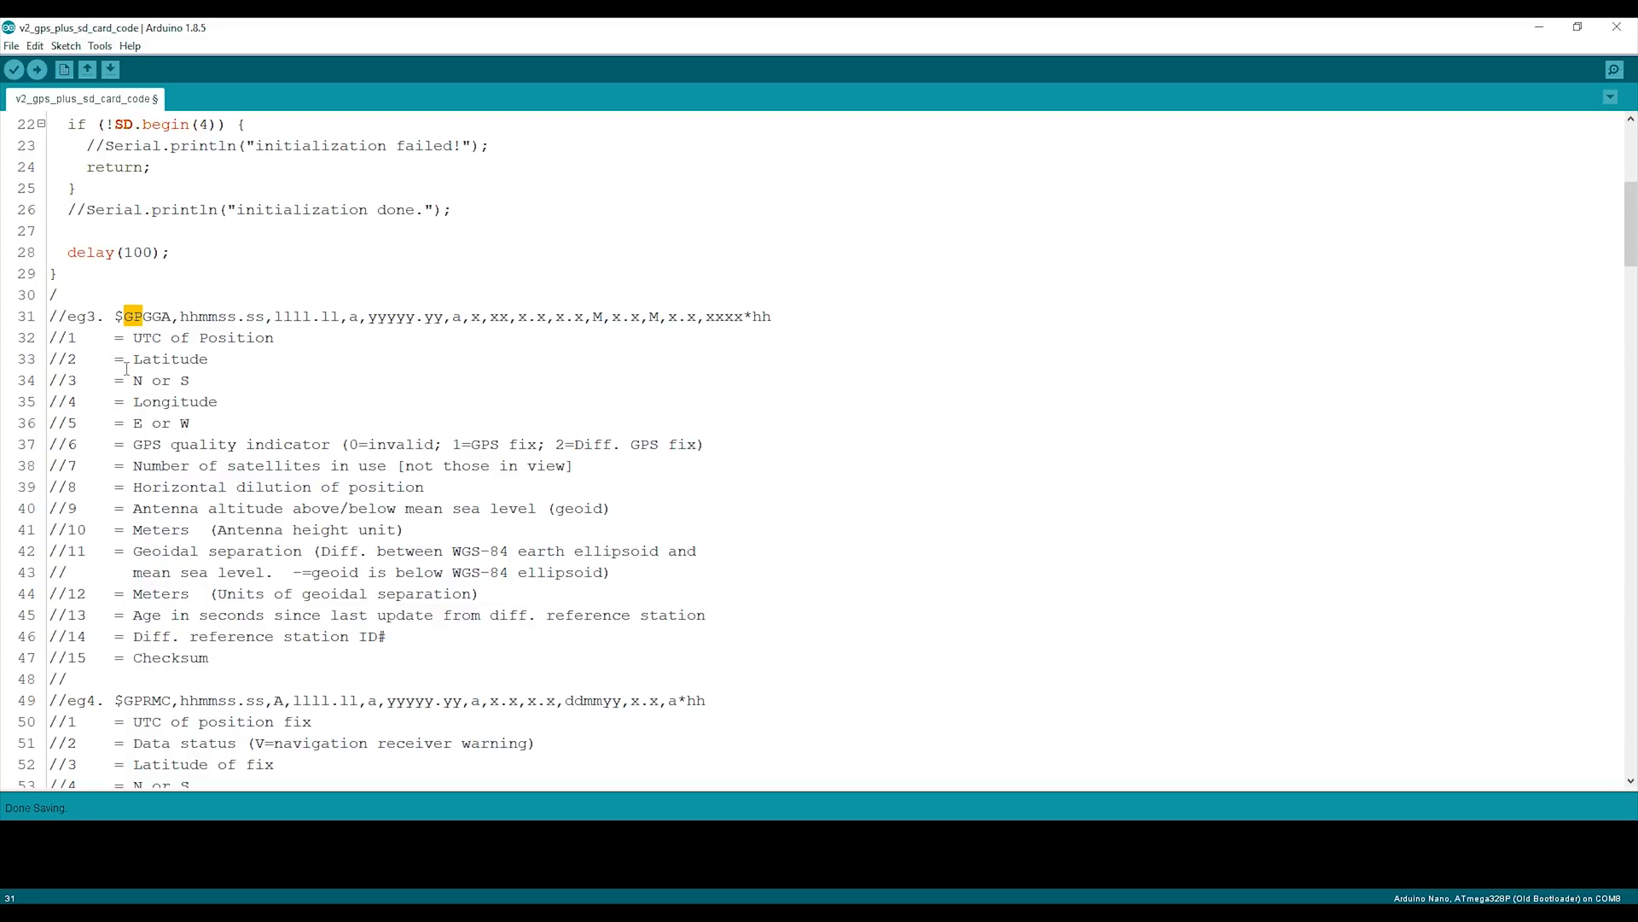
double_click(168, 358)
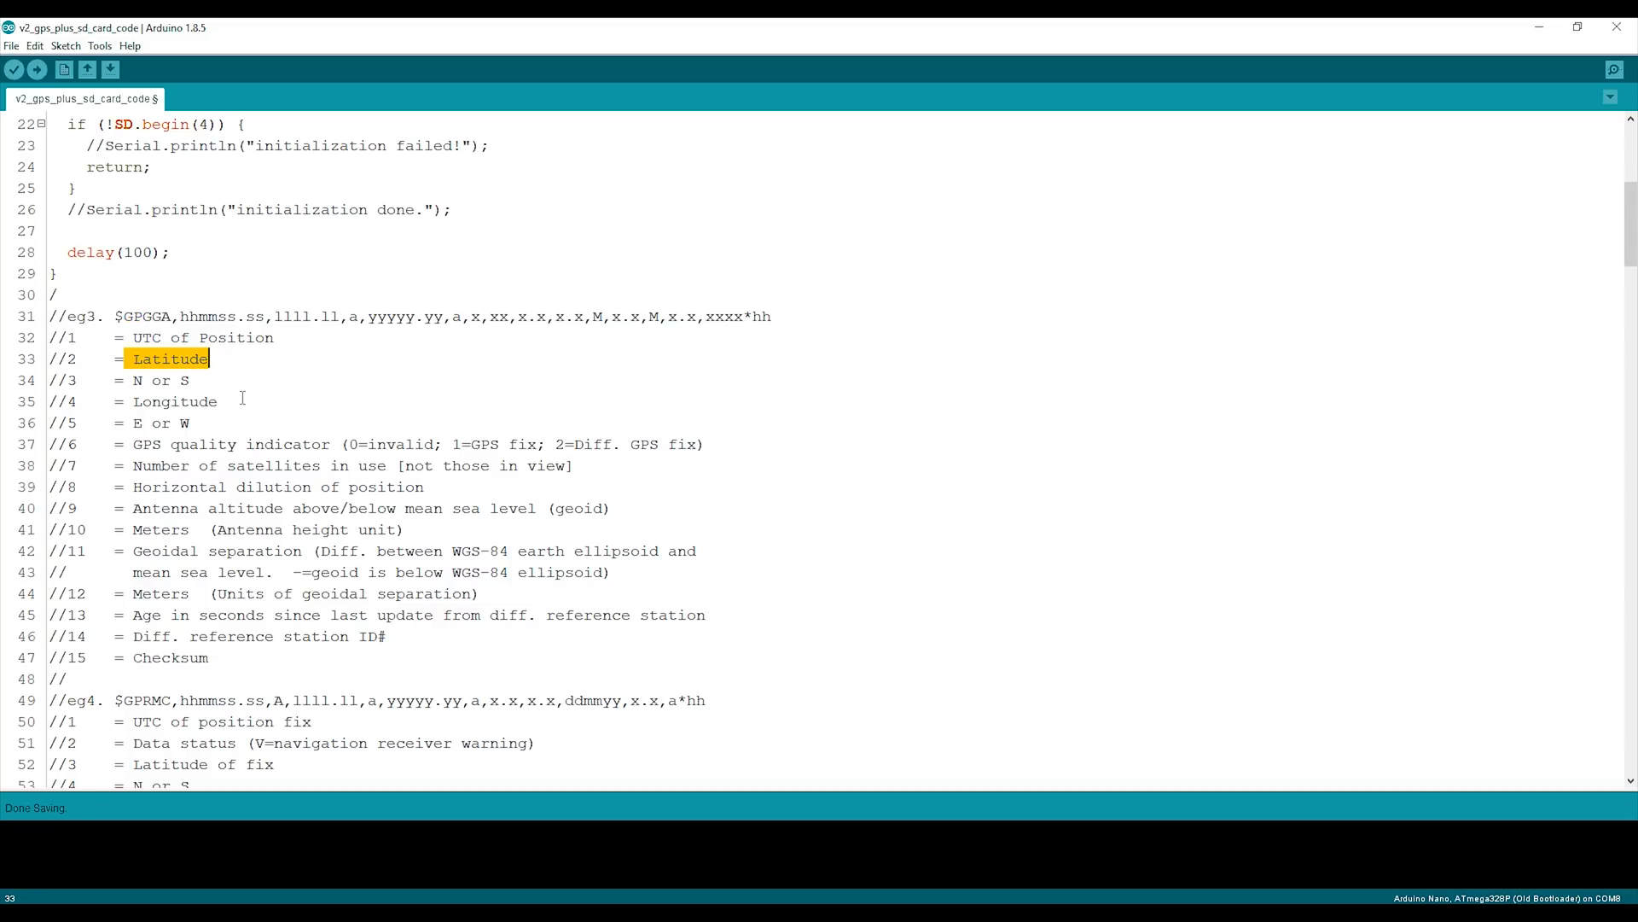
mouse_move(173, 433)
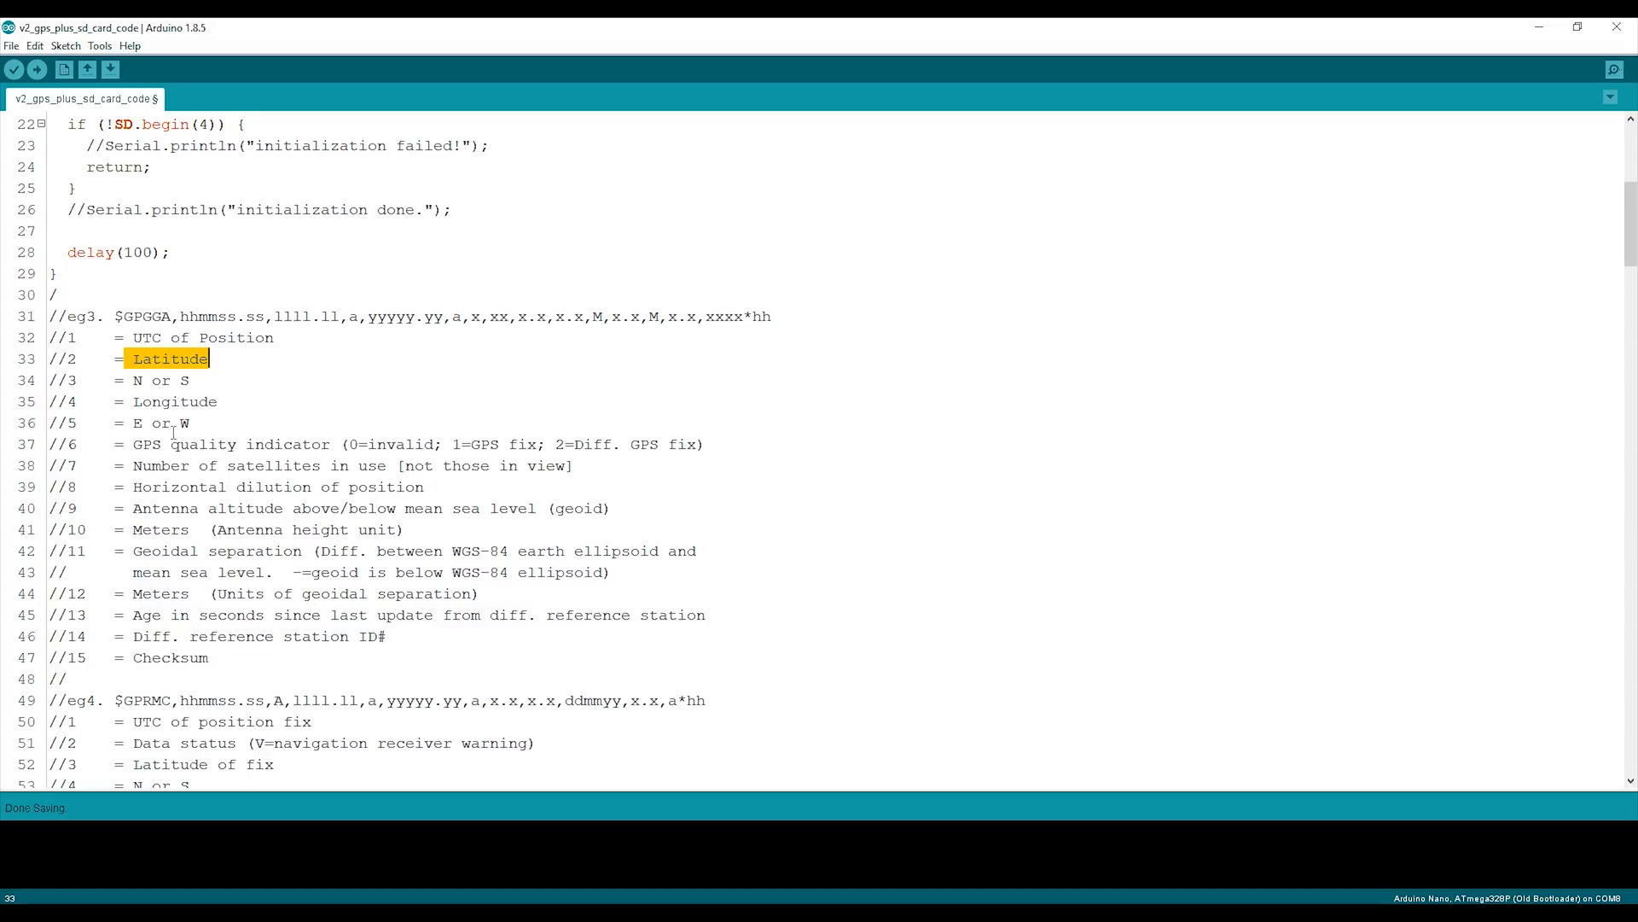
left_click(192, 423)
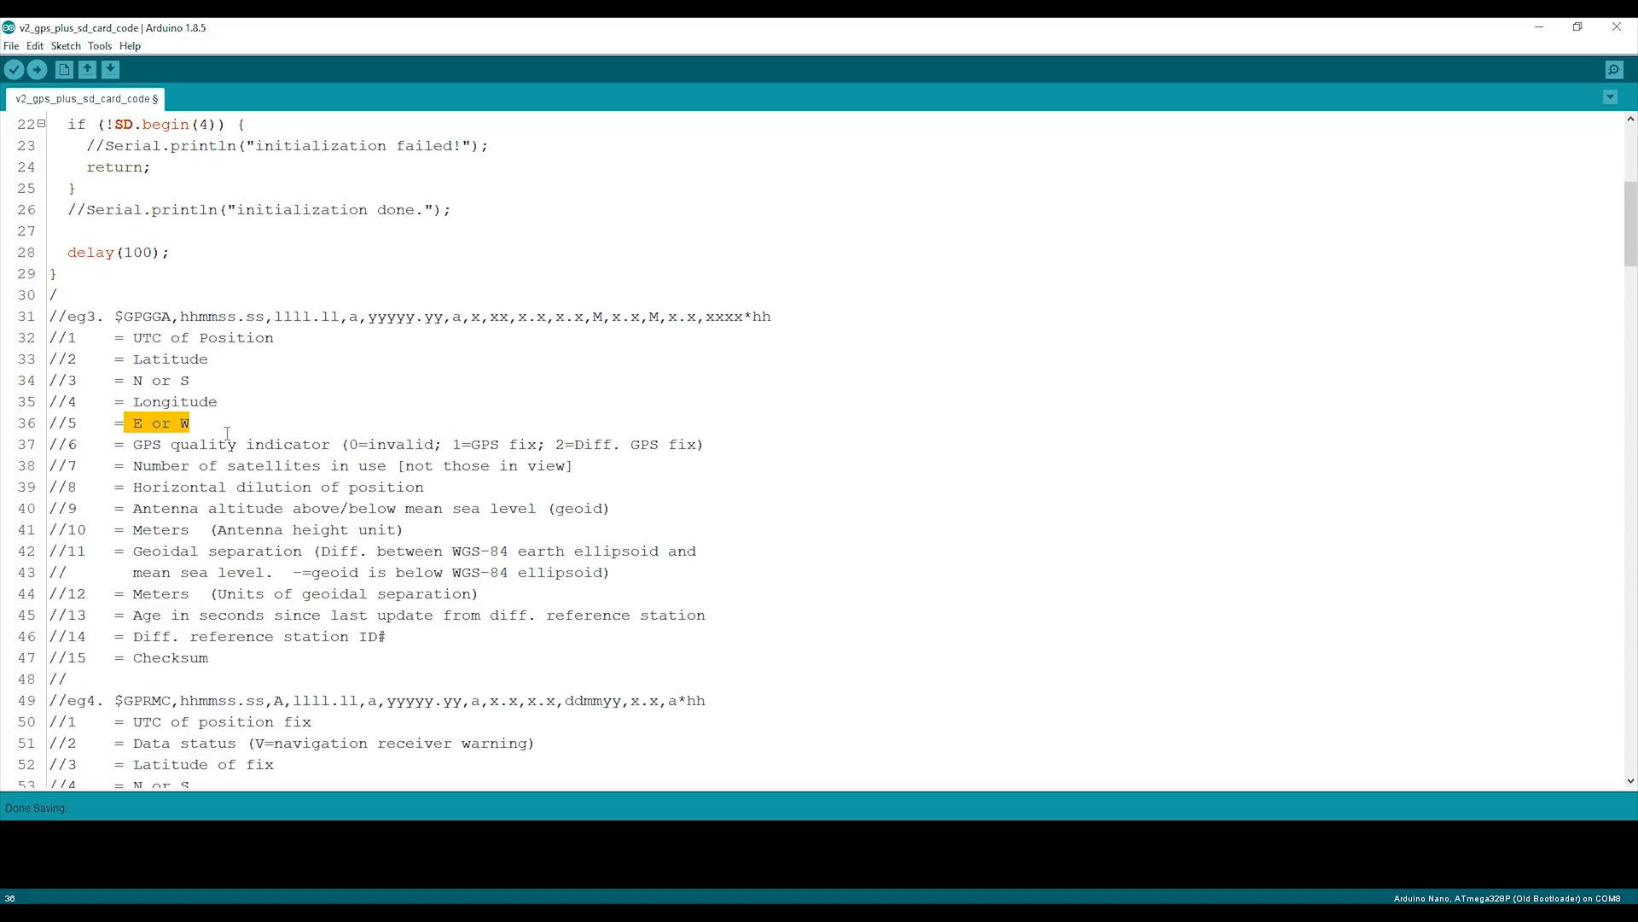
mouse_move(307, 488)
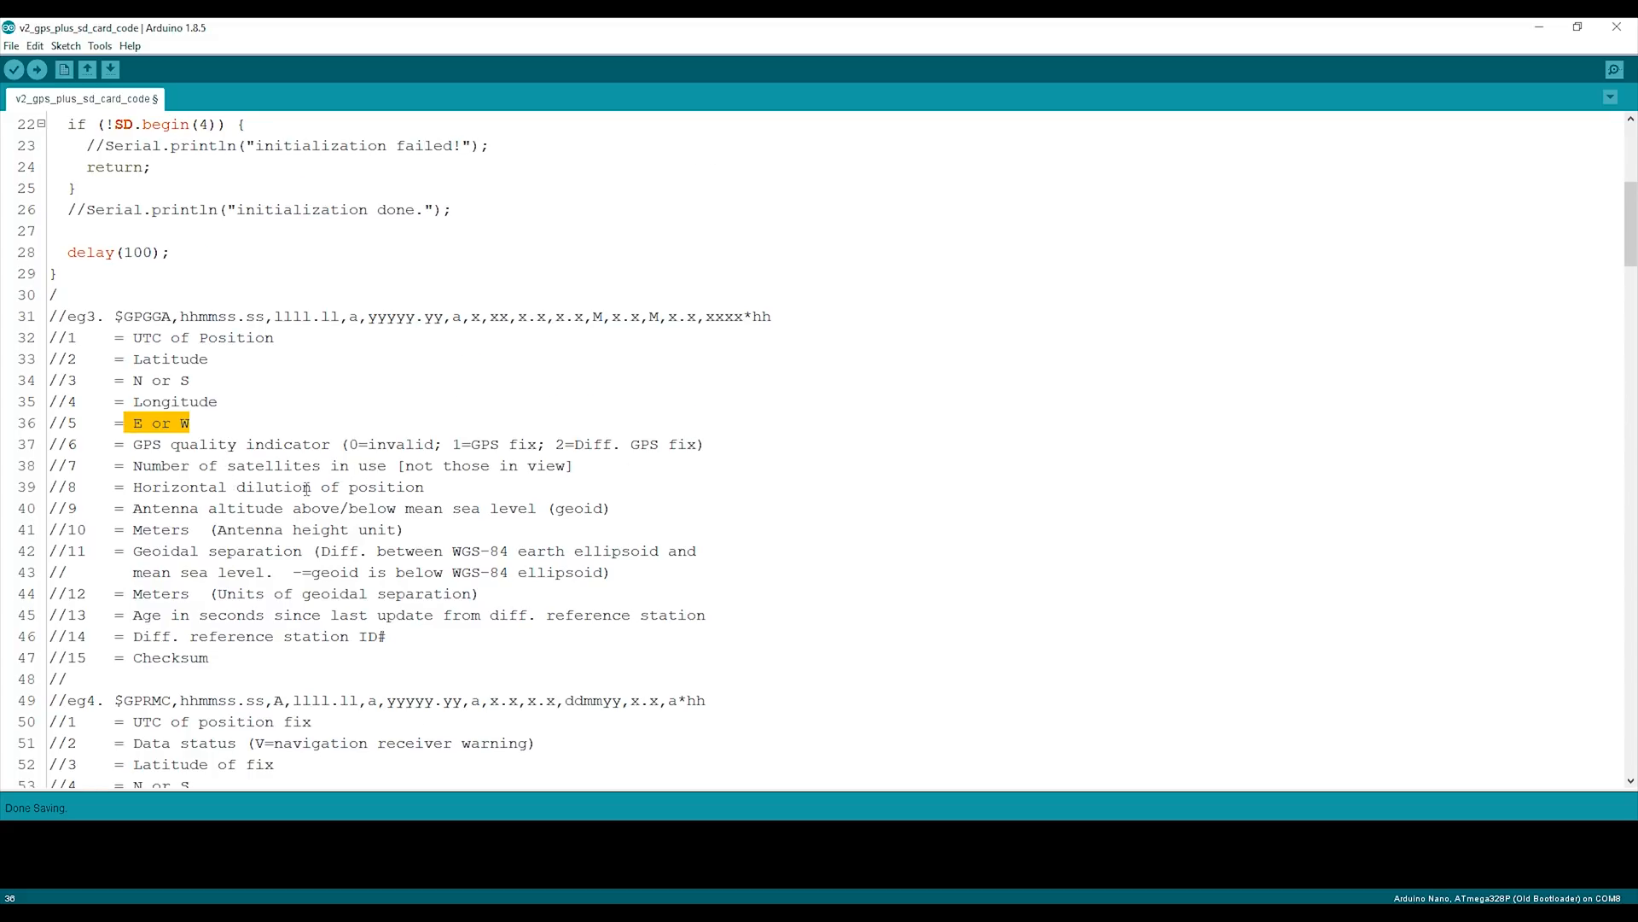
scroll("down", 3)
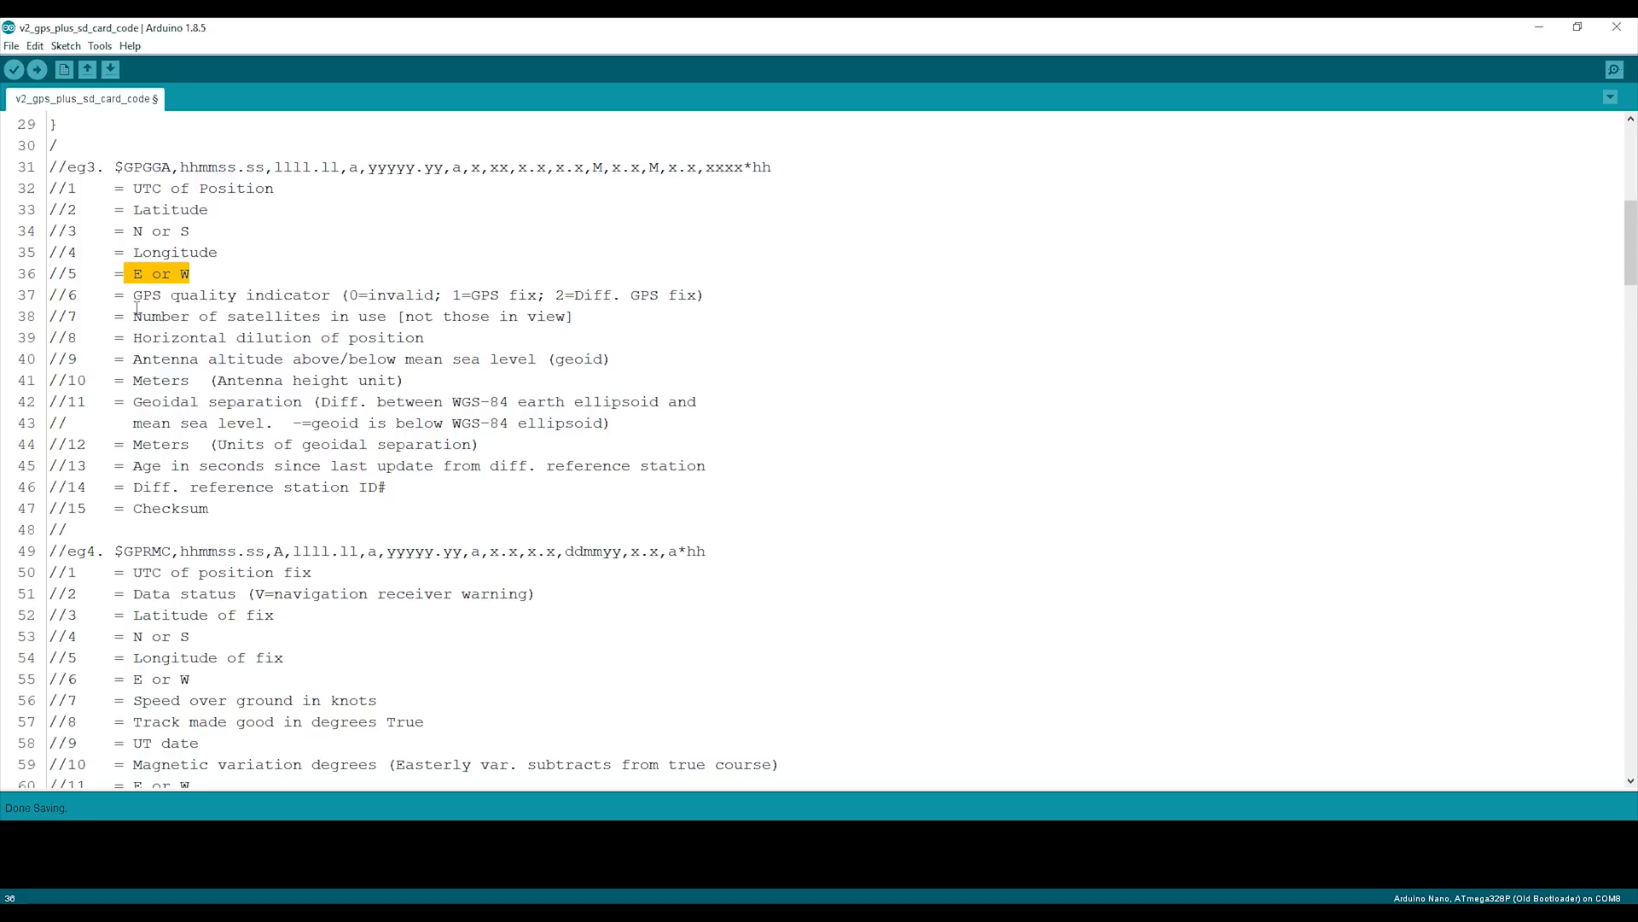
double_click(230, 294)
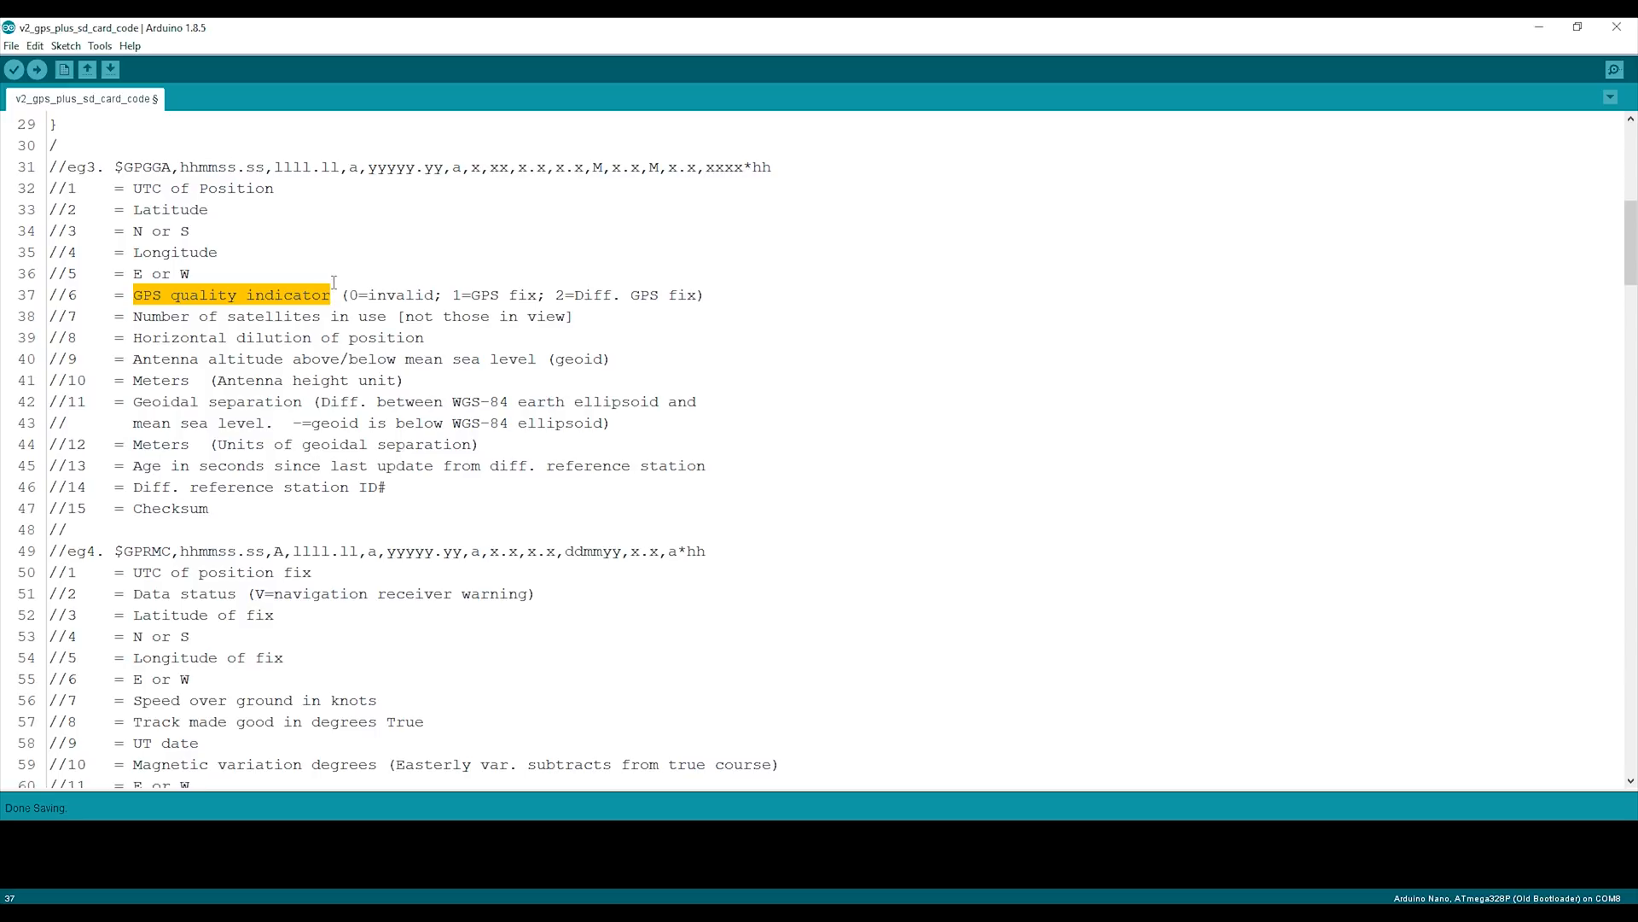
mouse_move(313, 315)
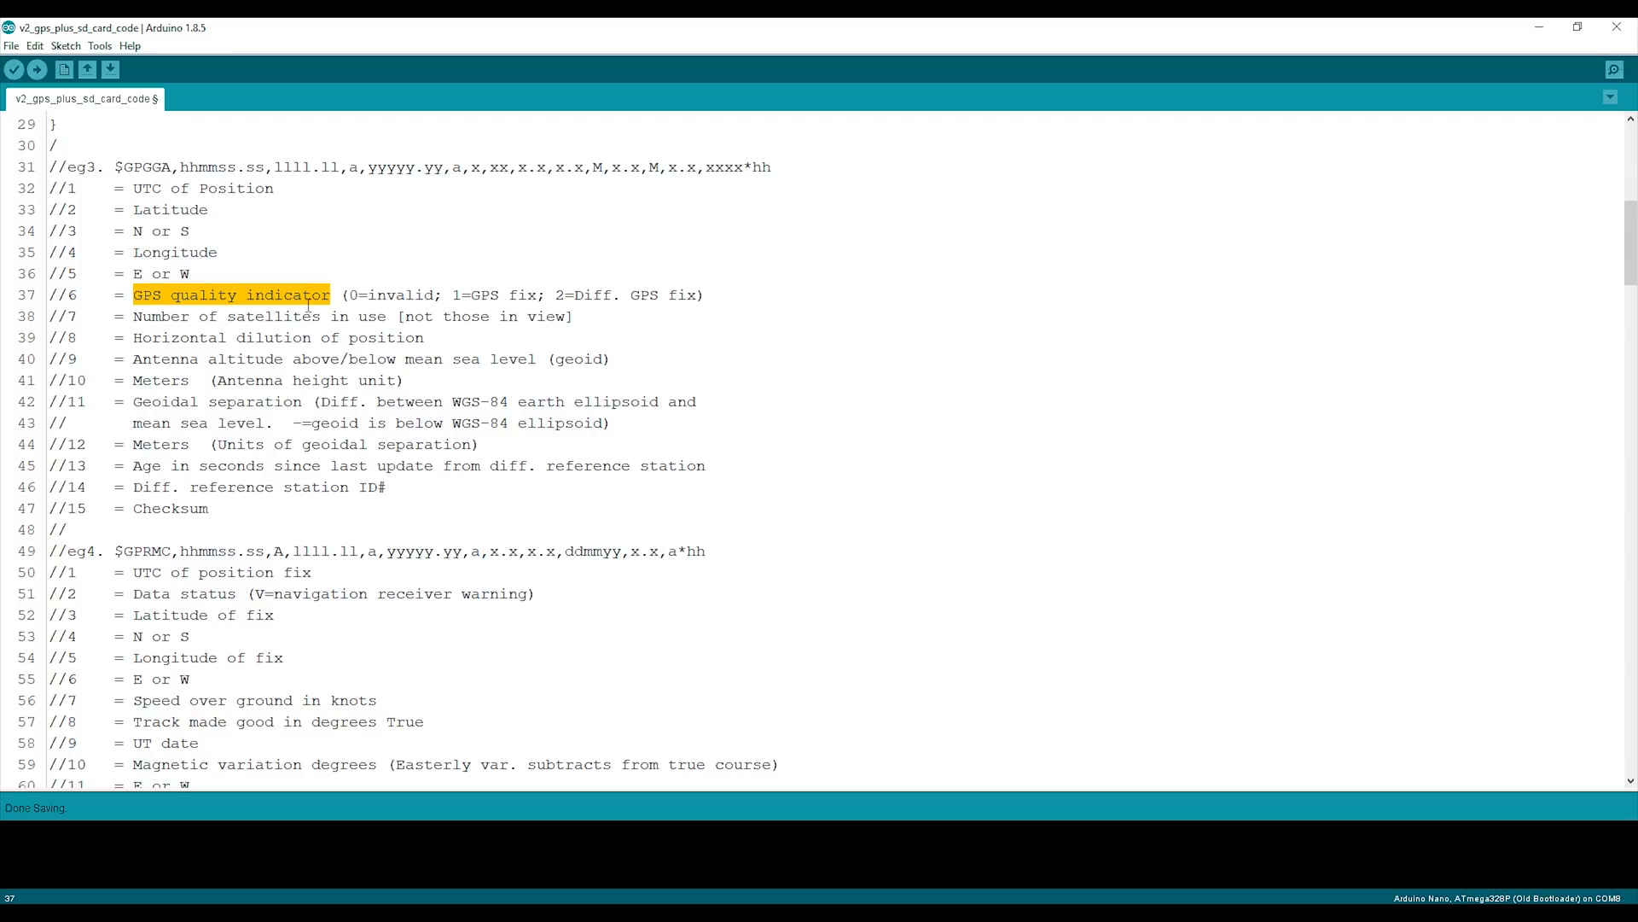
mouse_move(310, 422)
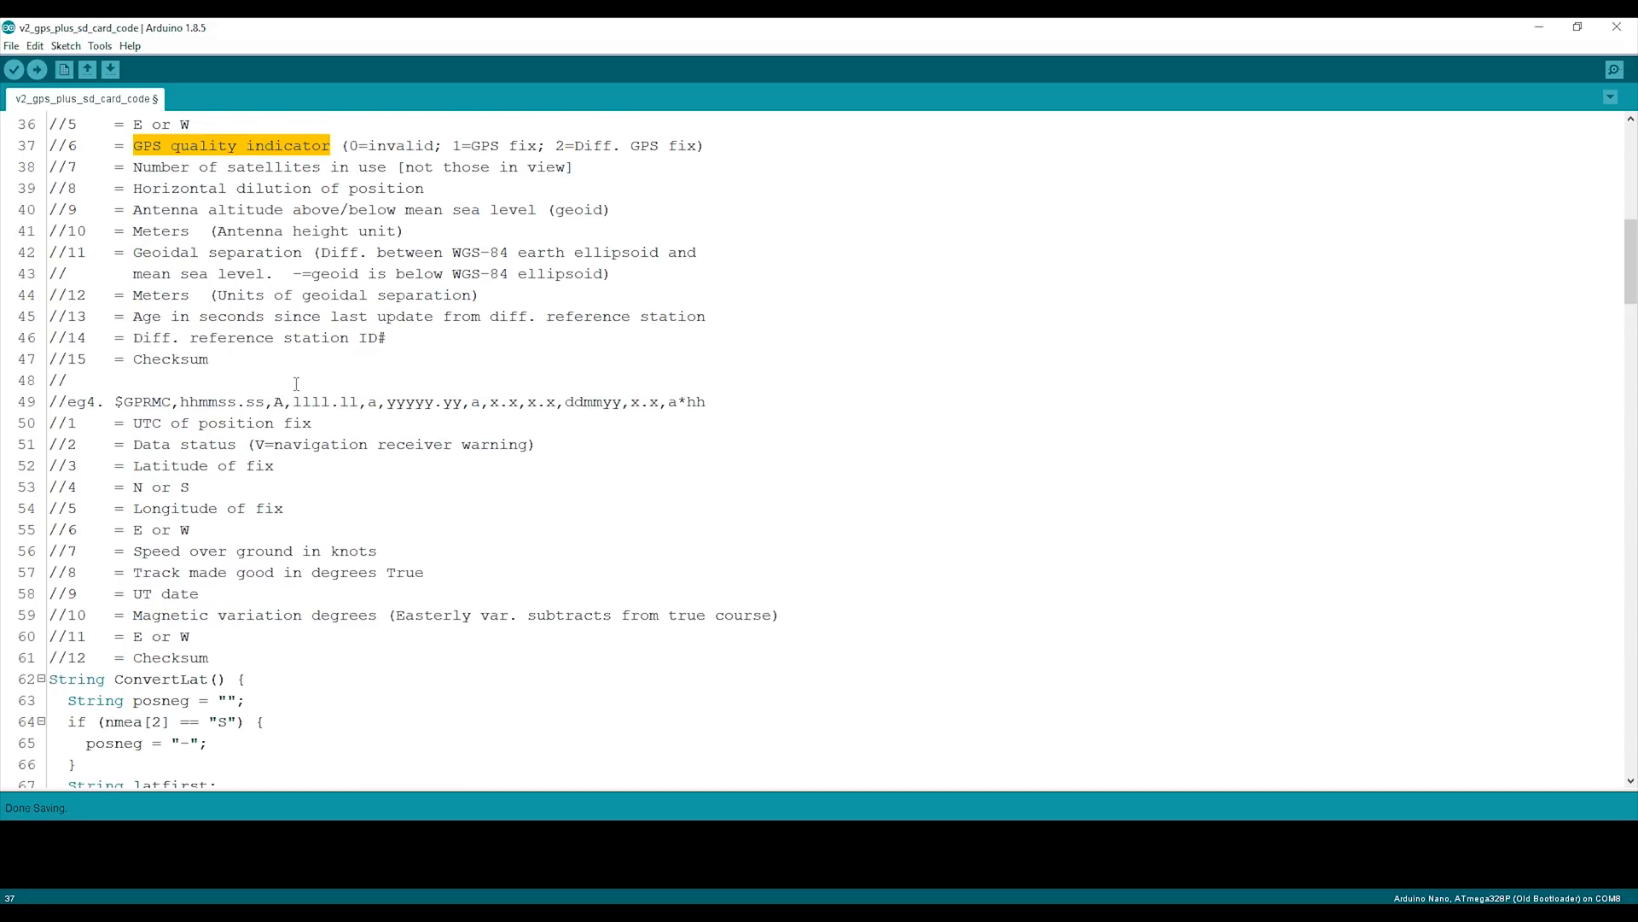
Step: Point out the newline ending each record and the GPGGA sentence the code searches for
scroll("down", 3)
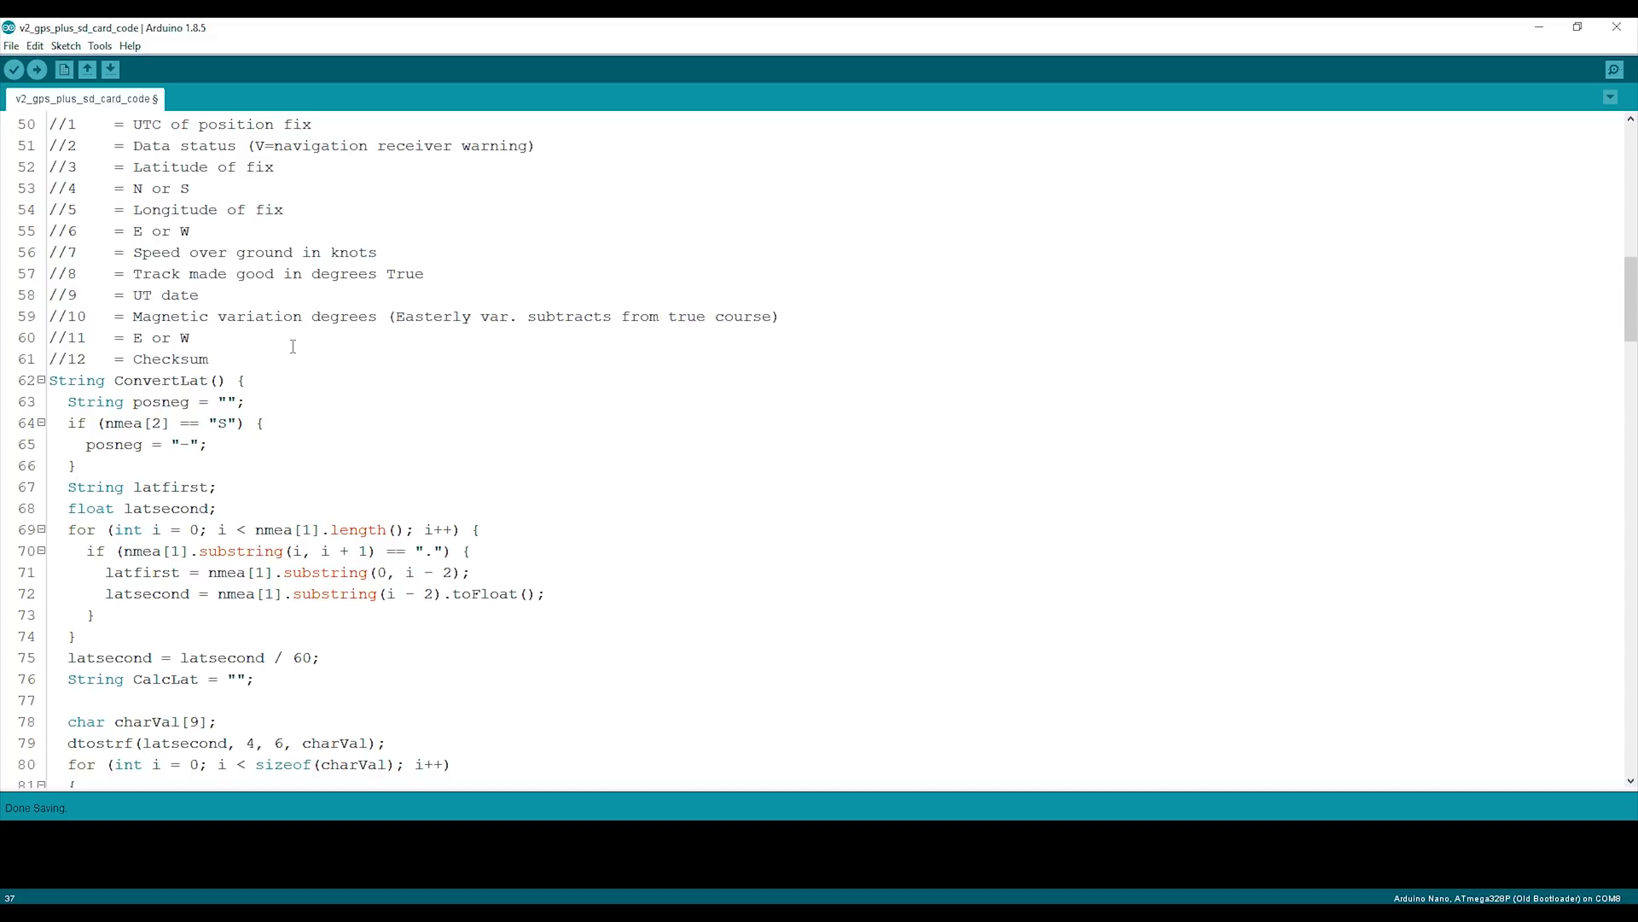
scroll("down", 3)
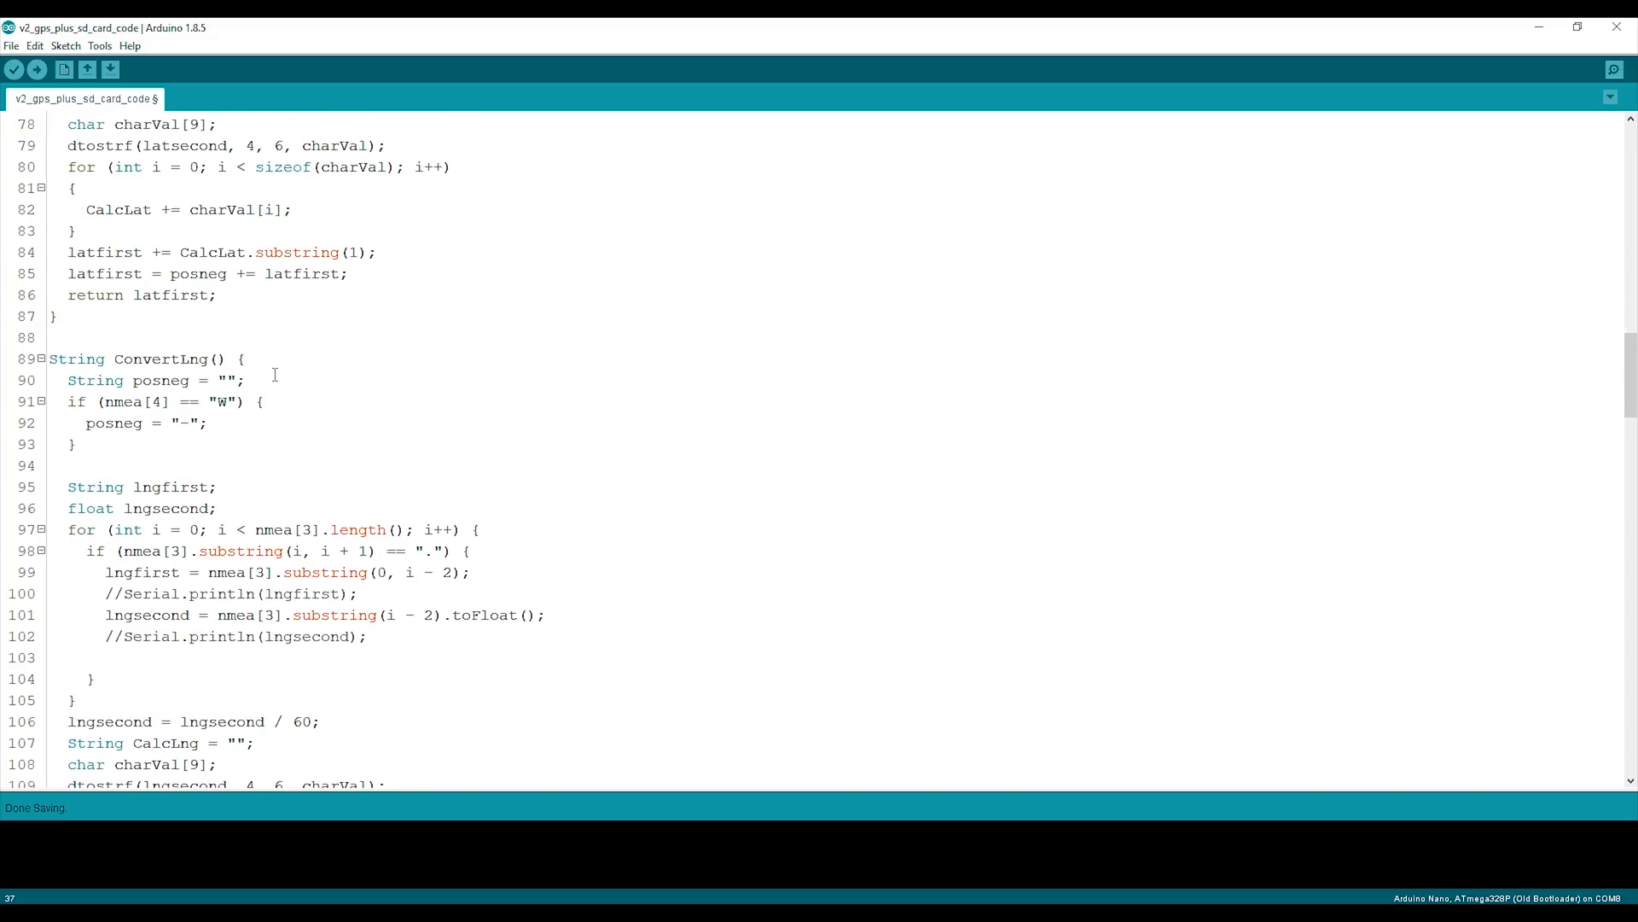
scroll("down", 3)
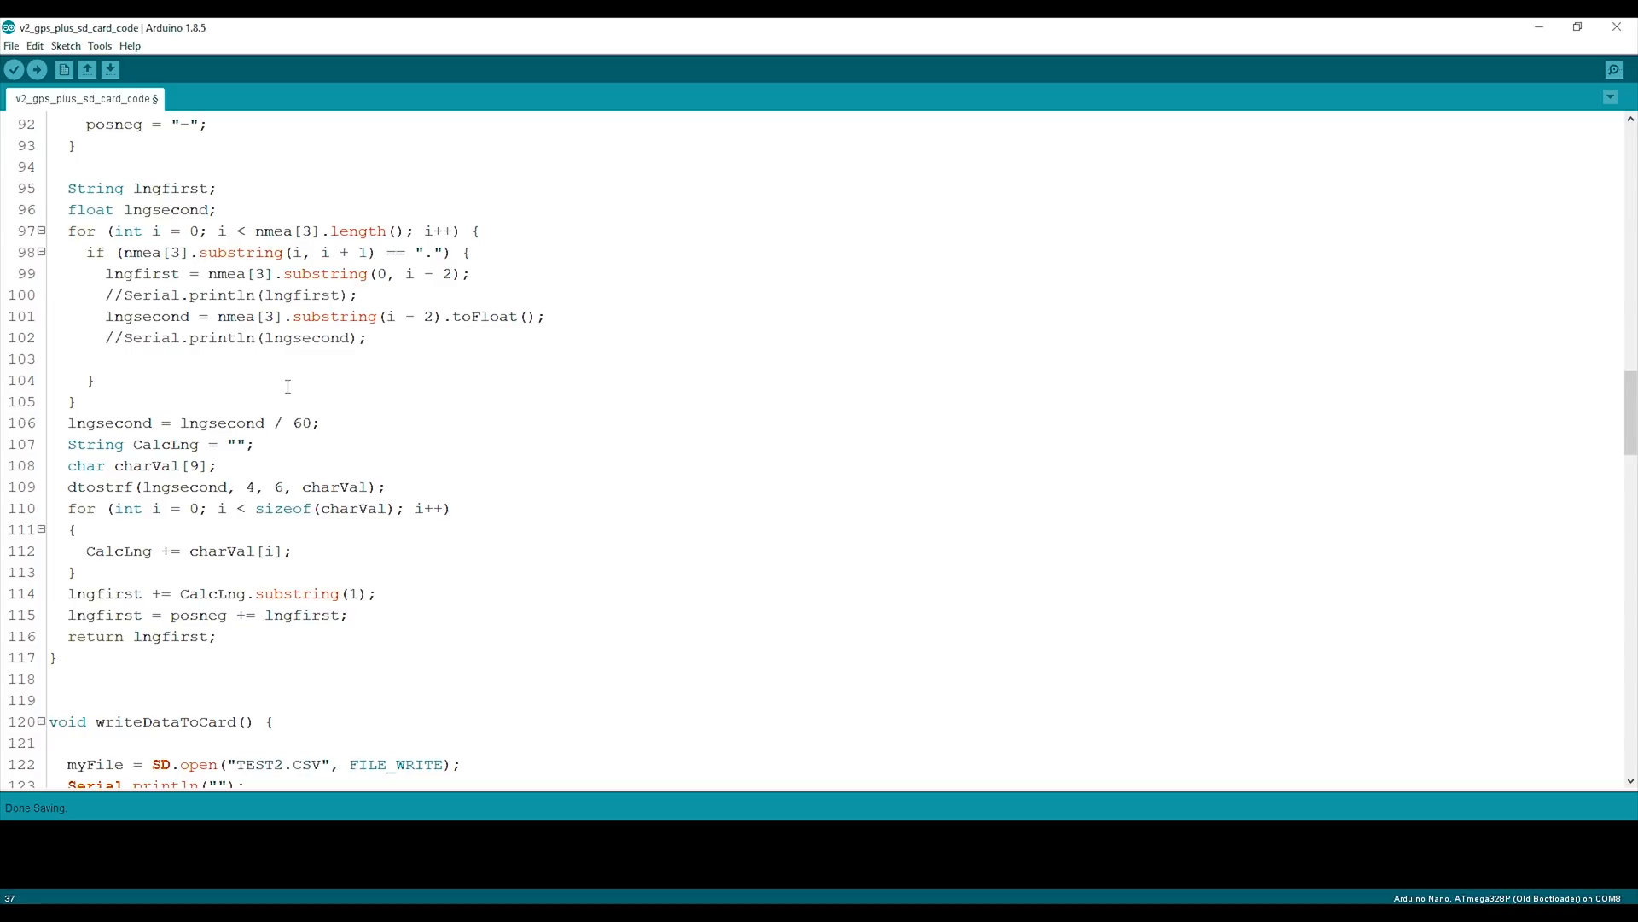
mouse_move(294, 373)
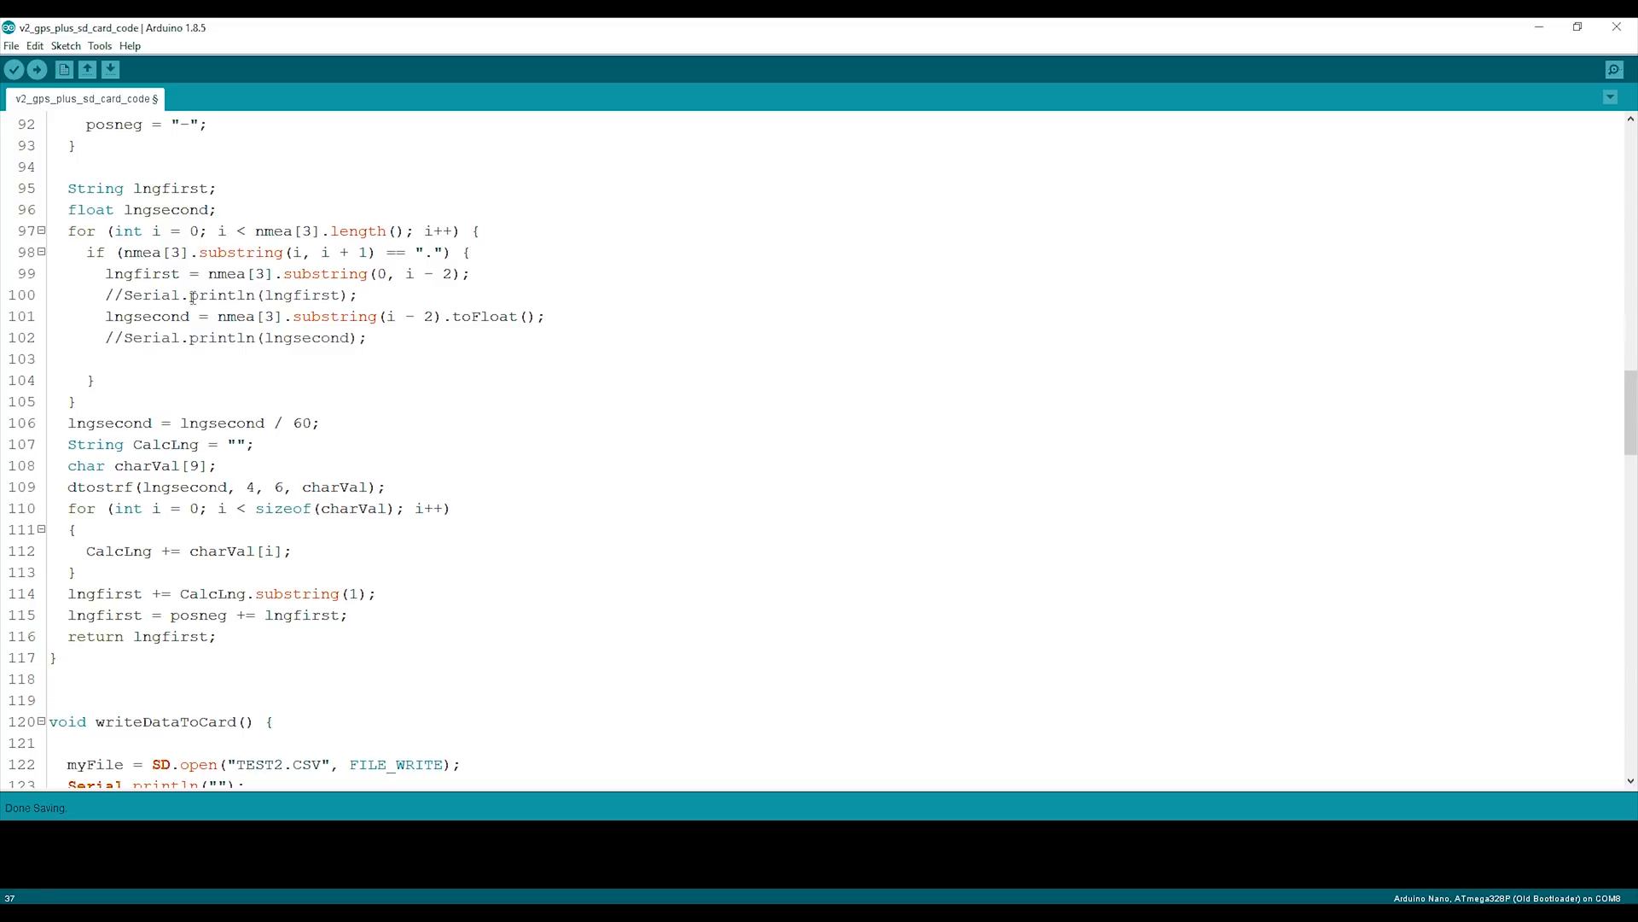
scroll("down", 3)
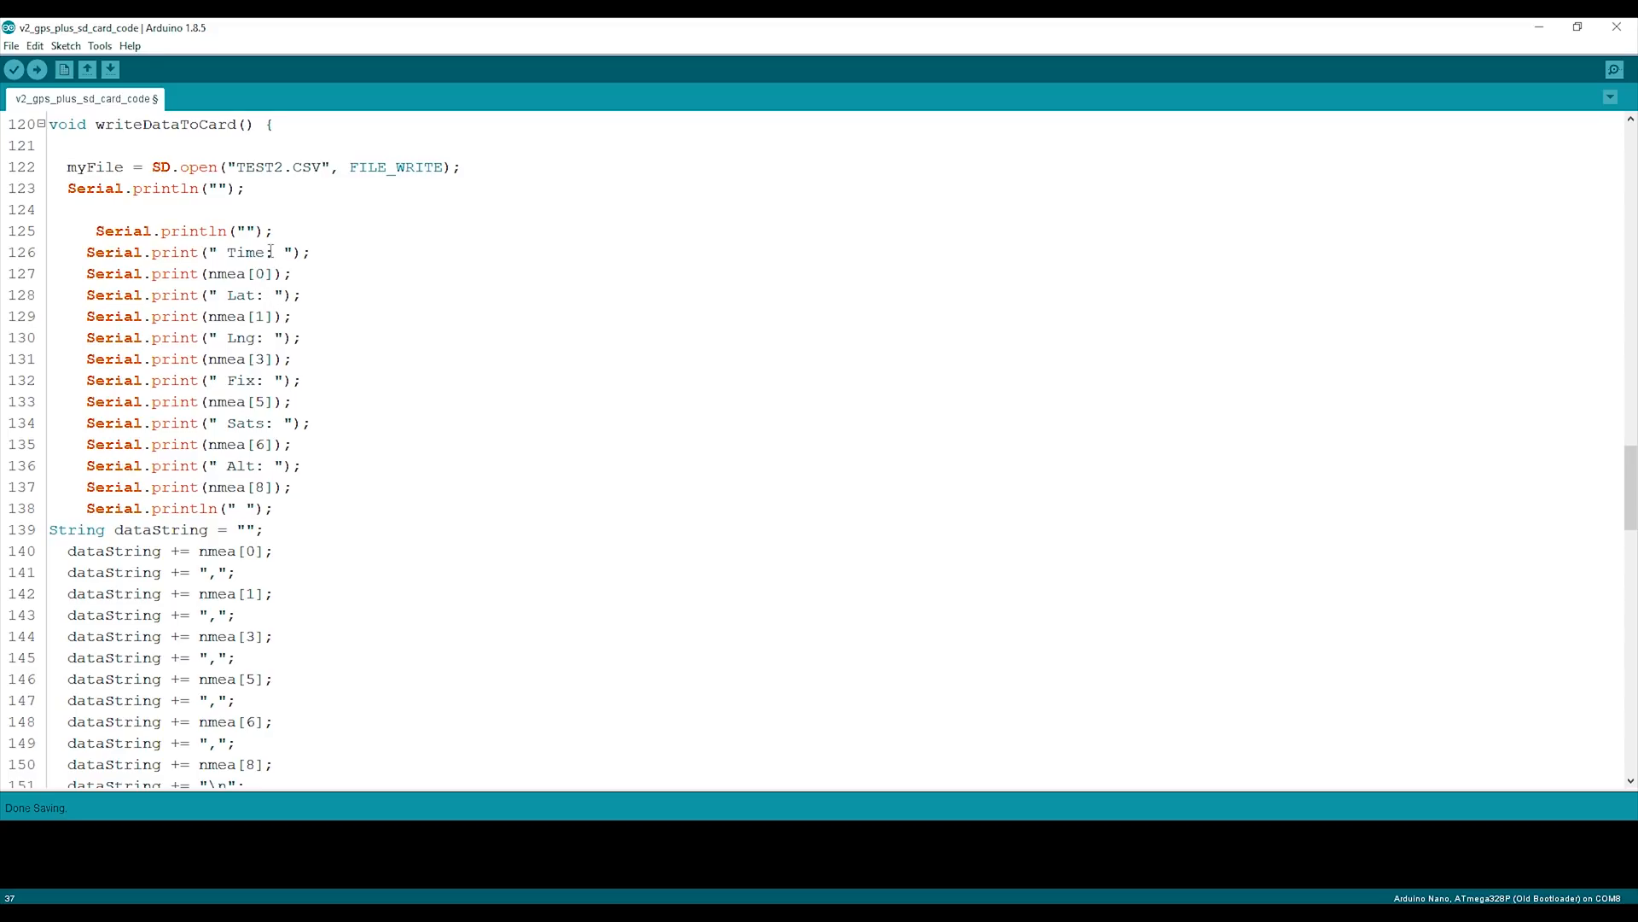
scroll("down", 3)
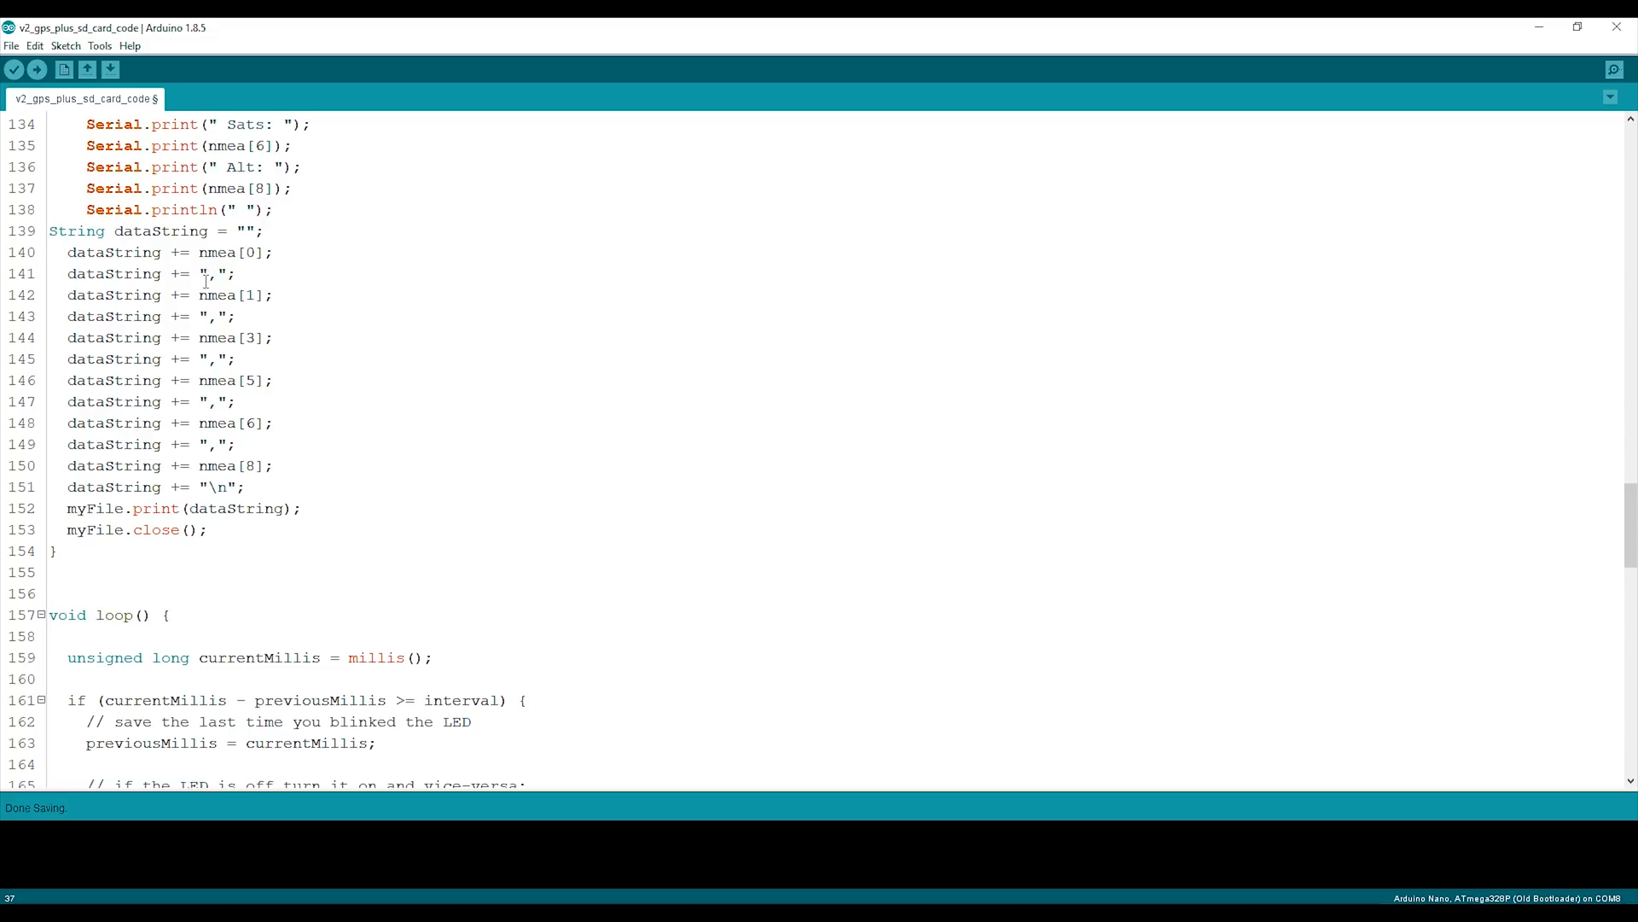
left_click(209, 487)
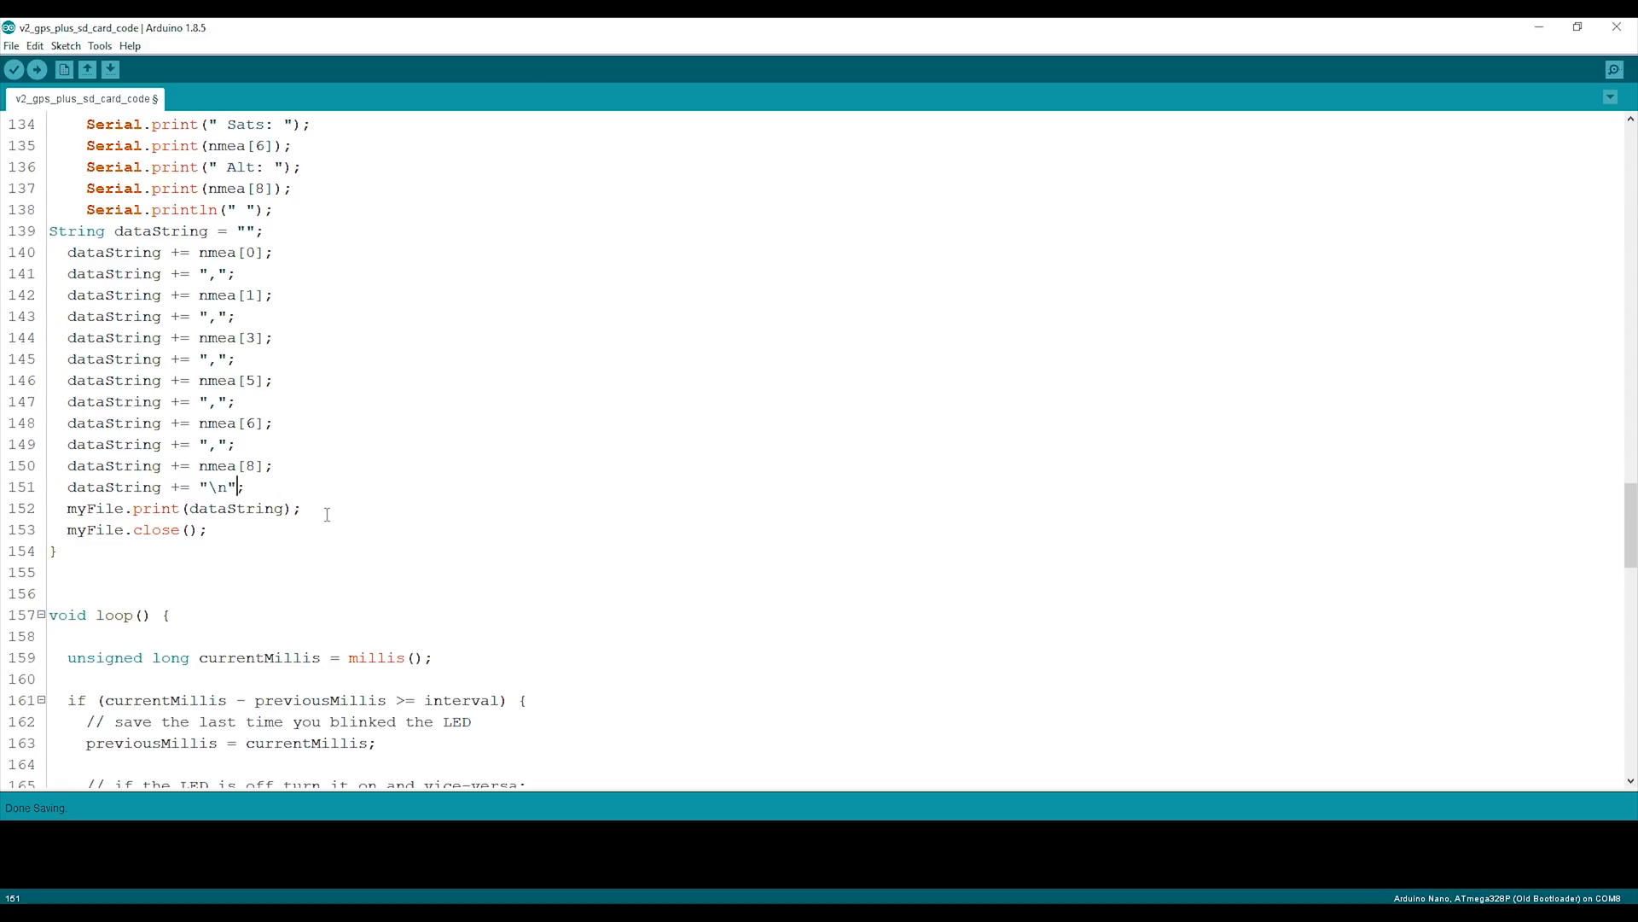
scroll("down", 3)
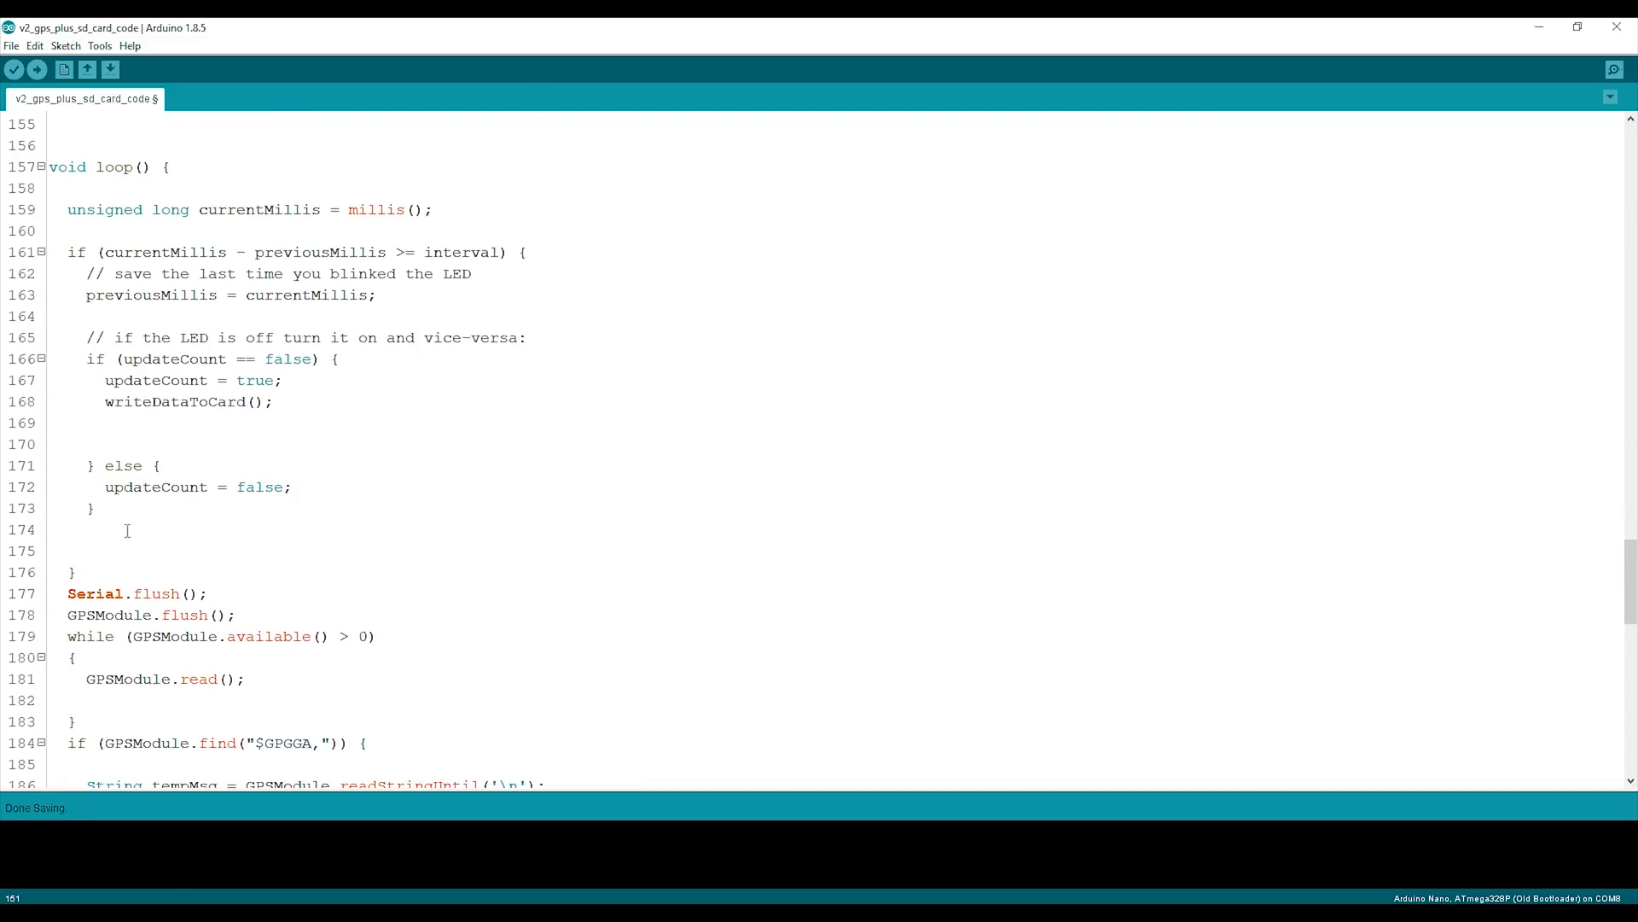
mouse_move(263, 284)
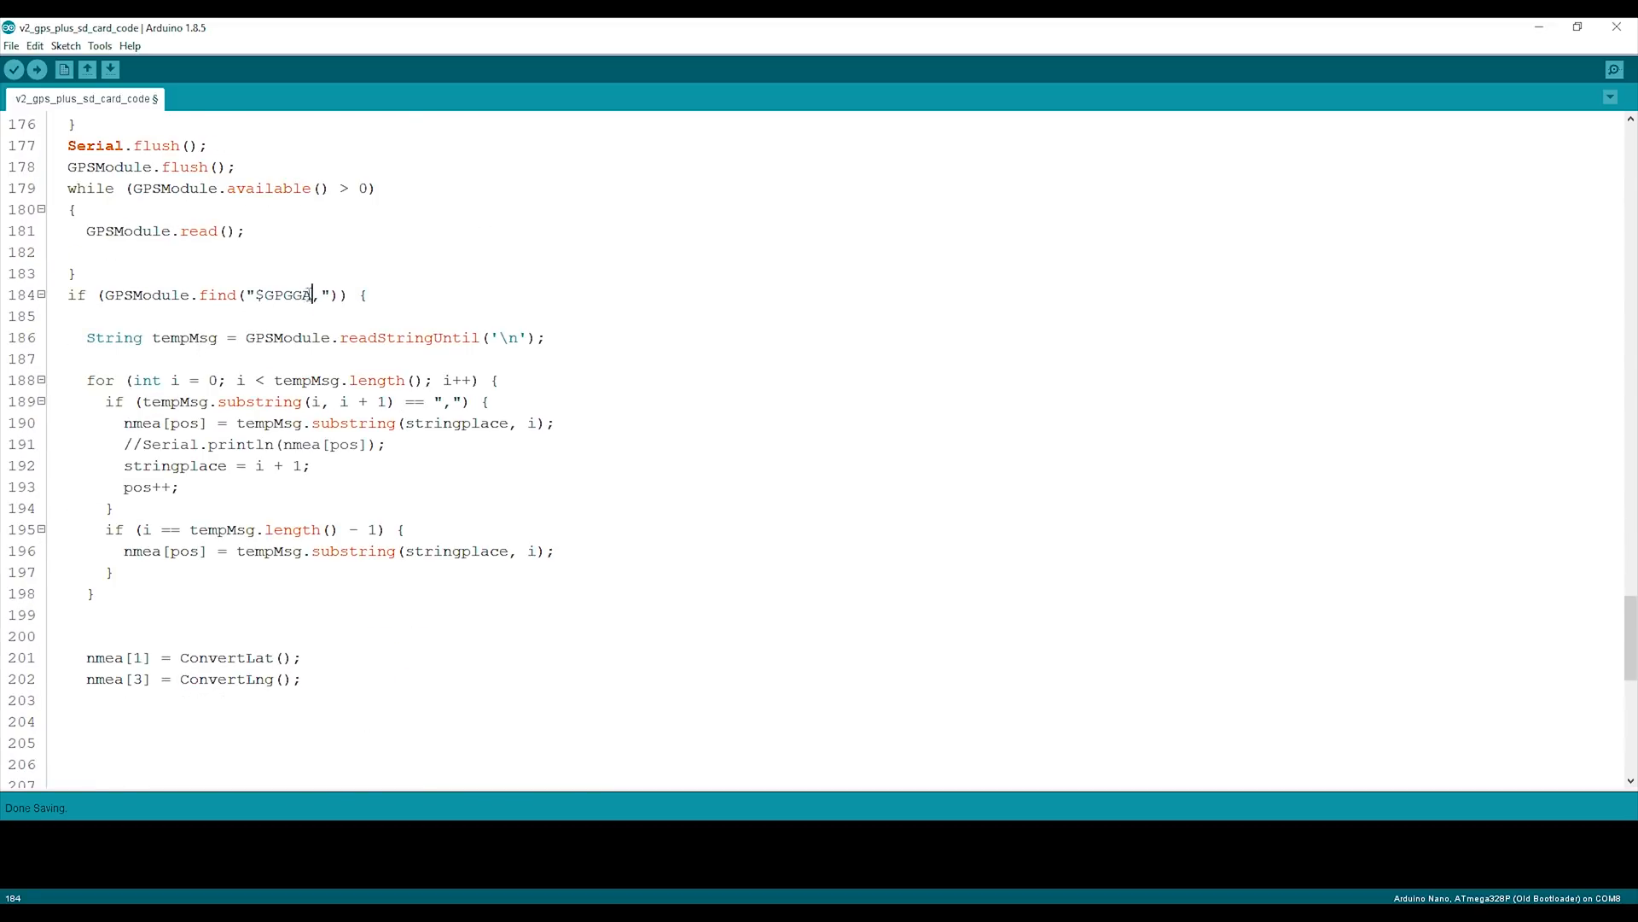
double_click(284, 294)
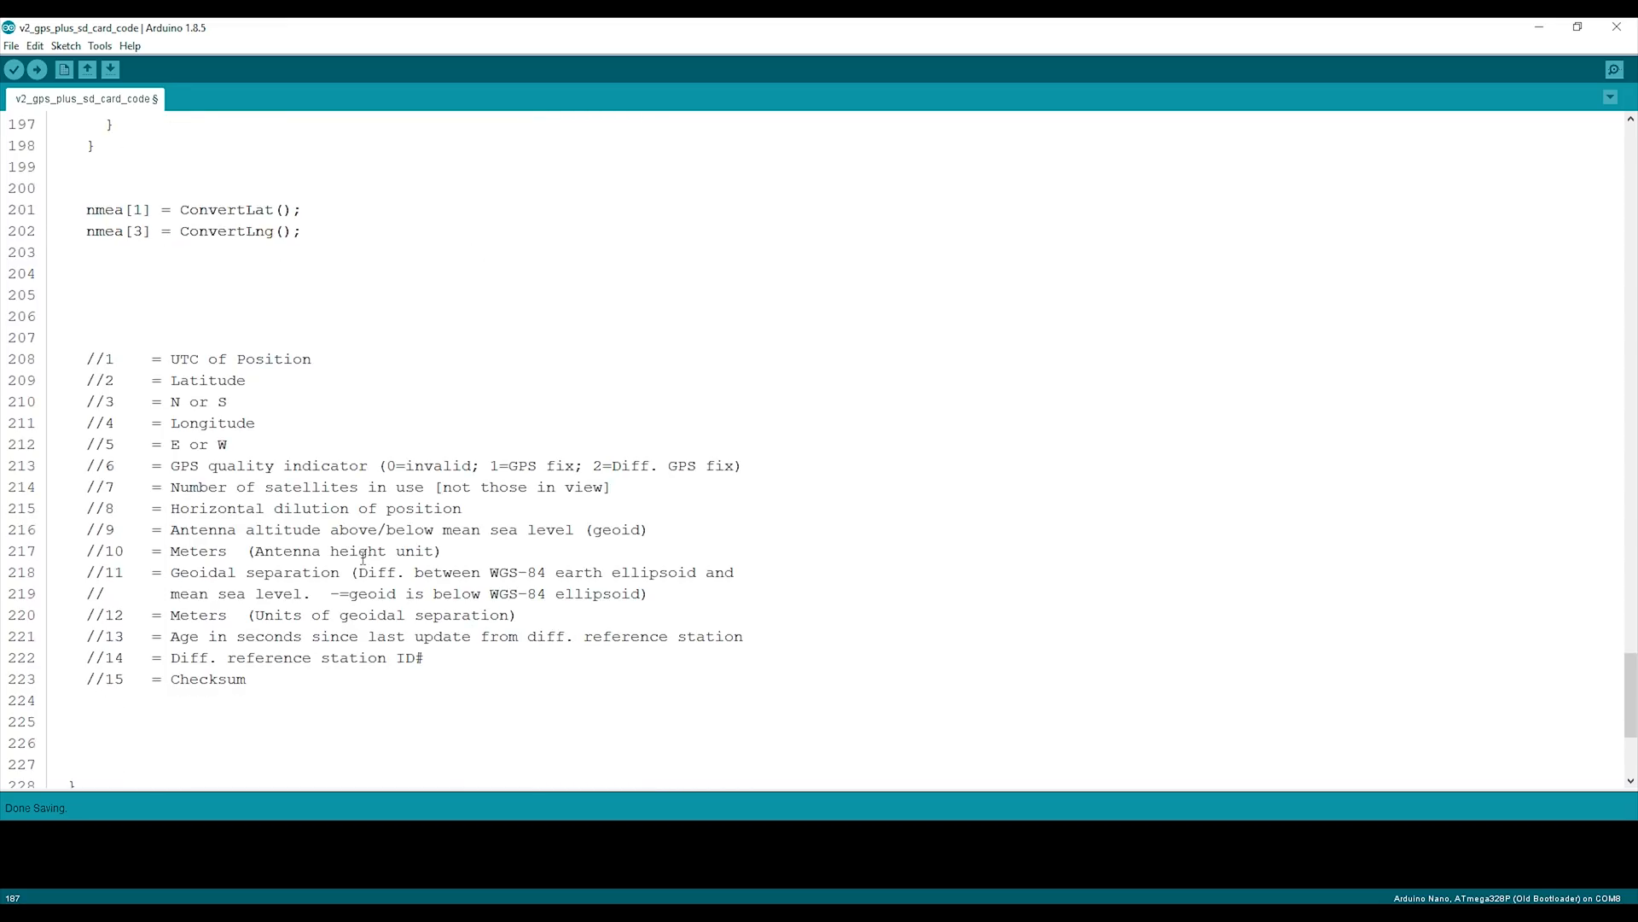
scroll("down", 3)
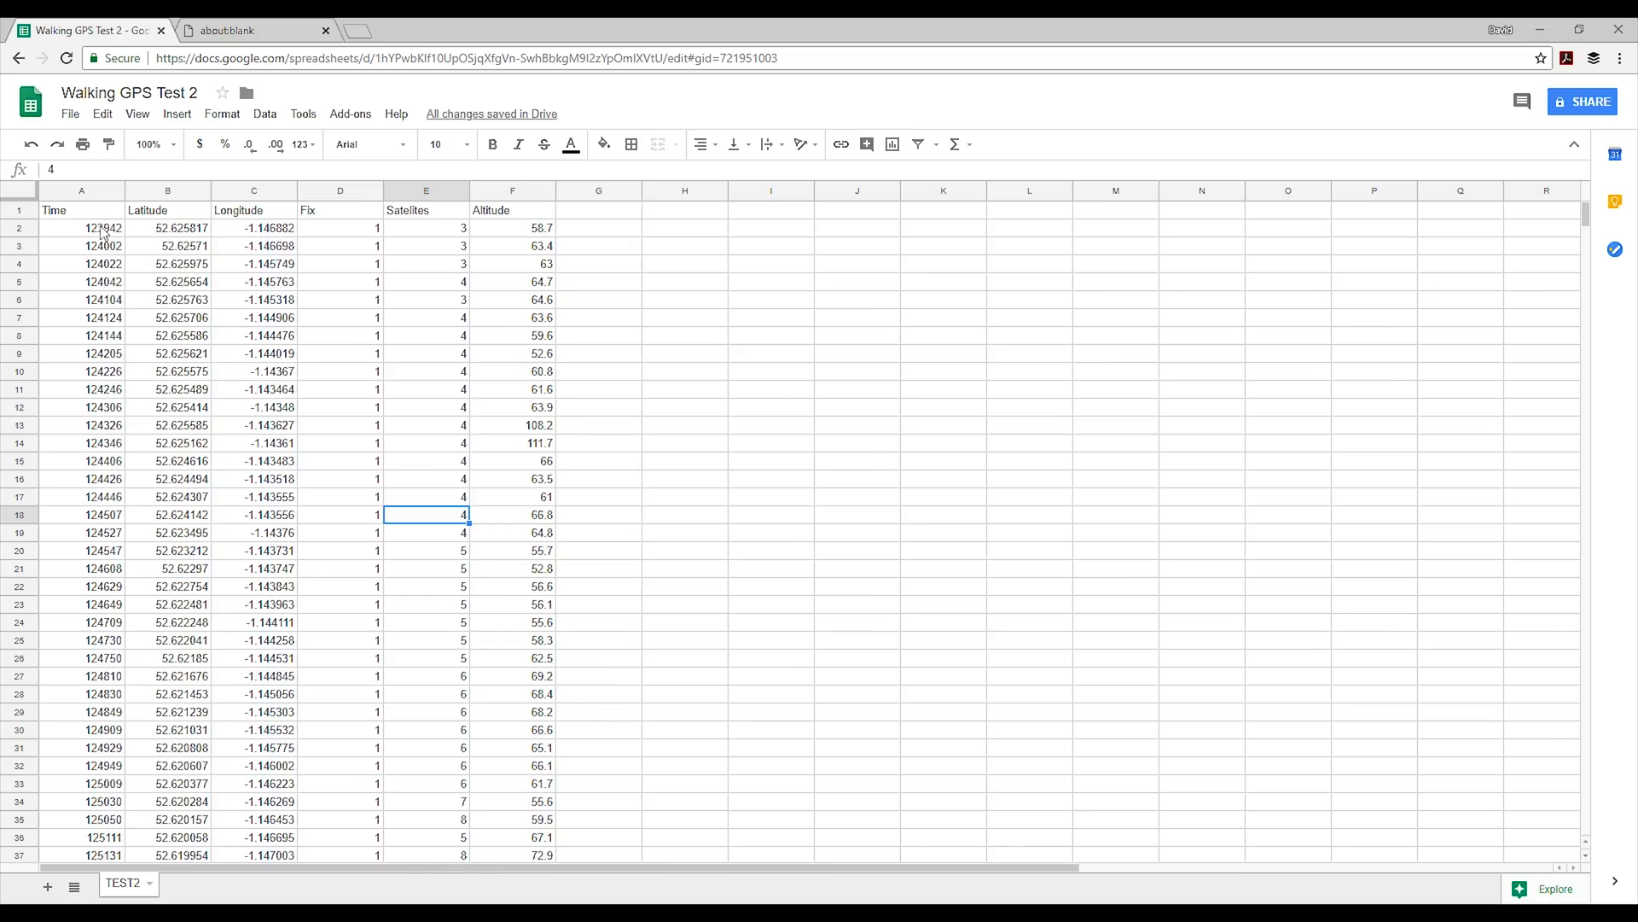
mouse_move(141, 267)
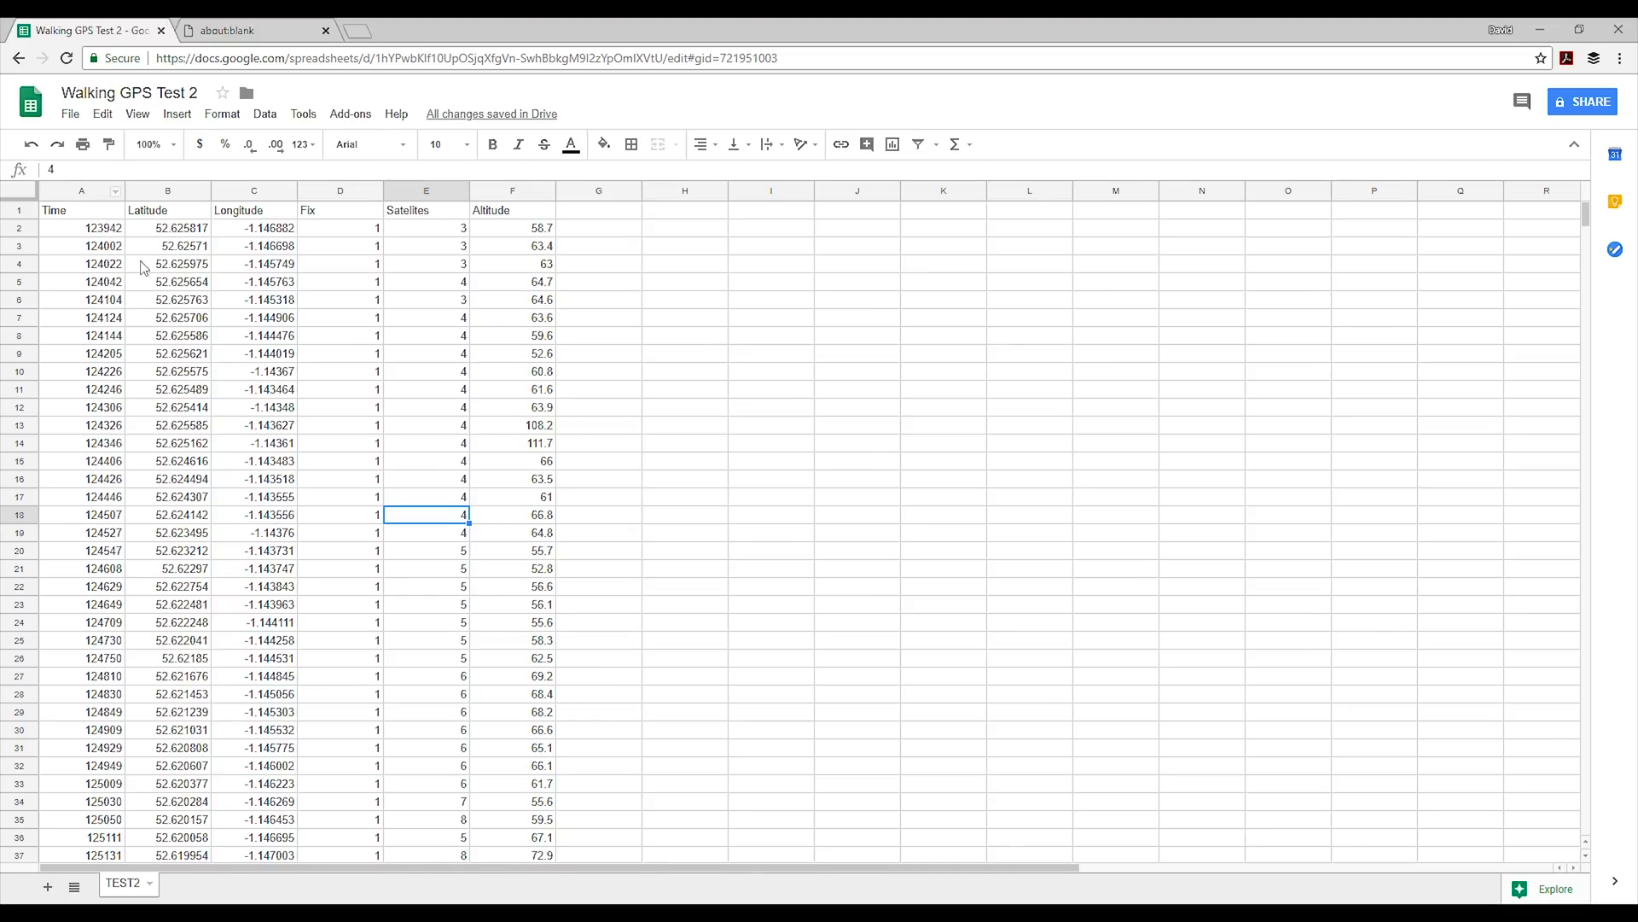
Step: Check row 2's Fix, Satellites and Altitude values down to the last row, then load google.co.uk/mymaps
left_click(82, 228)
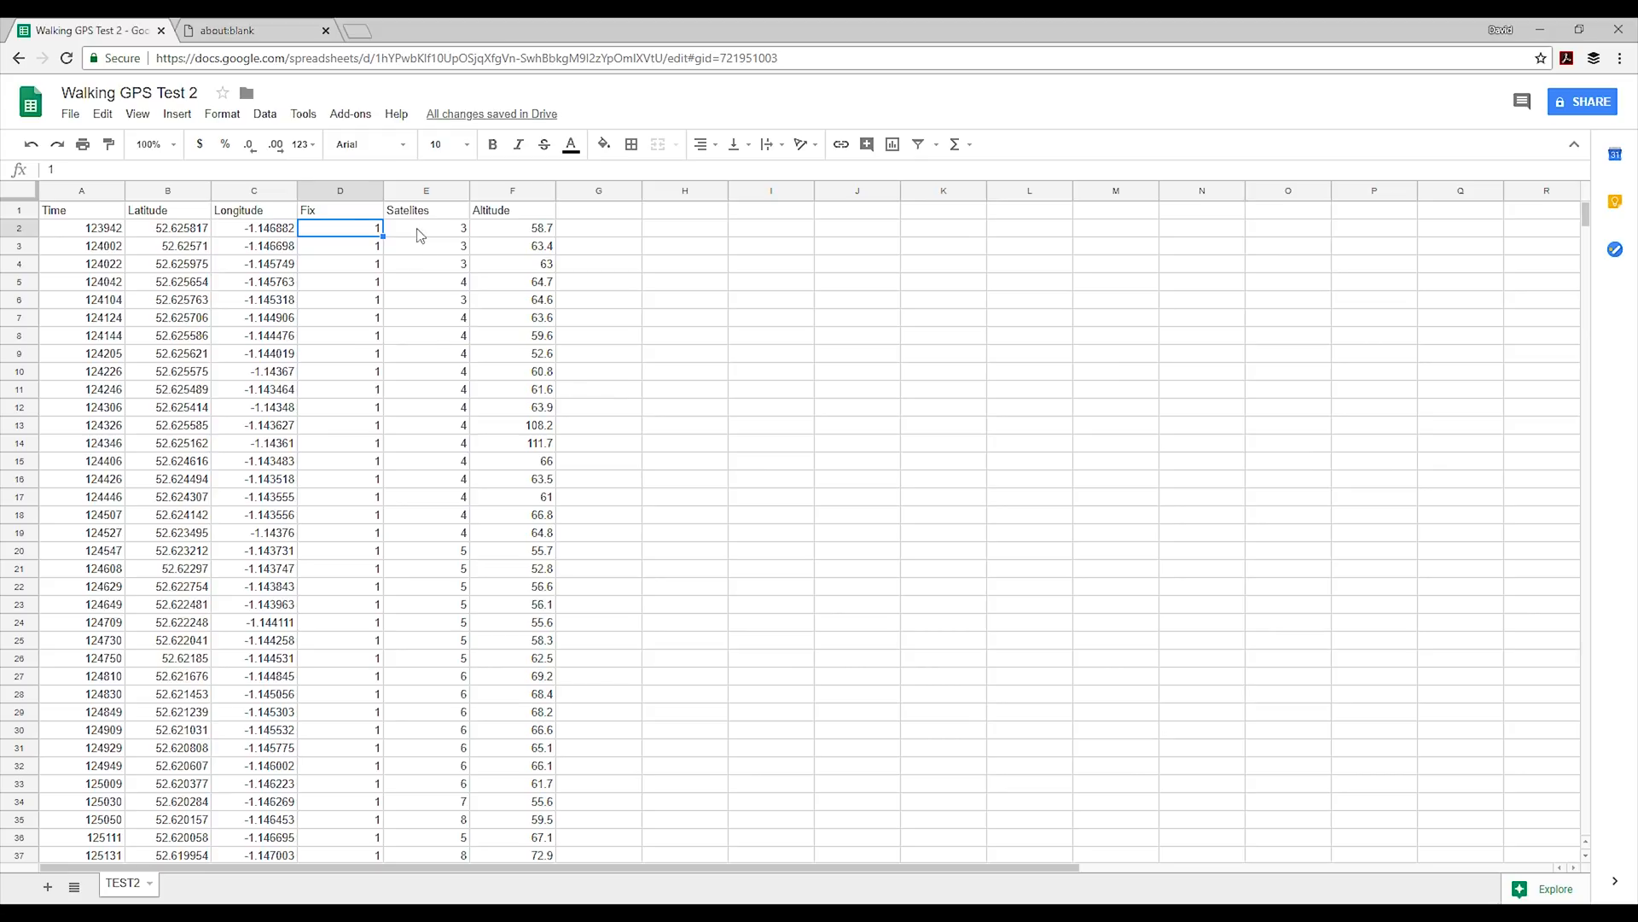
mouse_move(448, 241)
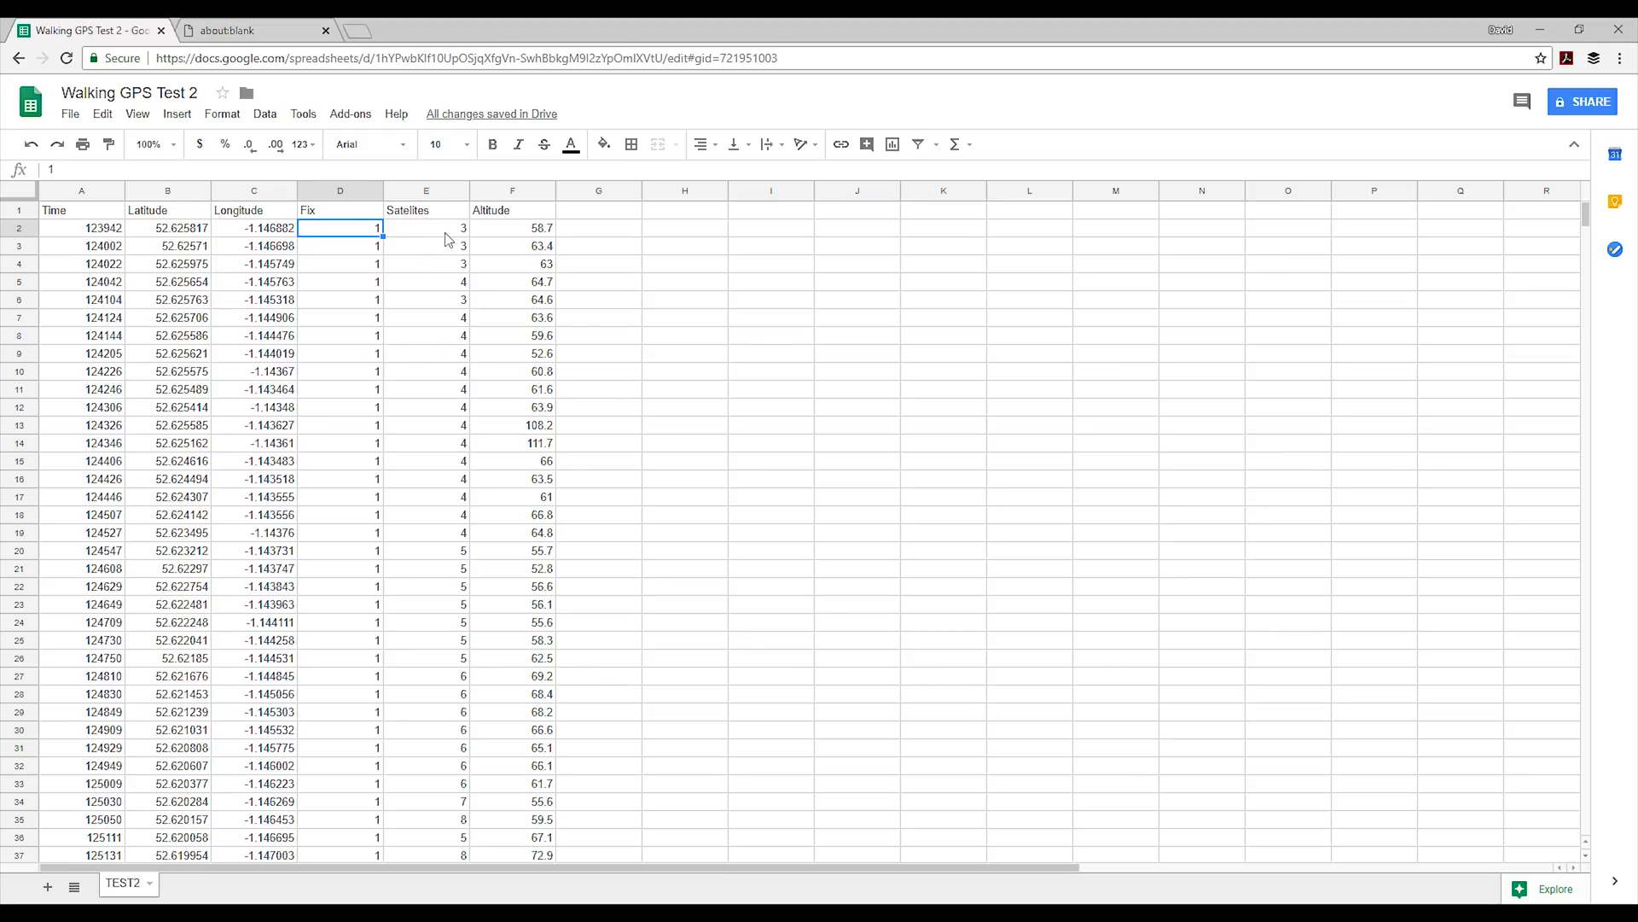
left_click(425, 228)
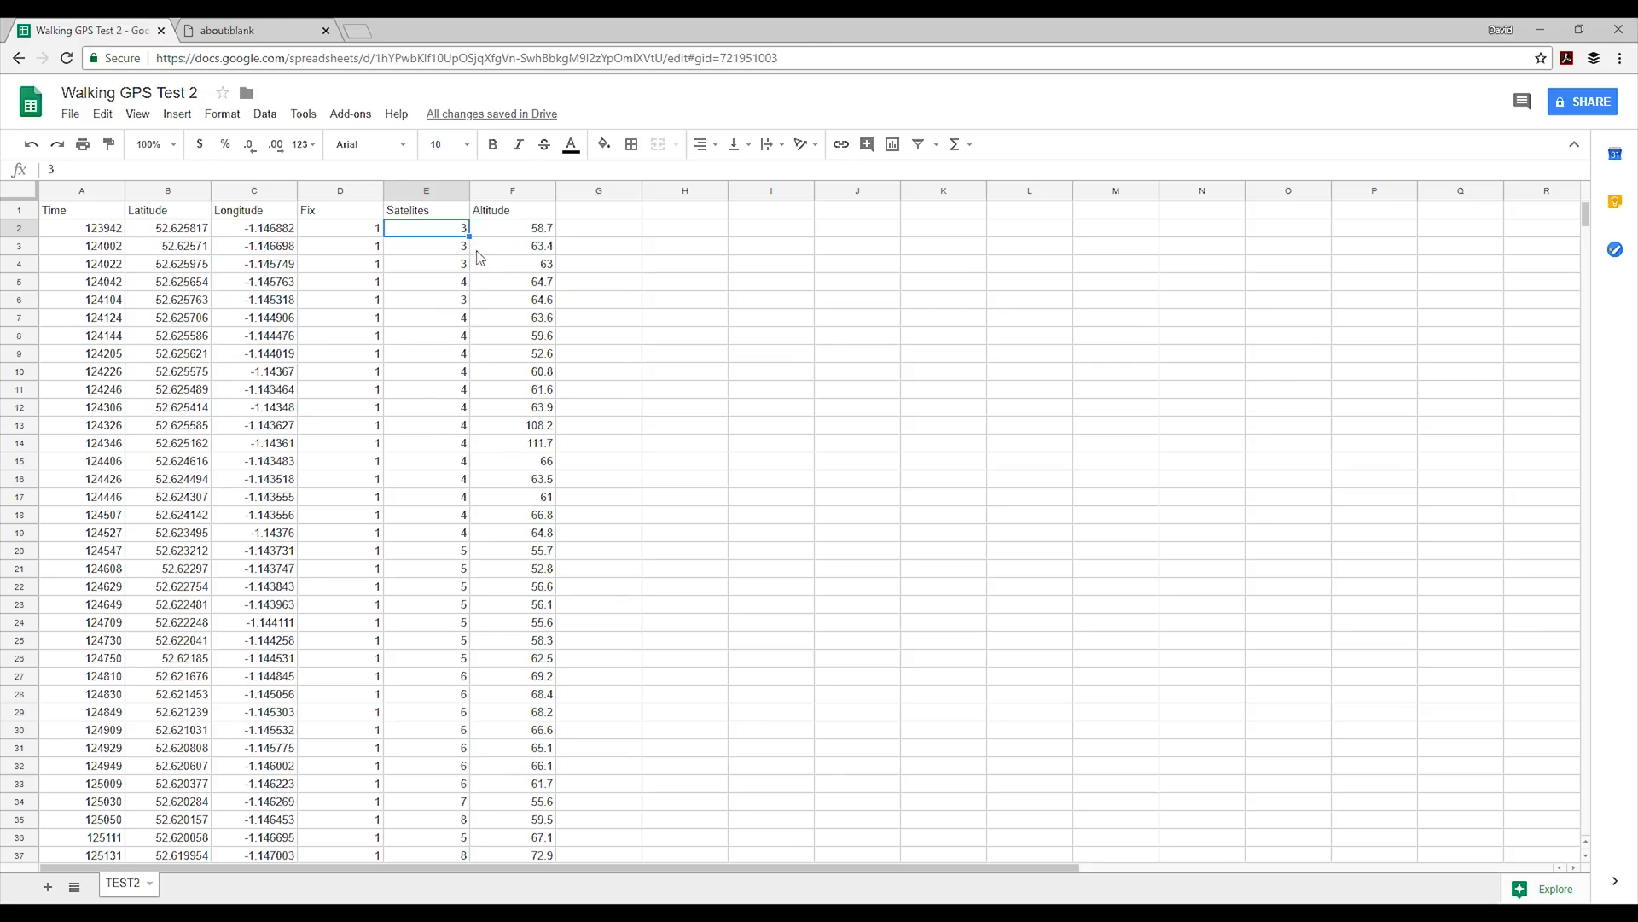
left_click(512, 228)
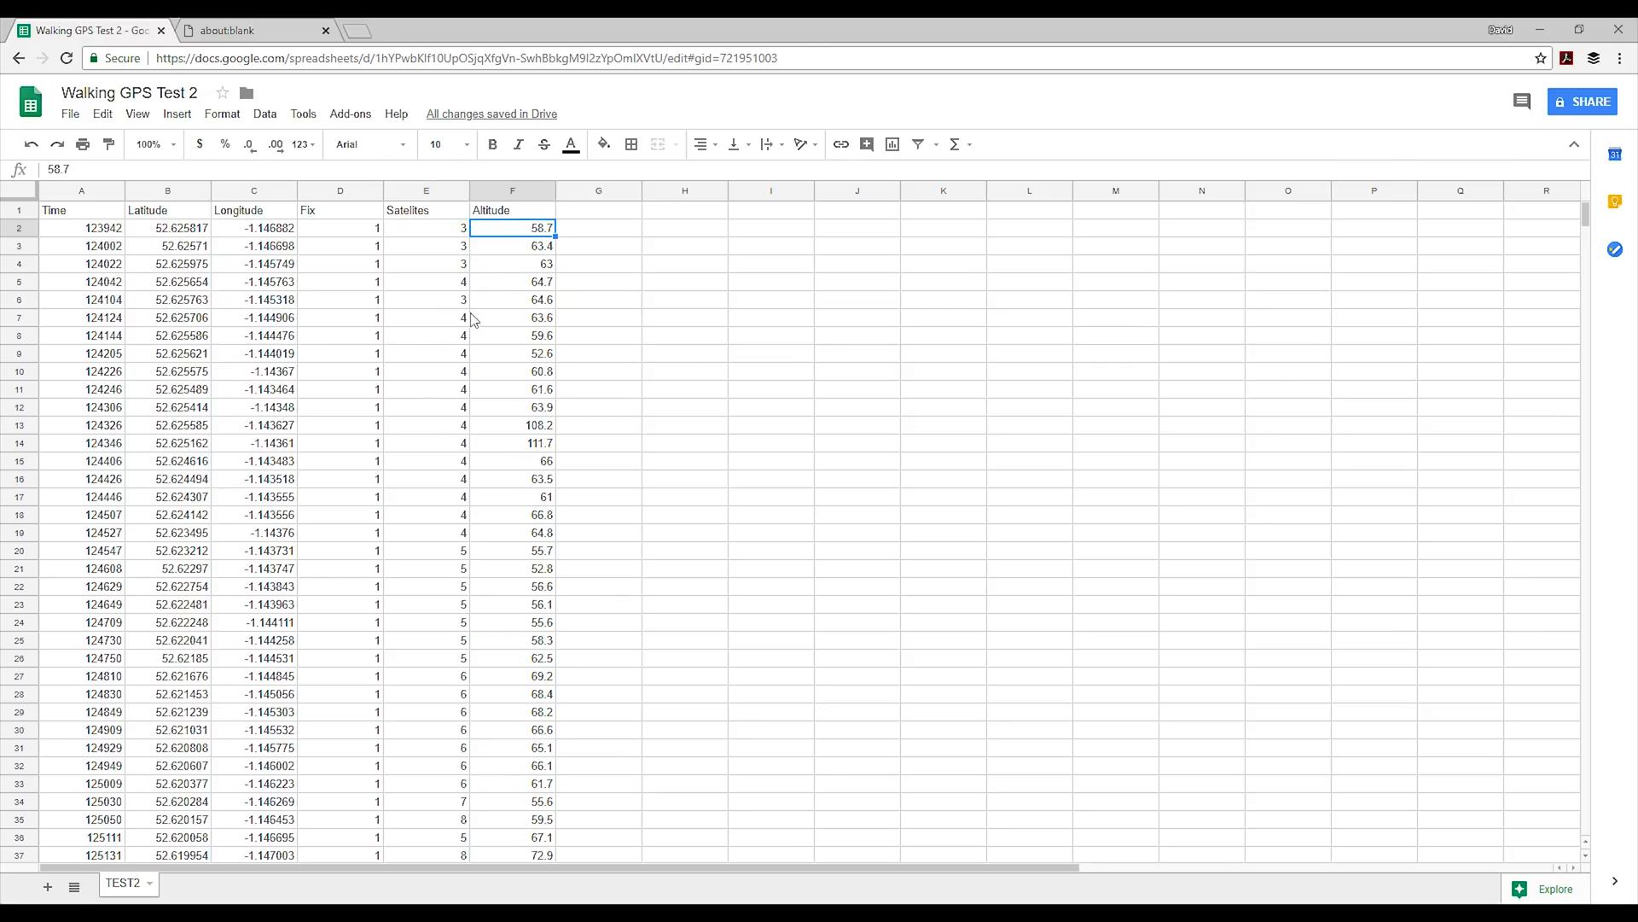
scroll("down", 3)
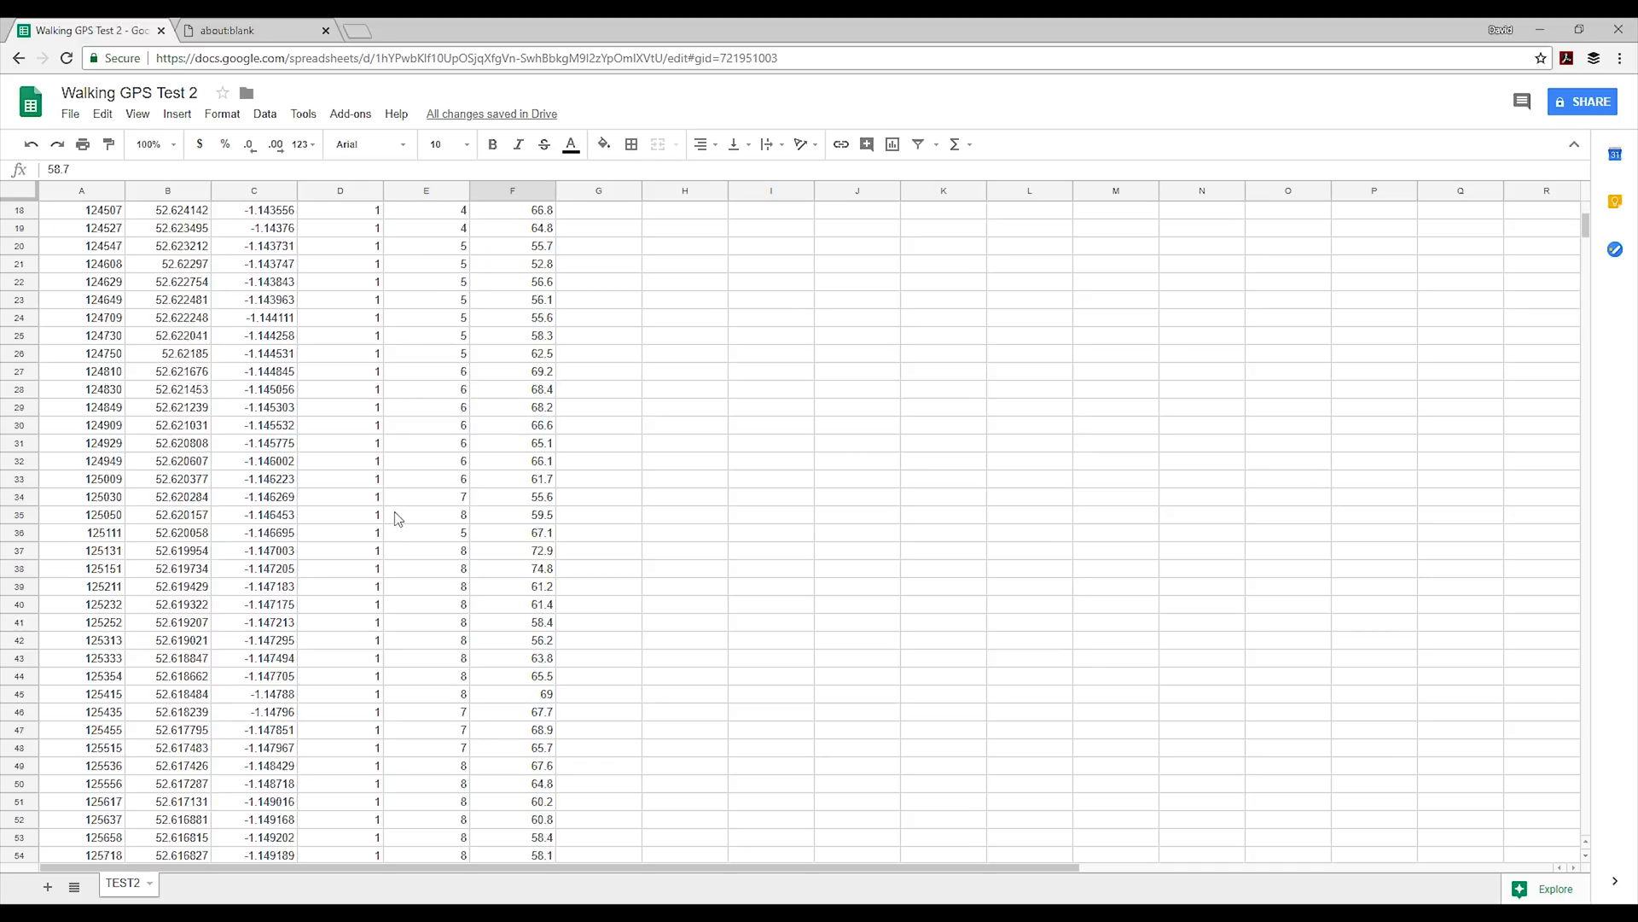
scroll("down", 3)
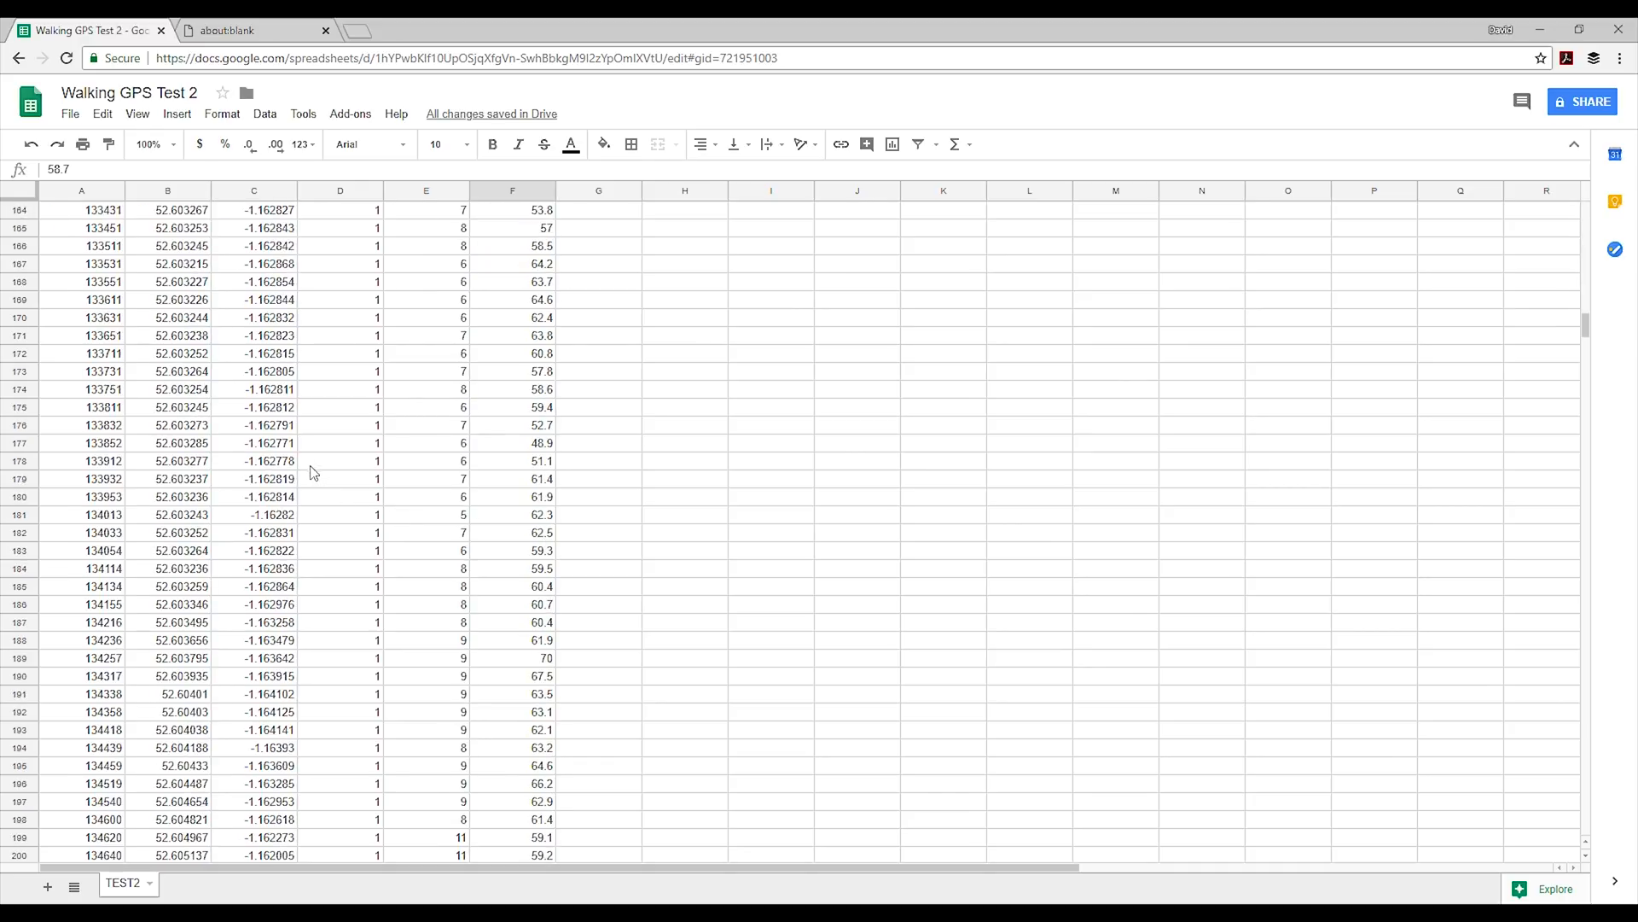
scroll("down", 3)
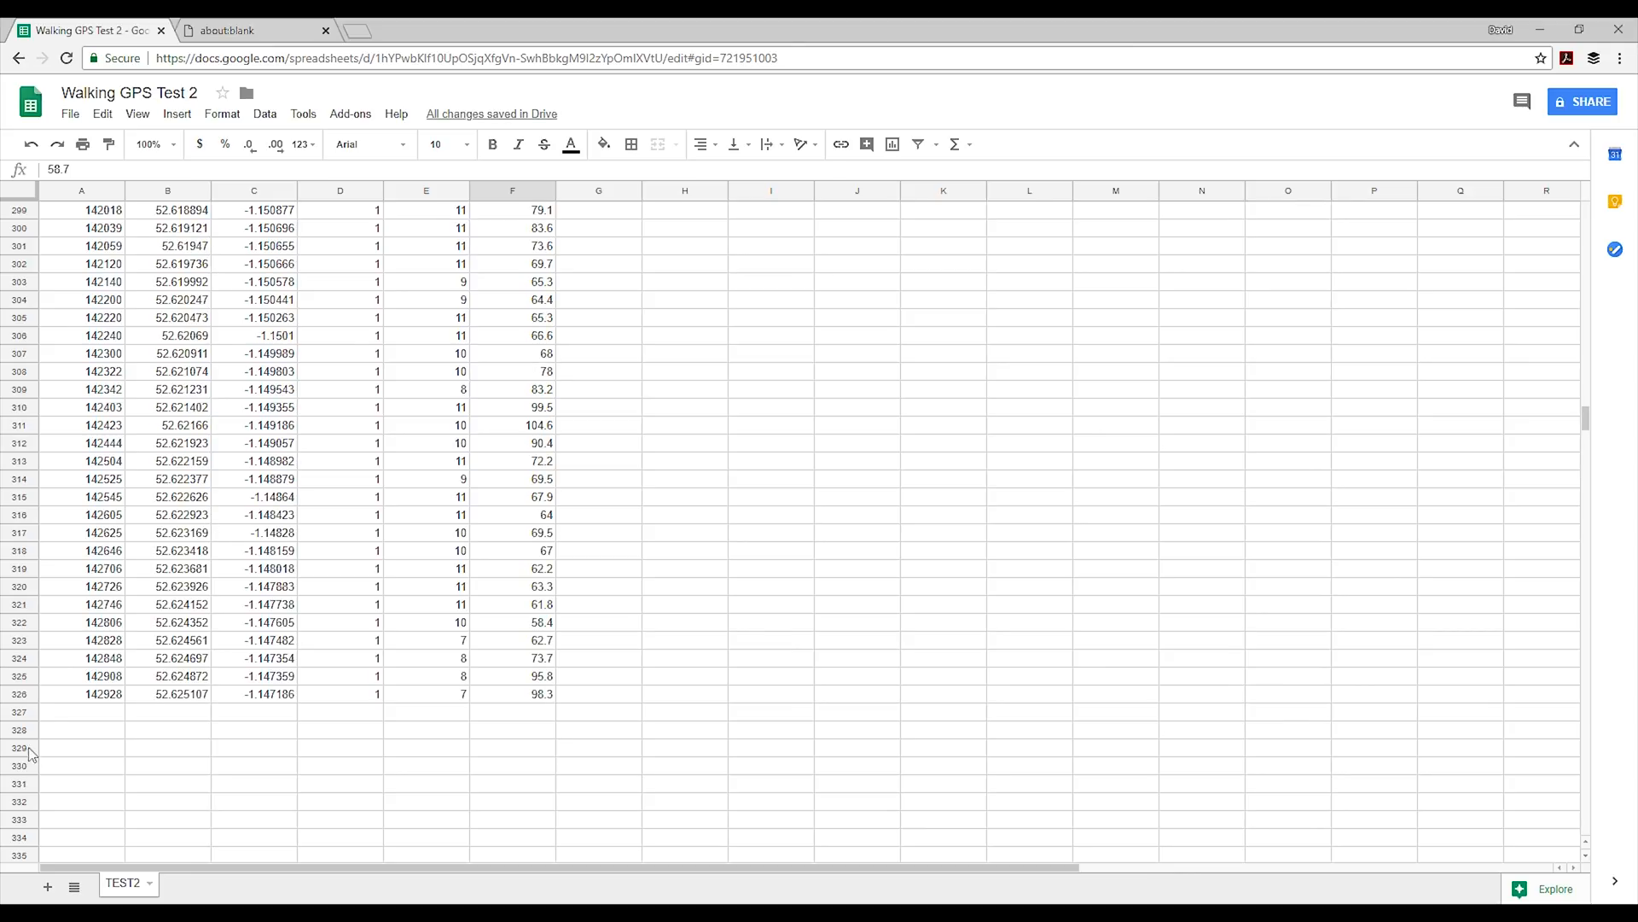
mouse_move(397, 655)
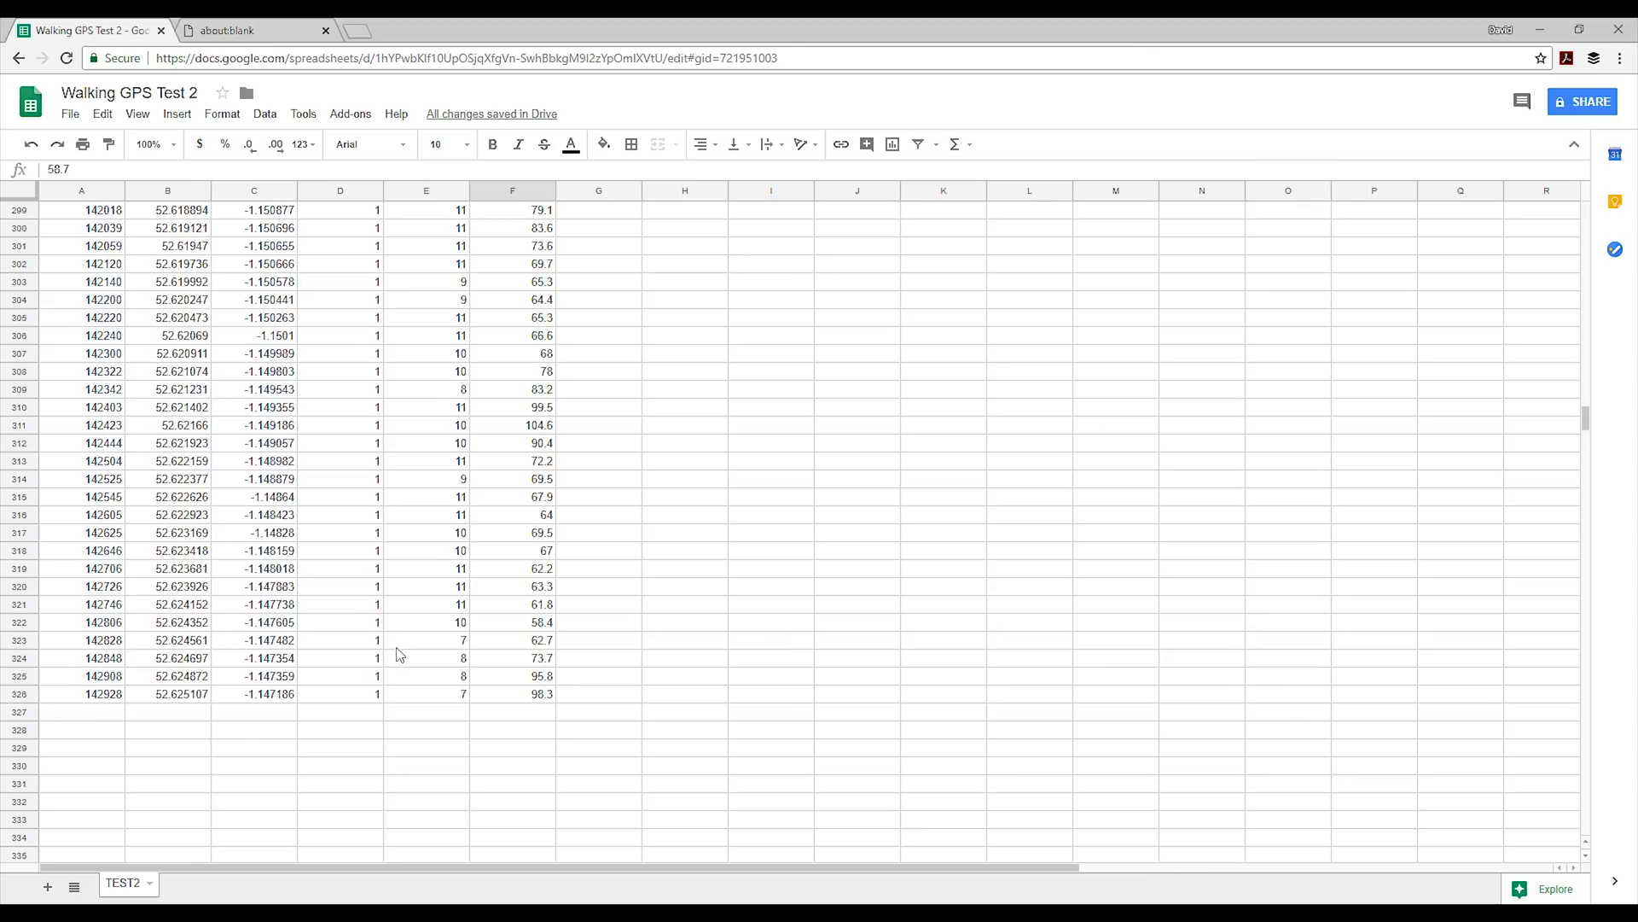
scroll("up", 3)
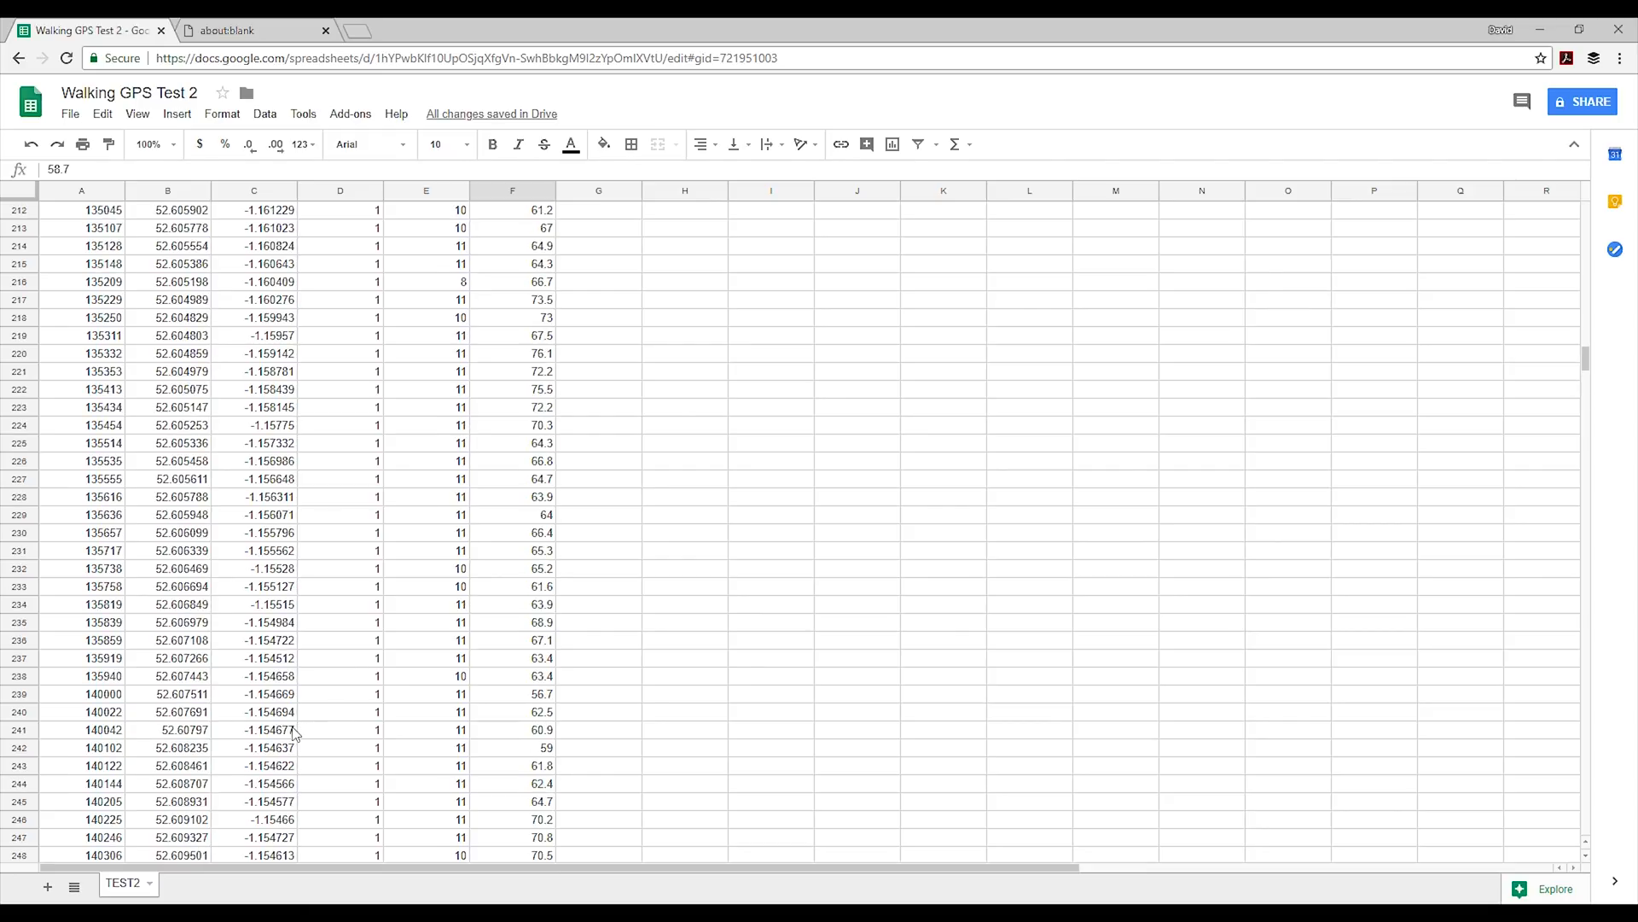
type("https://www.google.co.uk/mymaps/d/u/0/")
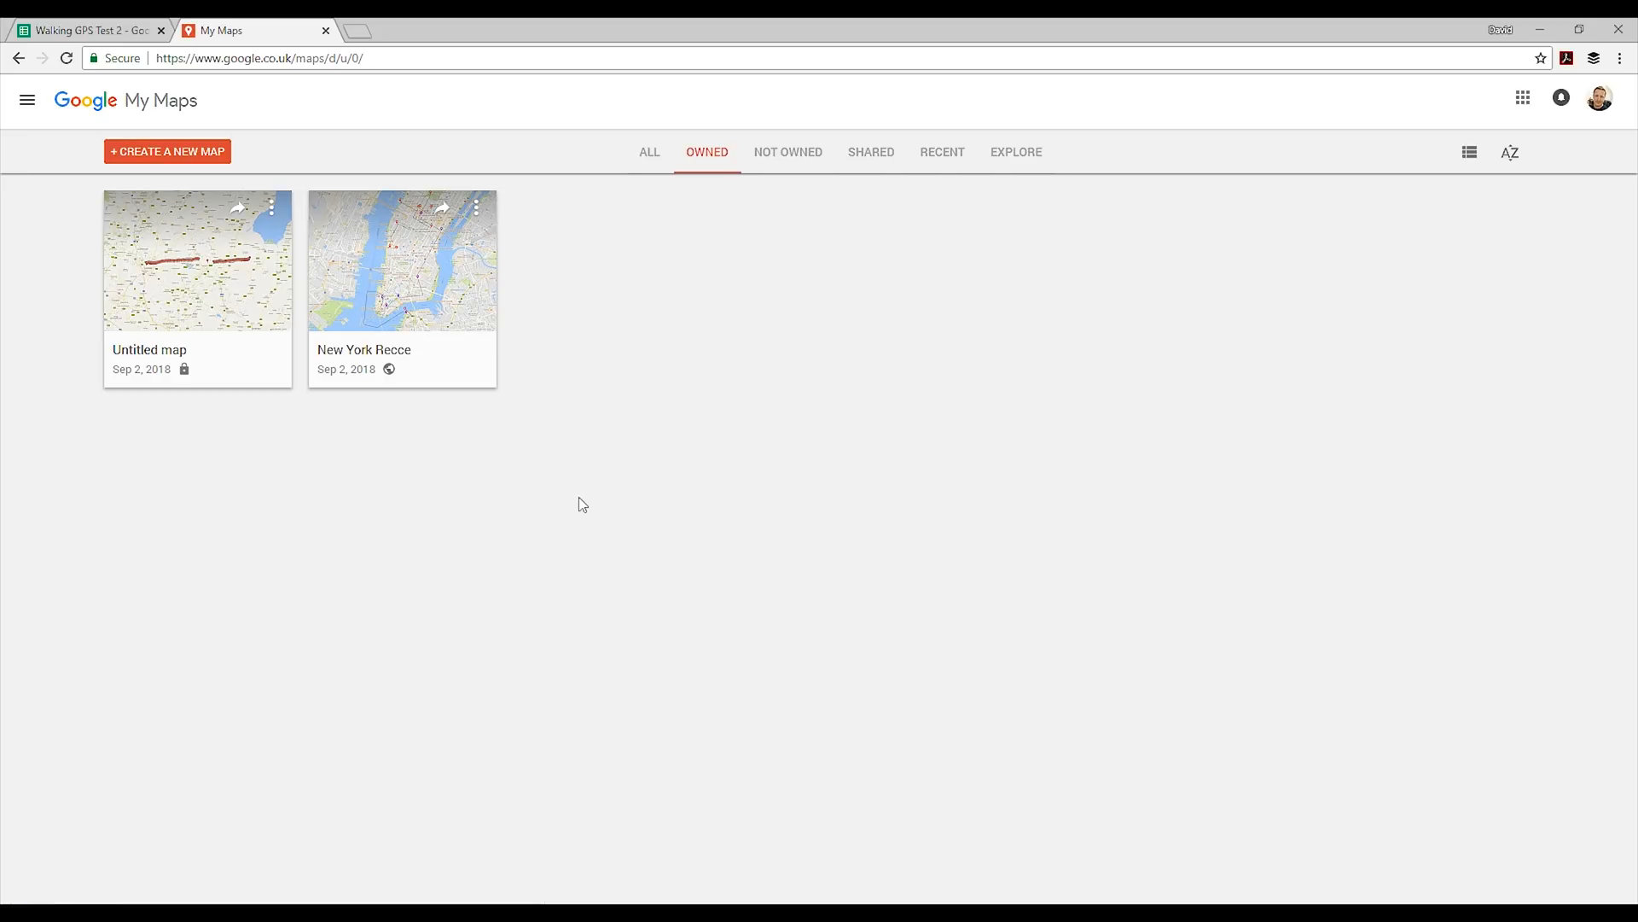
mouse_move(172, 302)
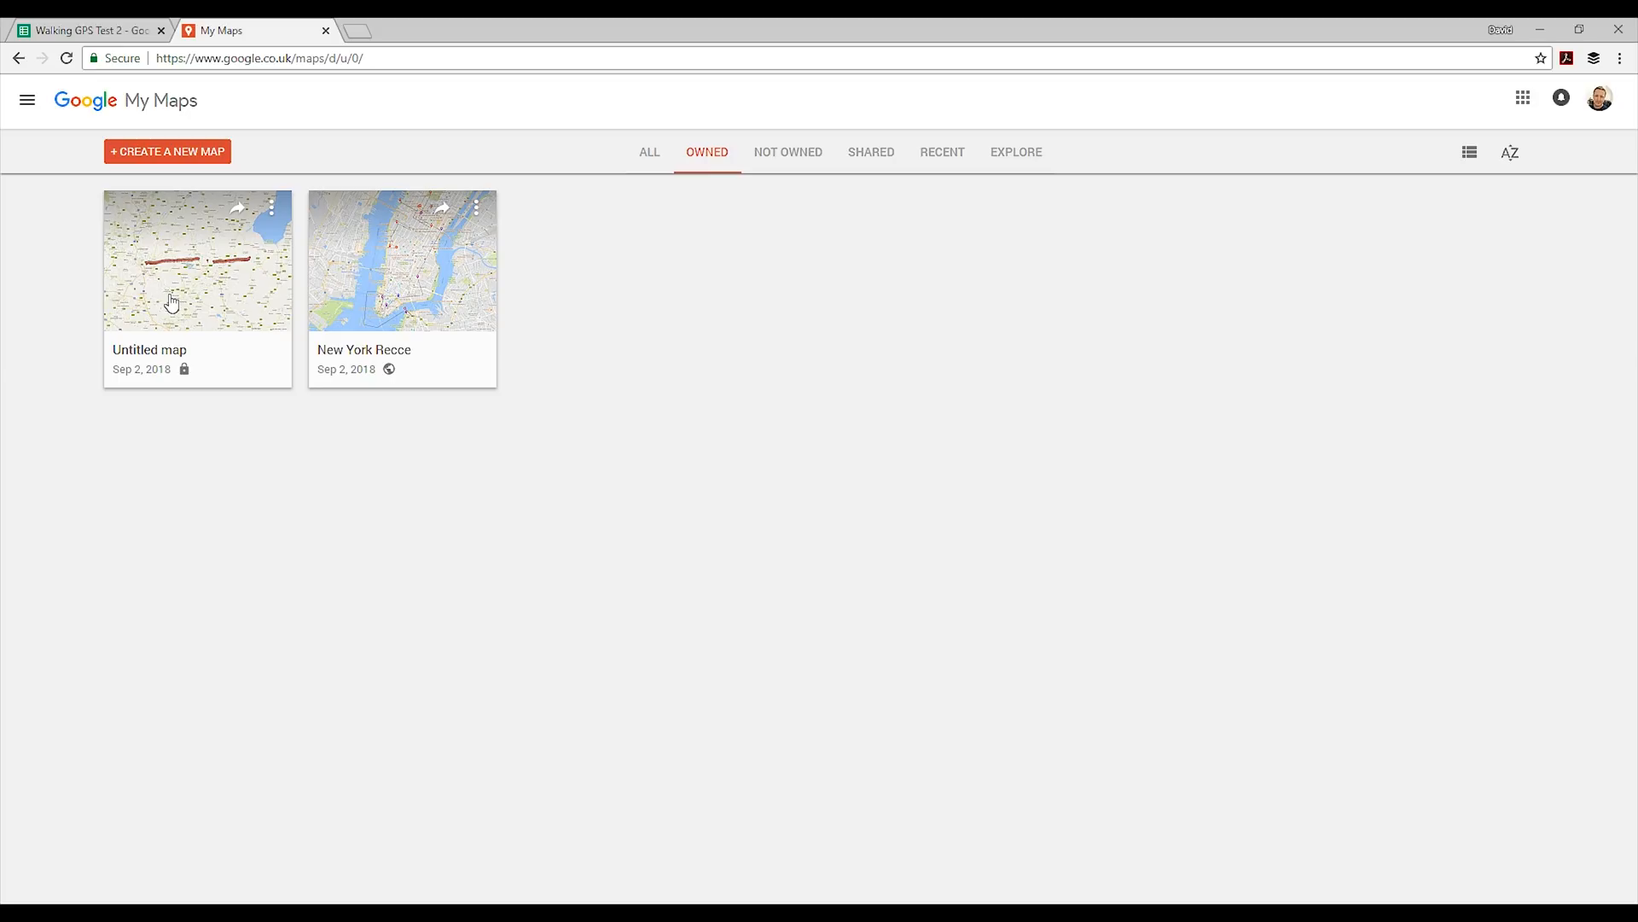
mouse_move(368, 321)
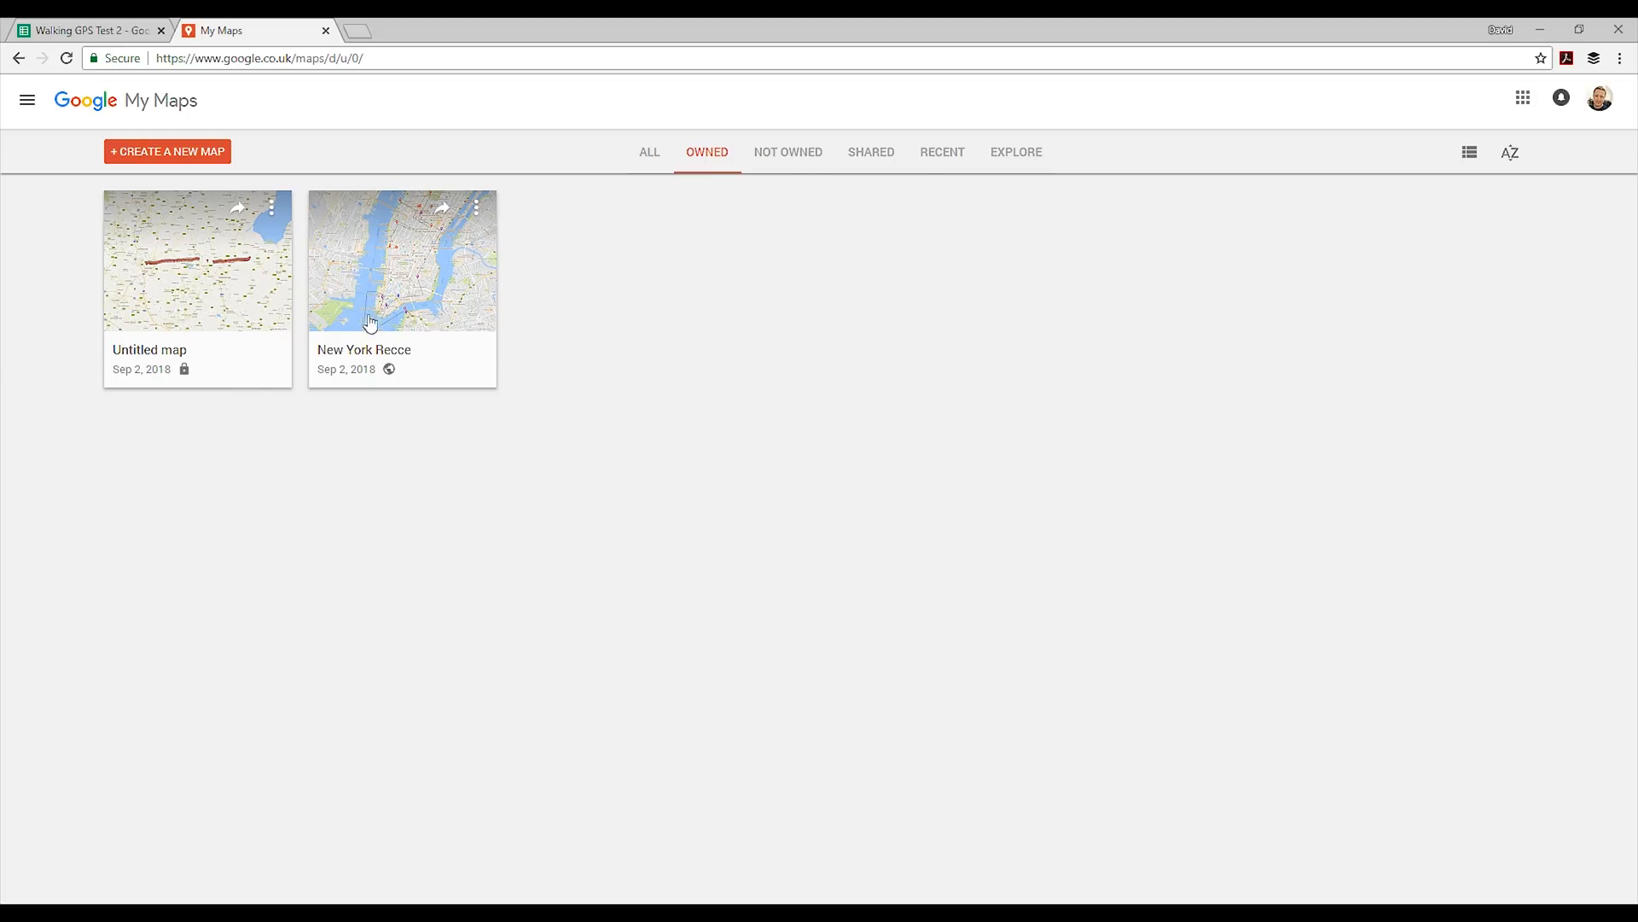
mouse_move(286, 659)
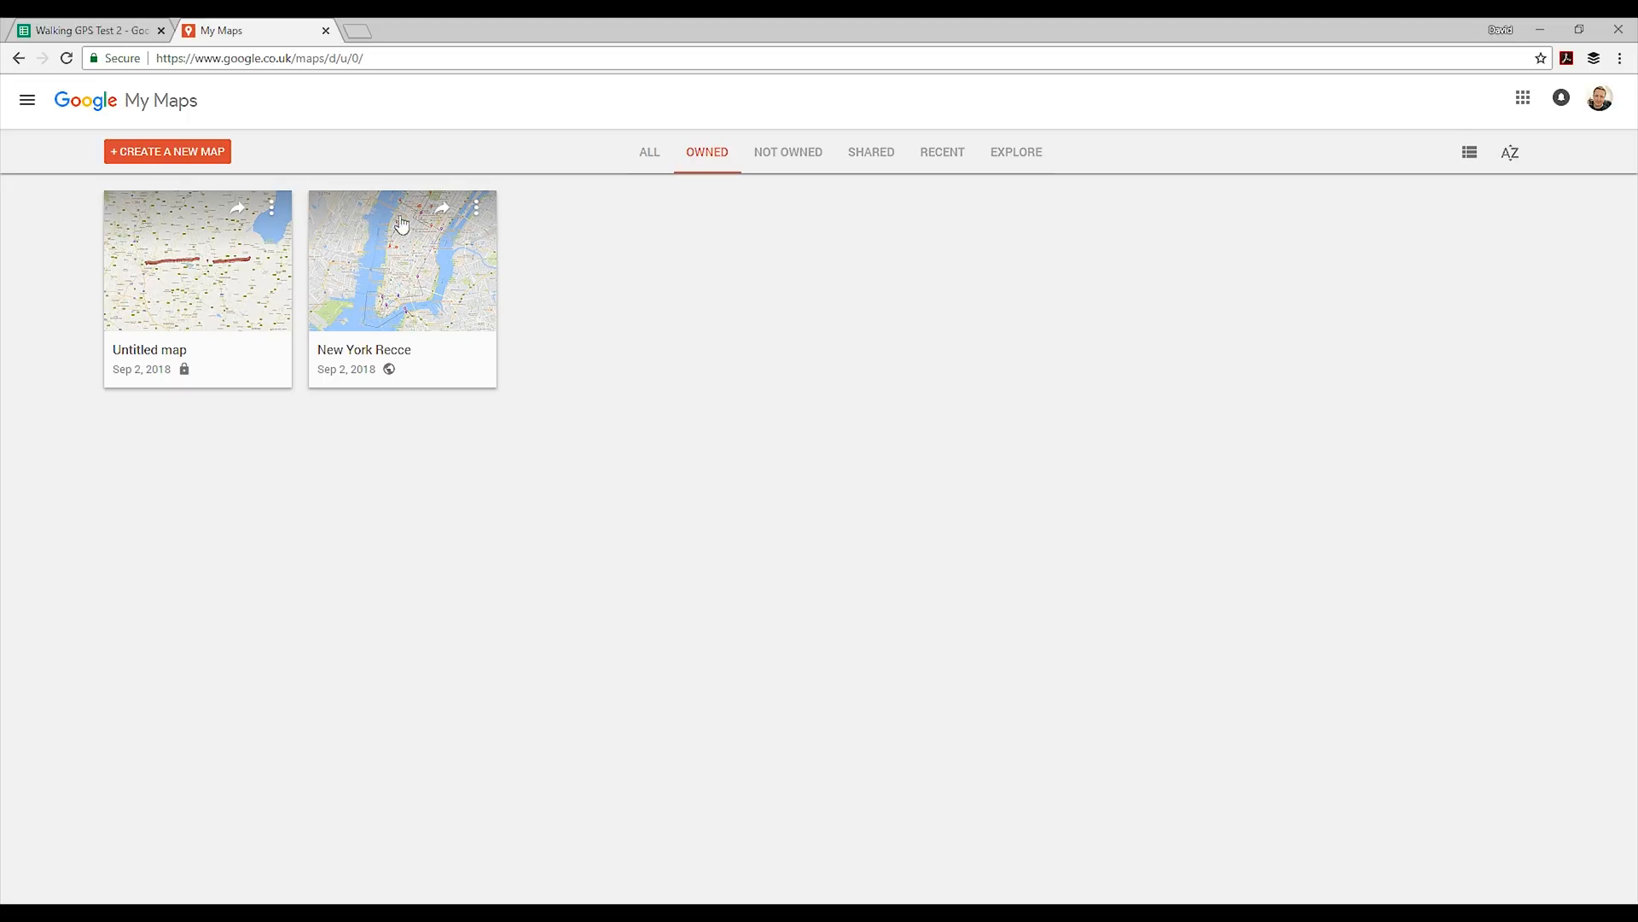
mouse_move(195, 153)
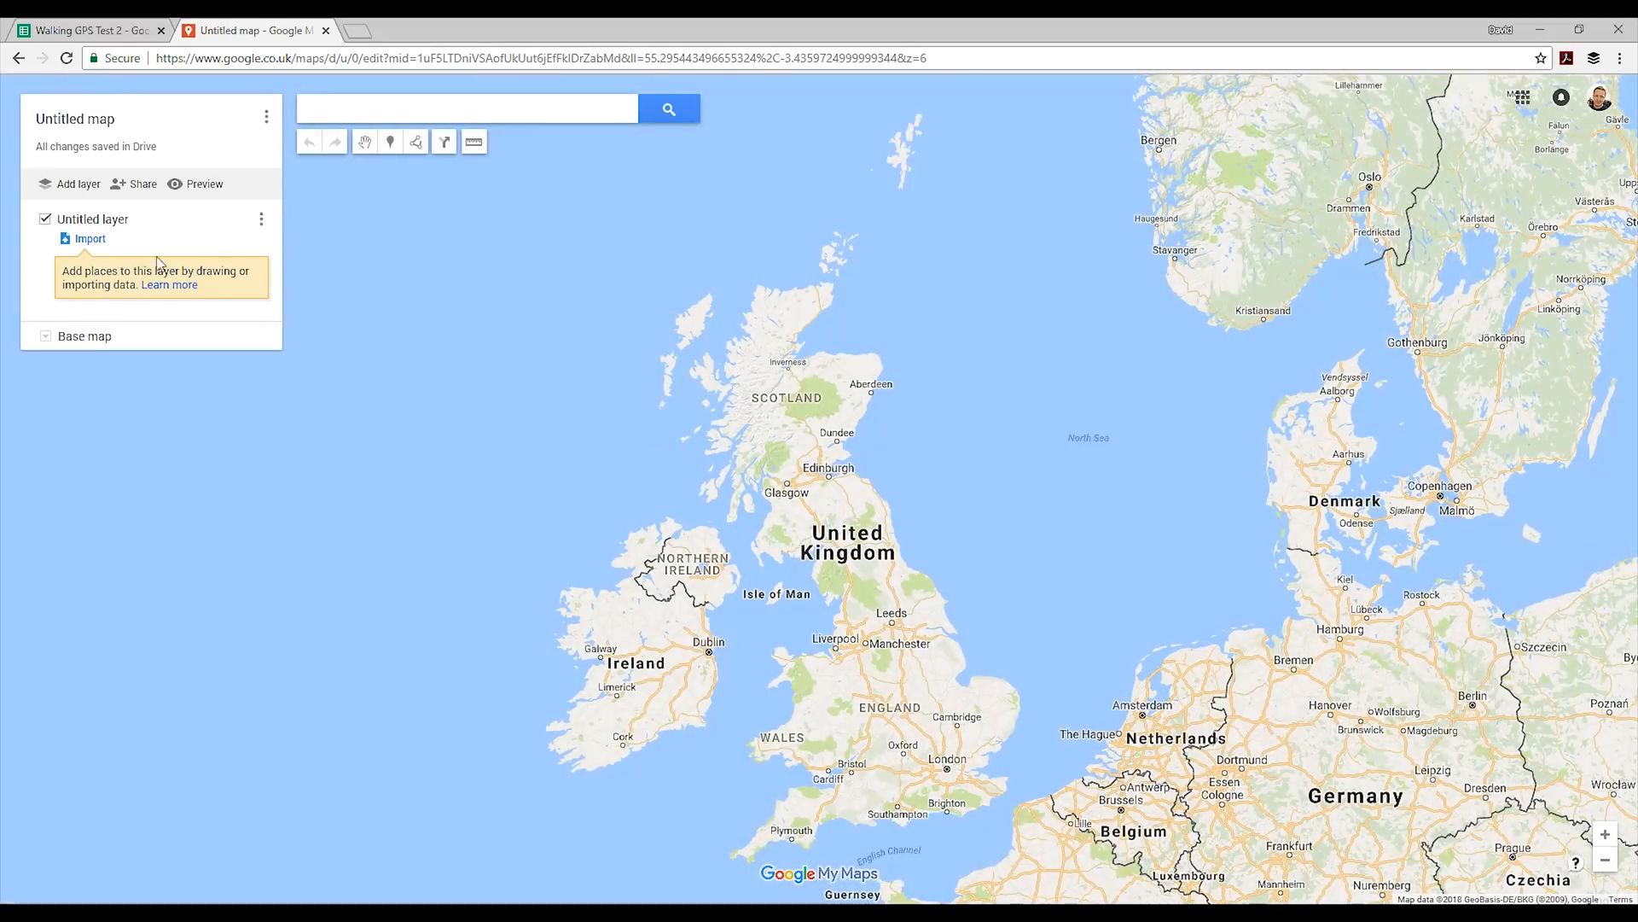
Step: Import the Walking GPS Test 2 spreadsheet from Google Drive's Recent files into the empty layer
left_click(89, 238)
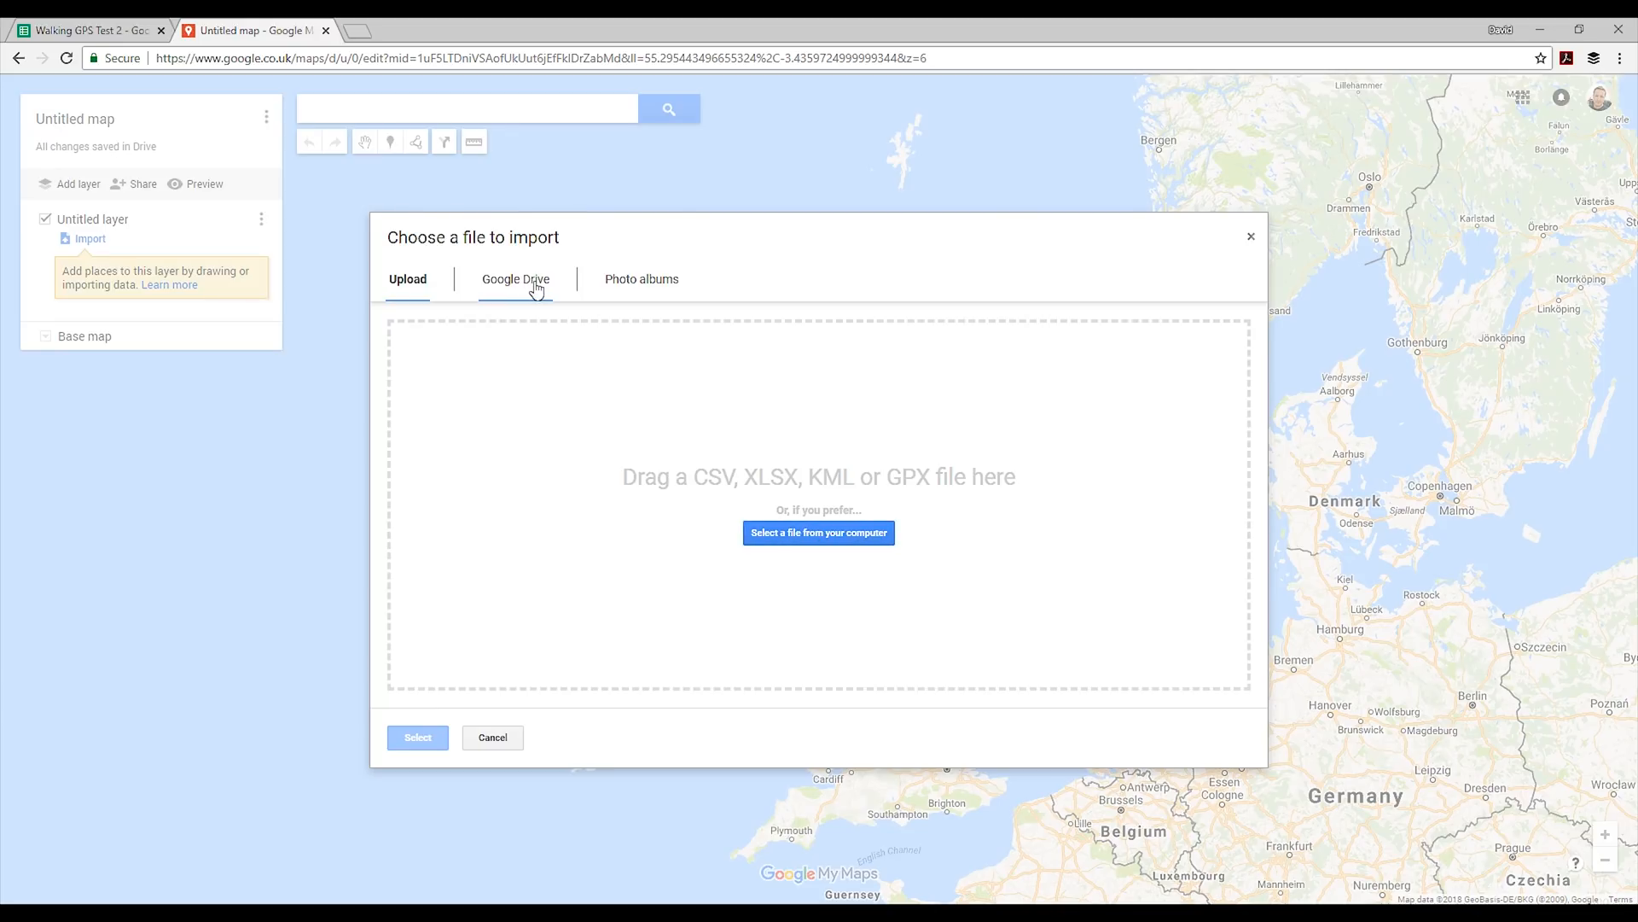
left_click(513, 279)
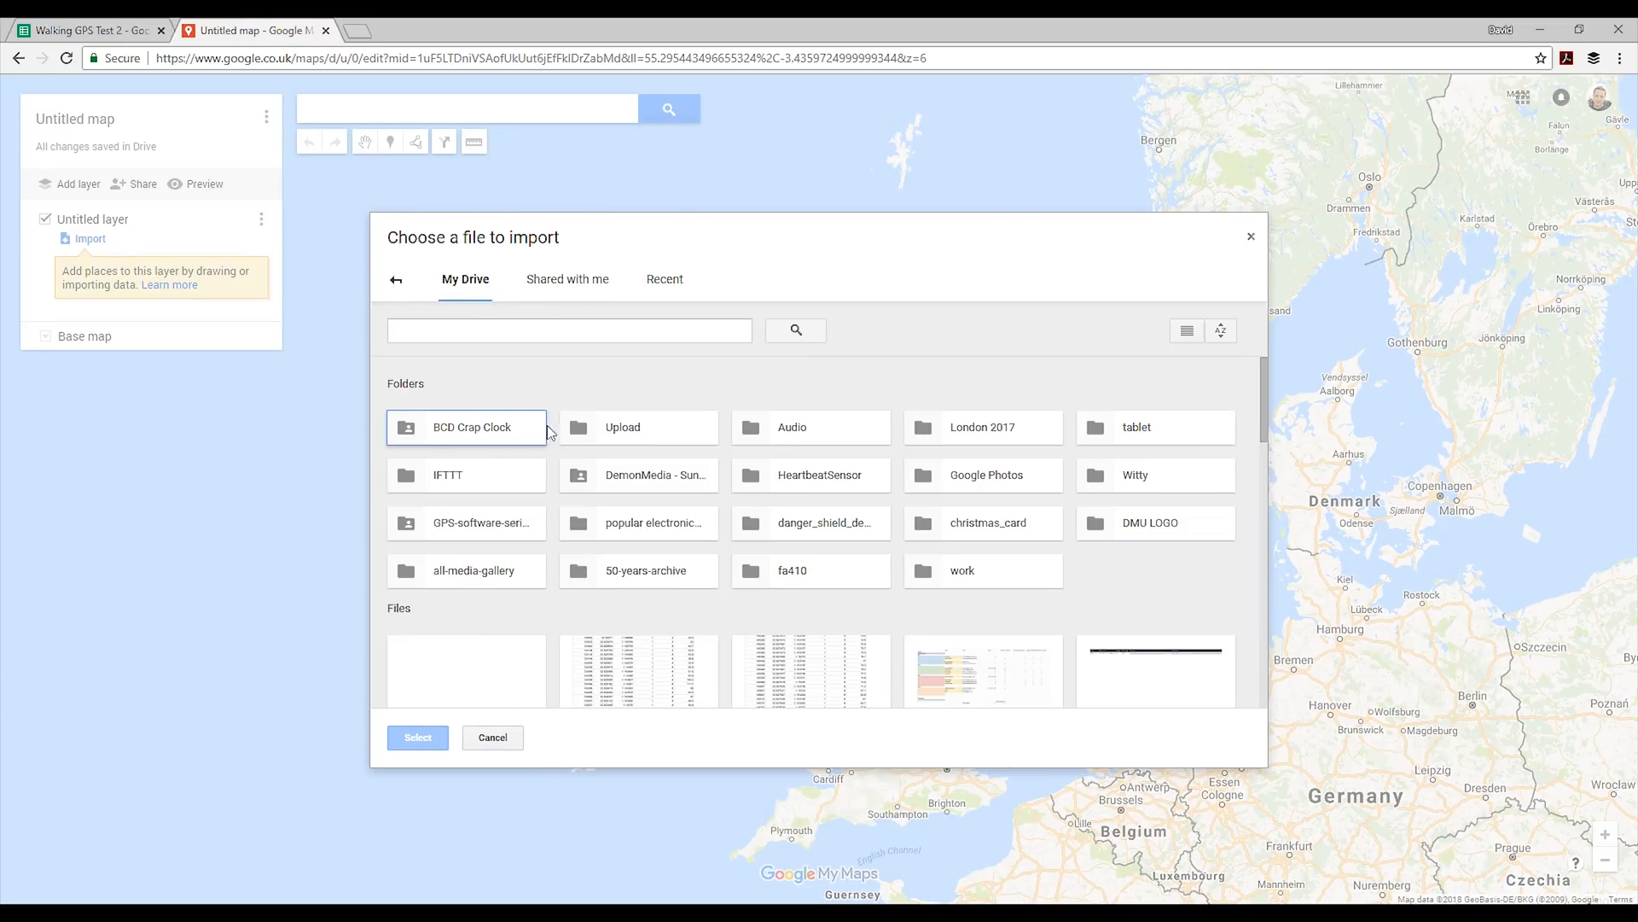
left_click(663, 279)
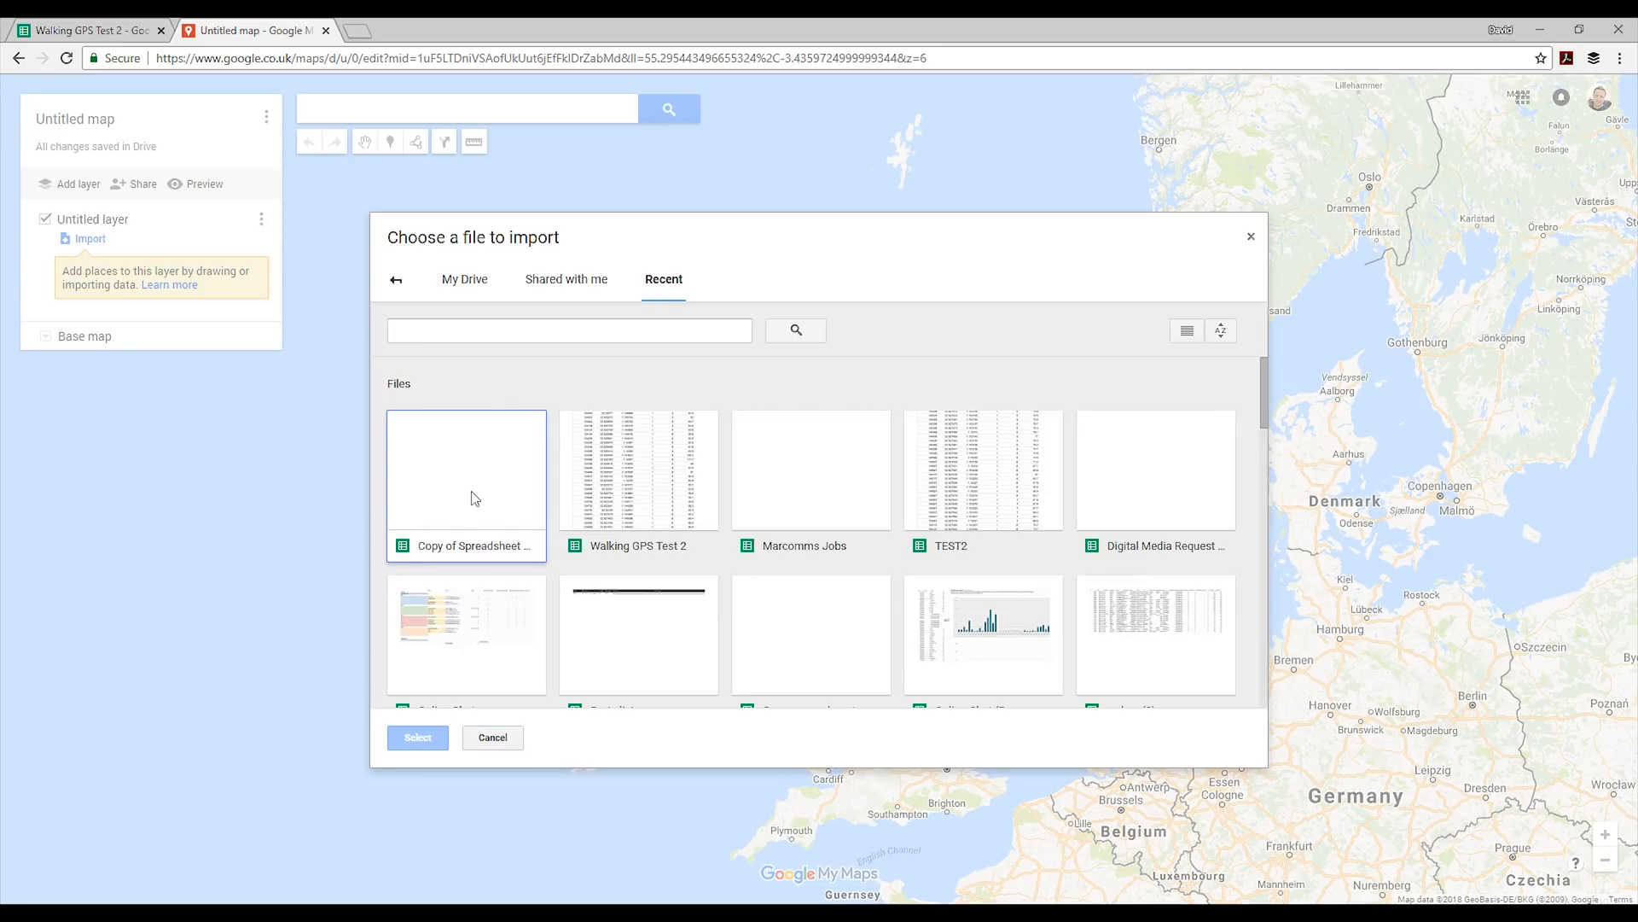
left_click(639, 469)
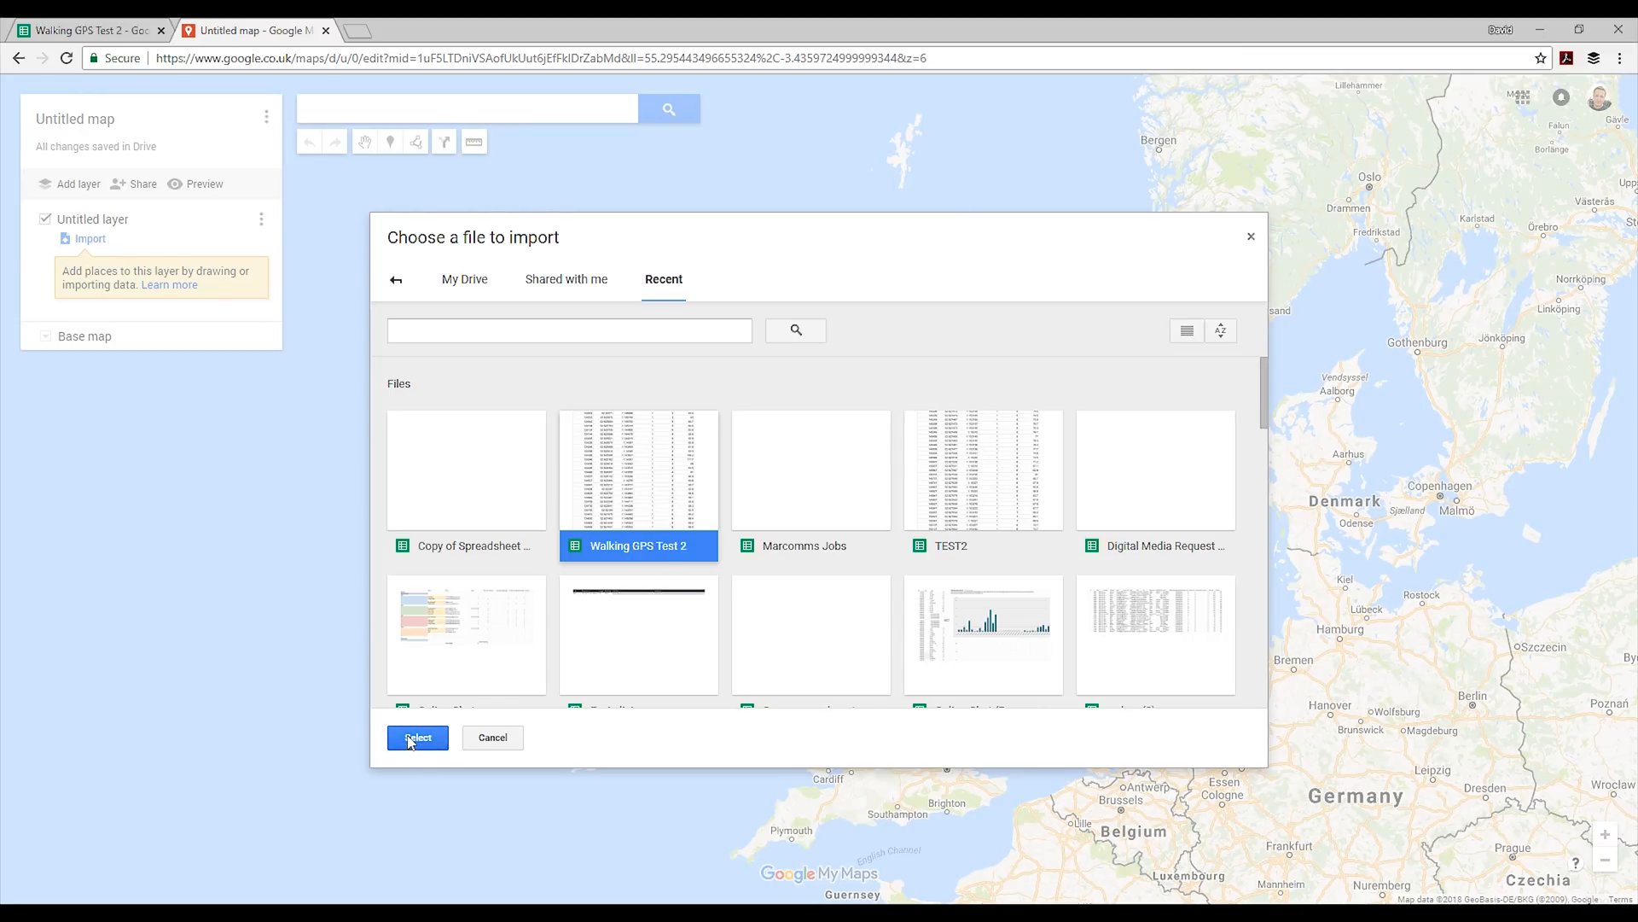
left_click(417, 736)
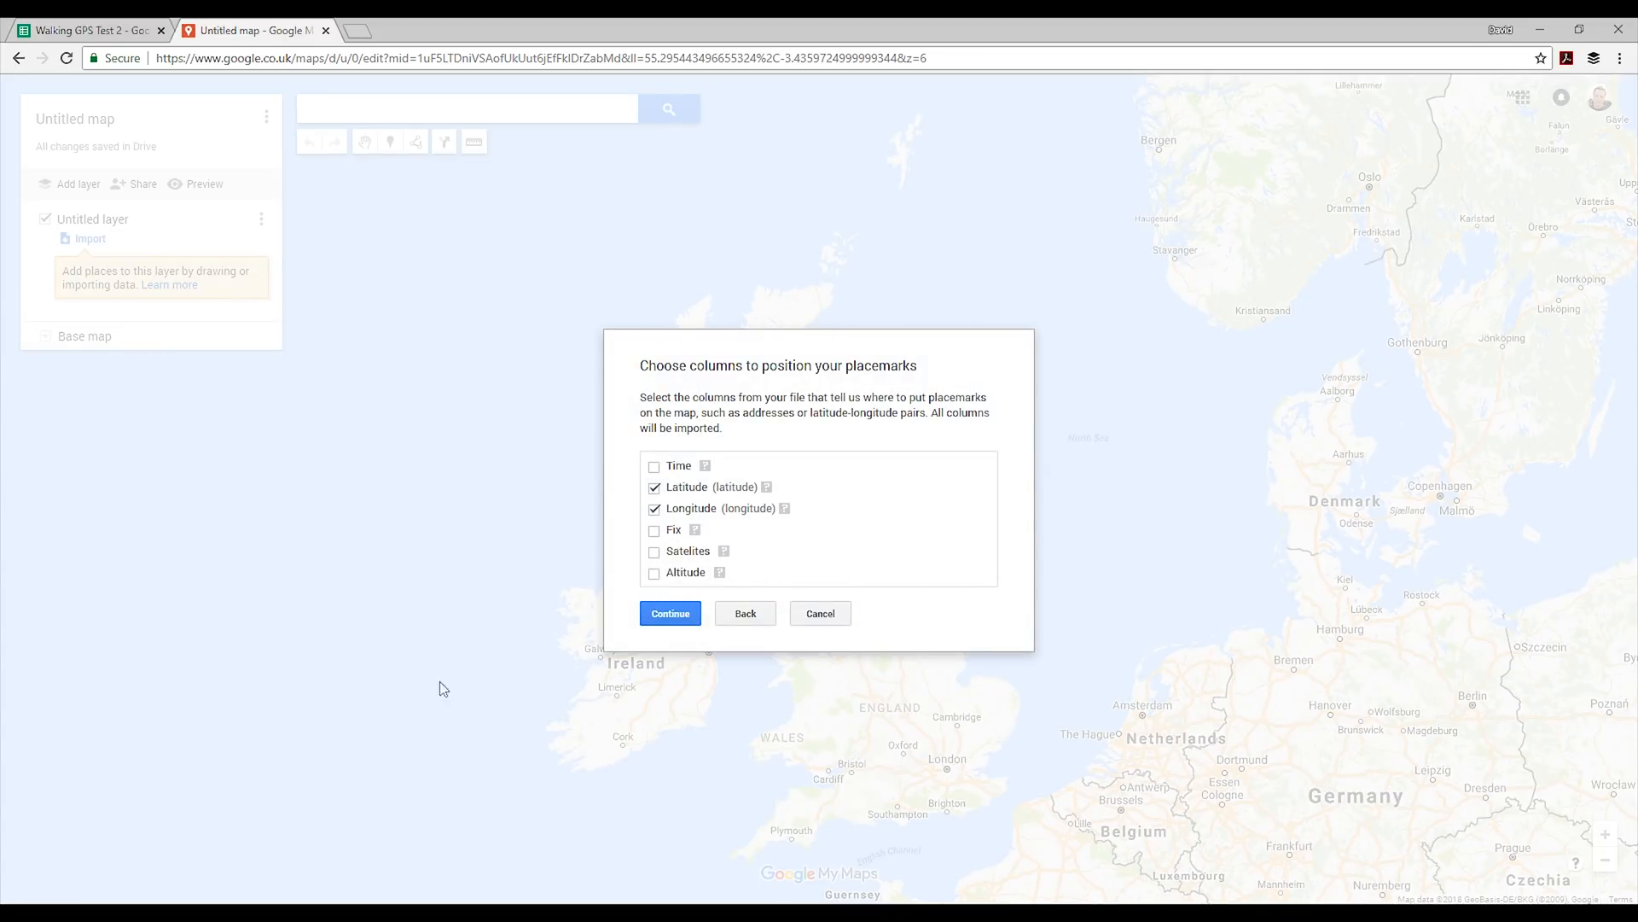
mouse_move(702, 463)
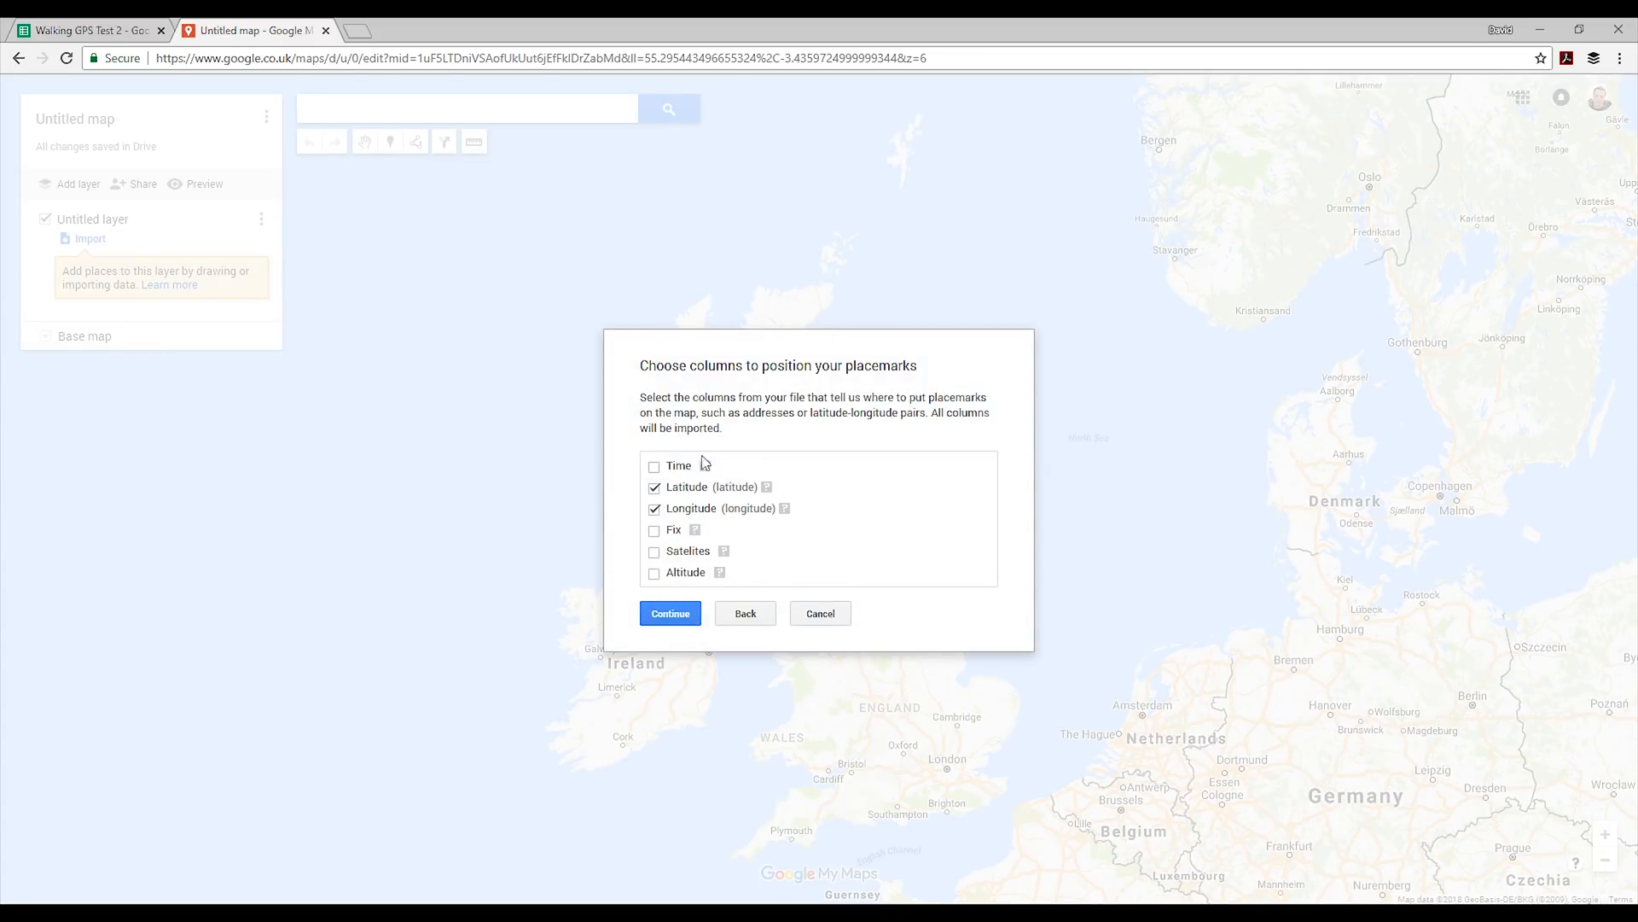
Step: Use Time, Latitude and Longitude as placemark position columns, leaving Satellites unticked
left_click(654, 487)
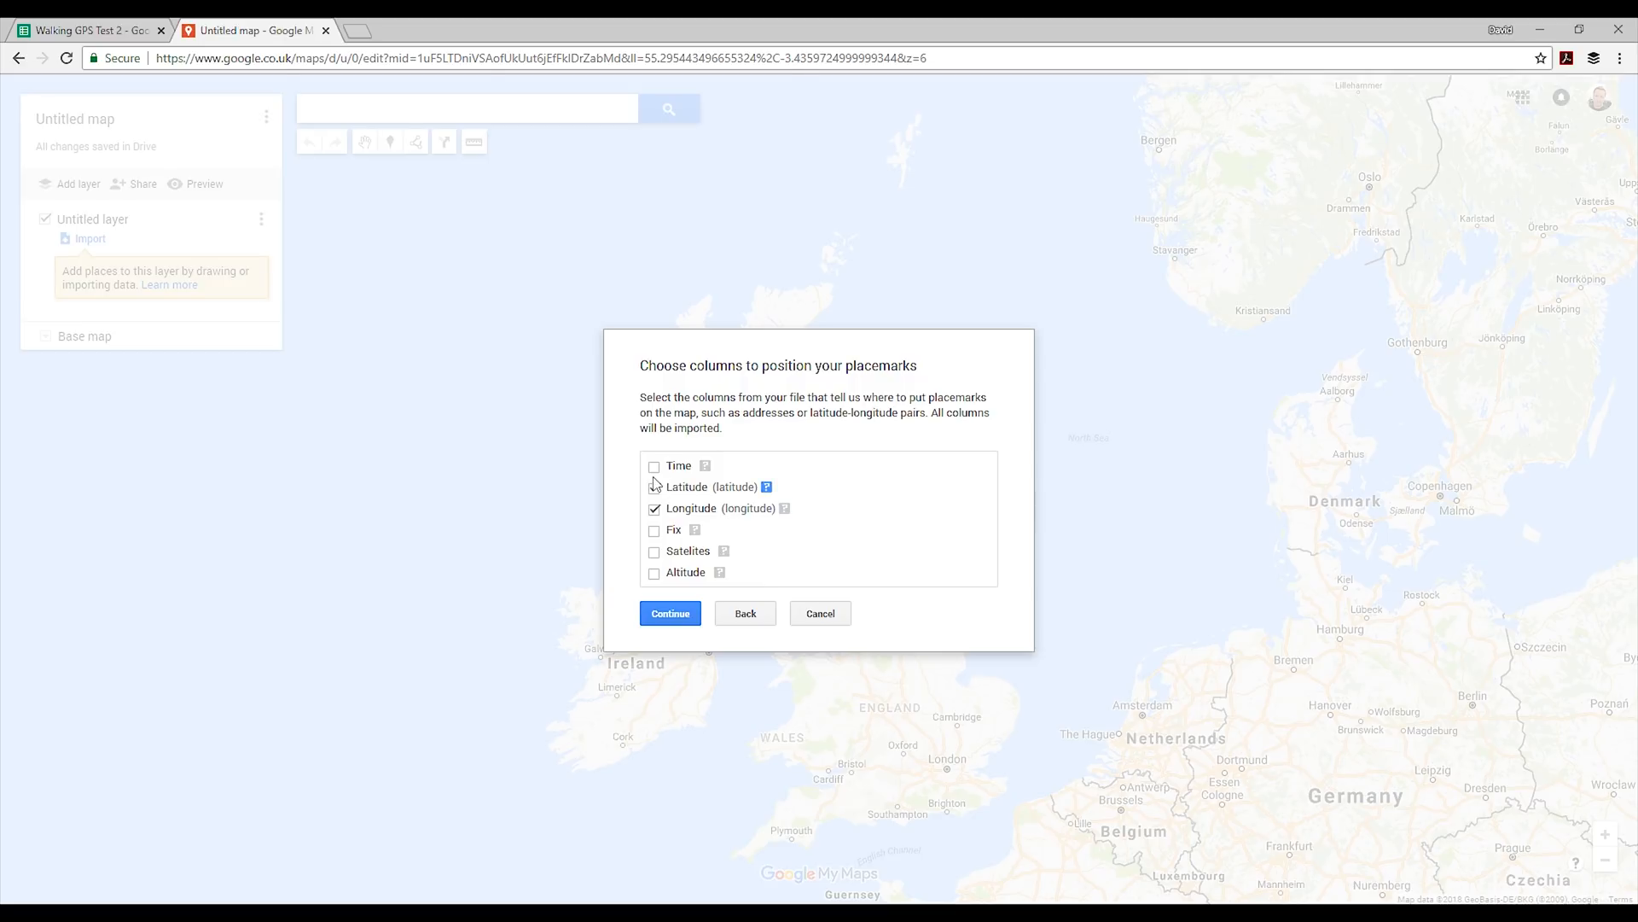
left_click(654, 465)
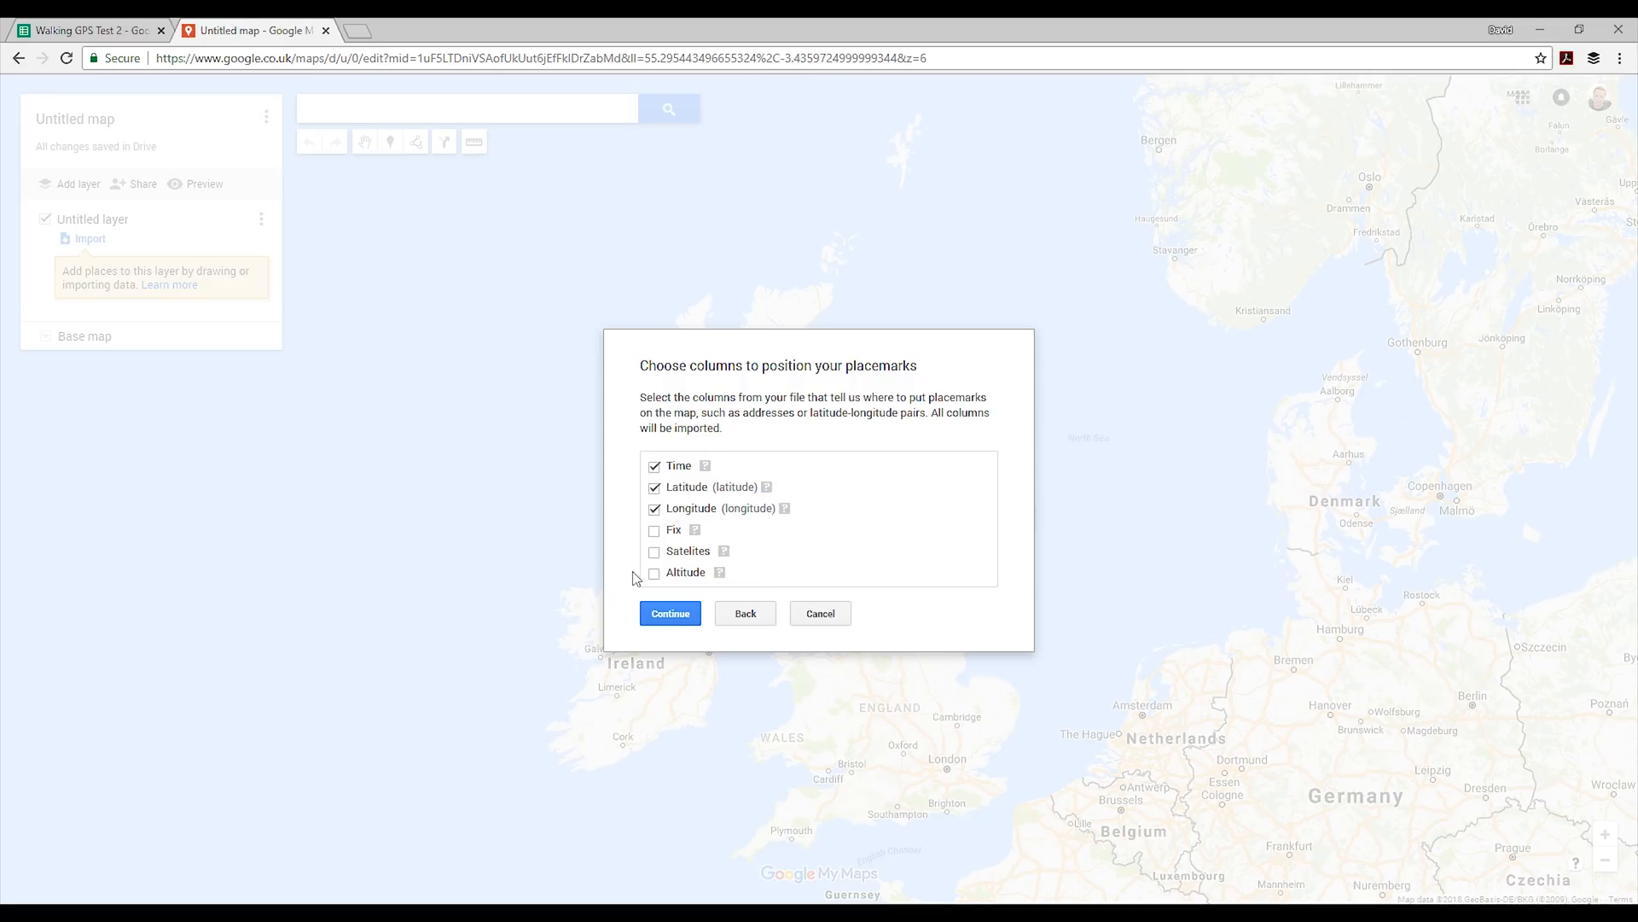
left_click(655, 573)
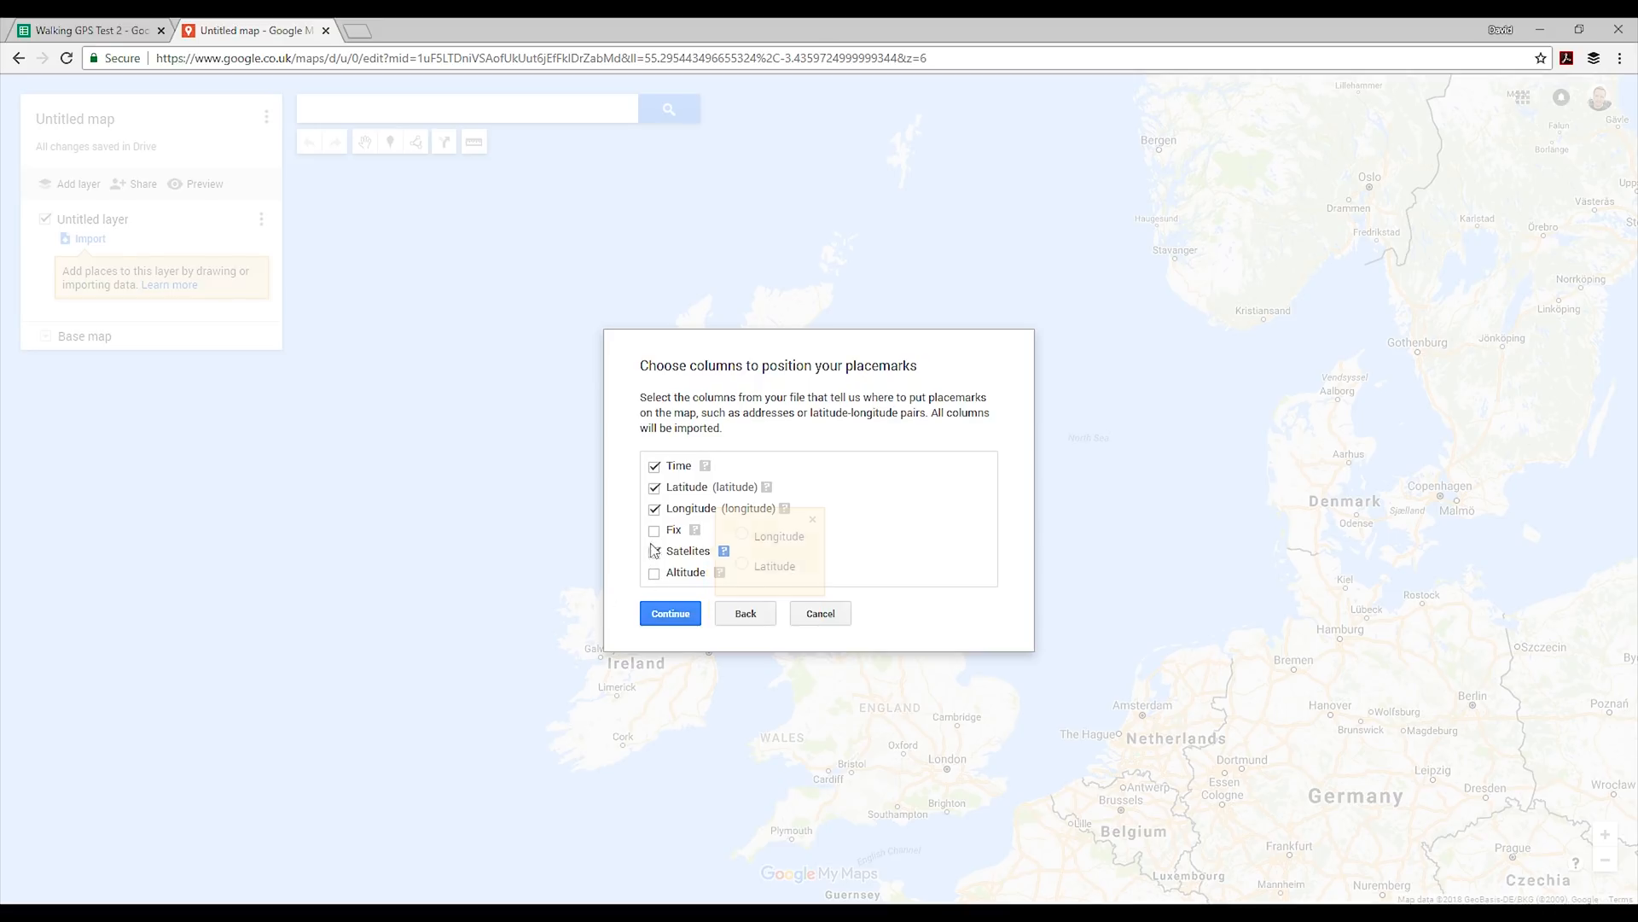
left_click(655, 550)
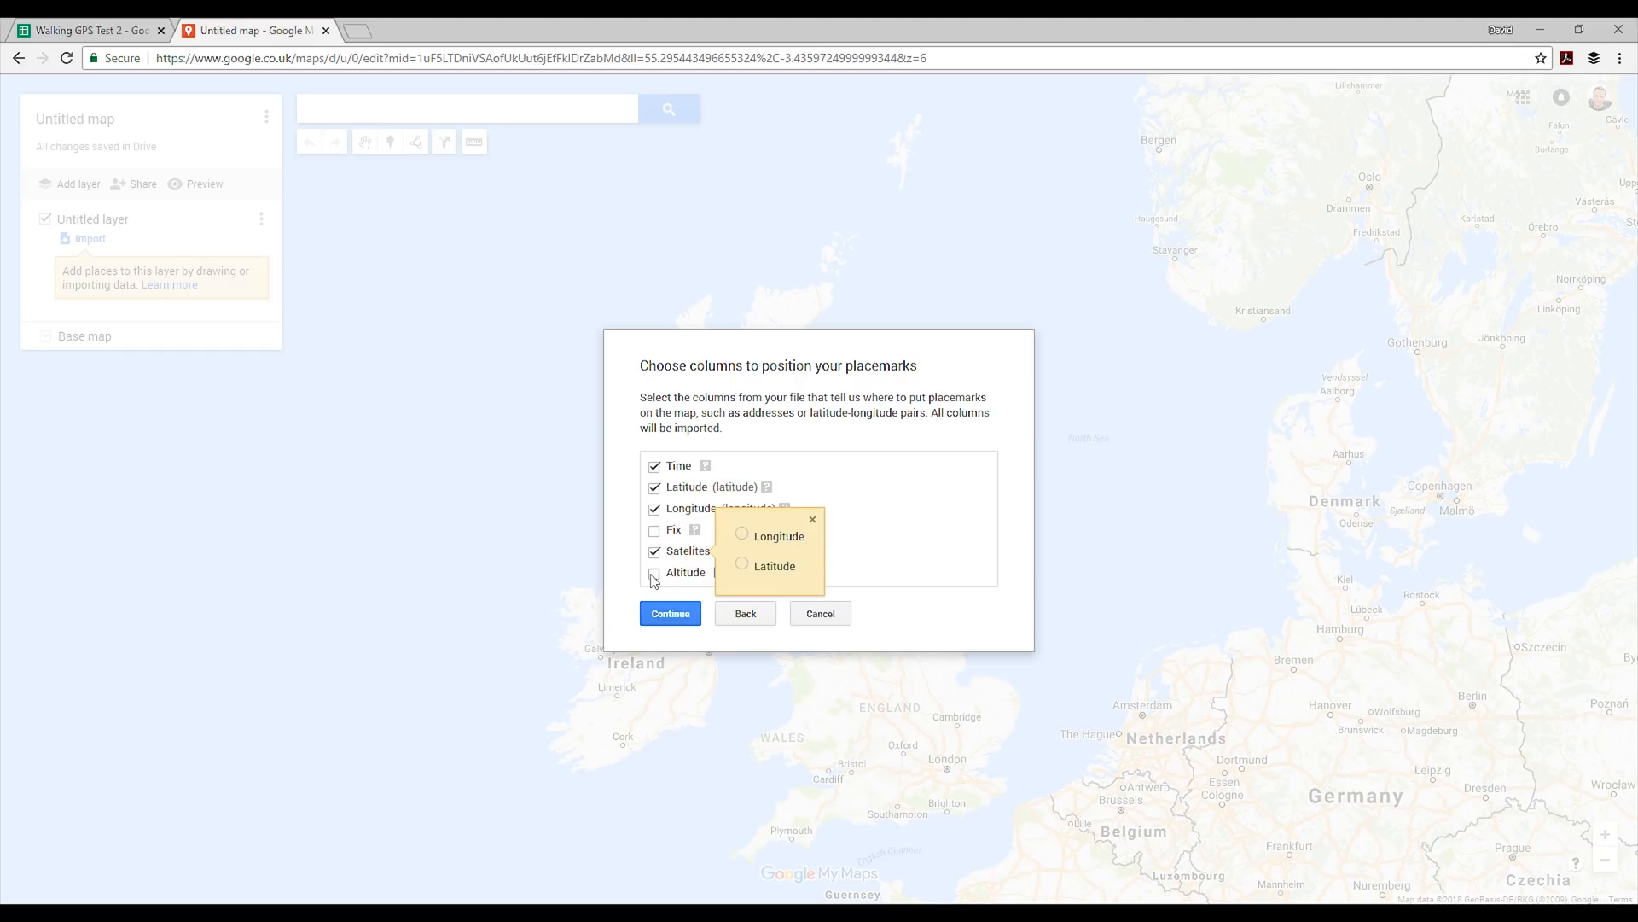
left_click(654, 552)
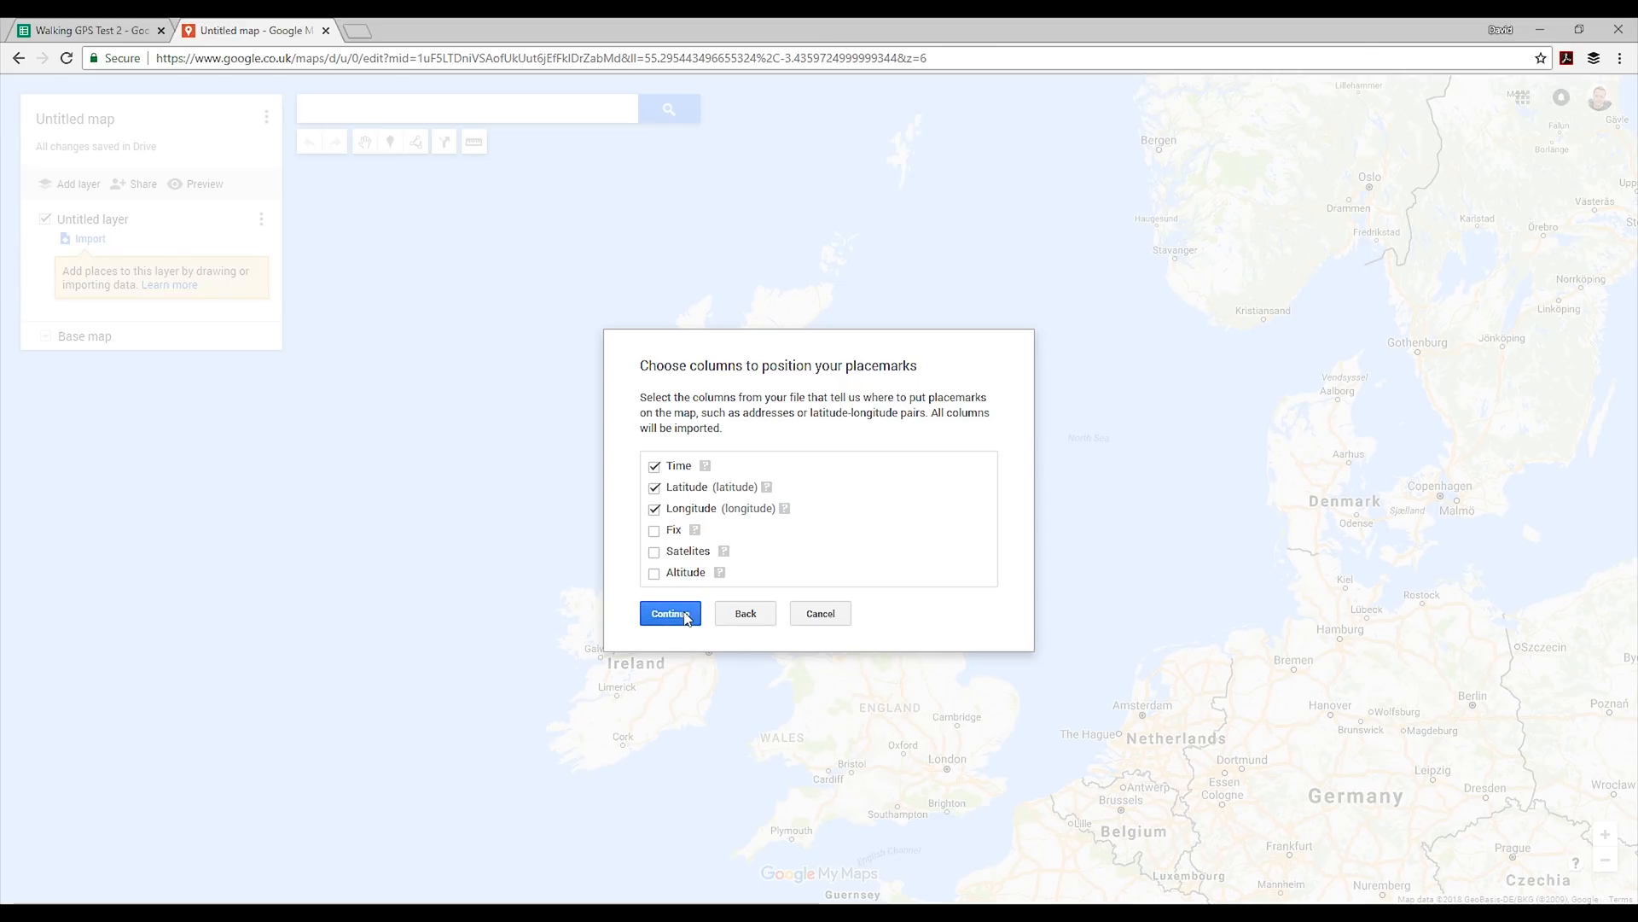
left_click(669, 613)
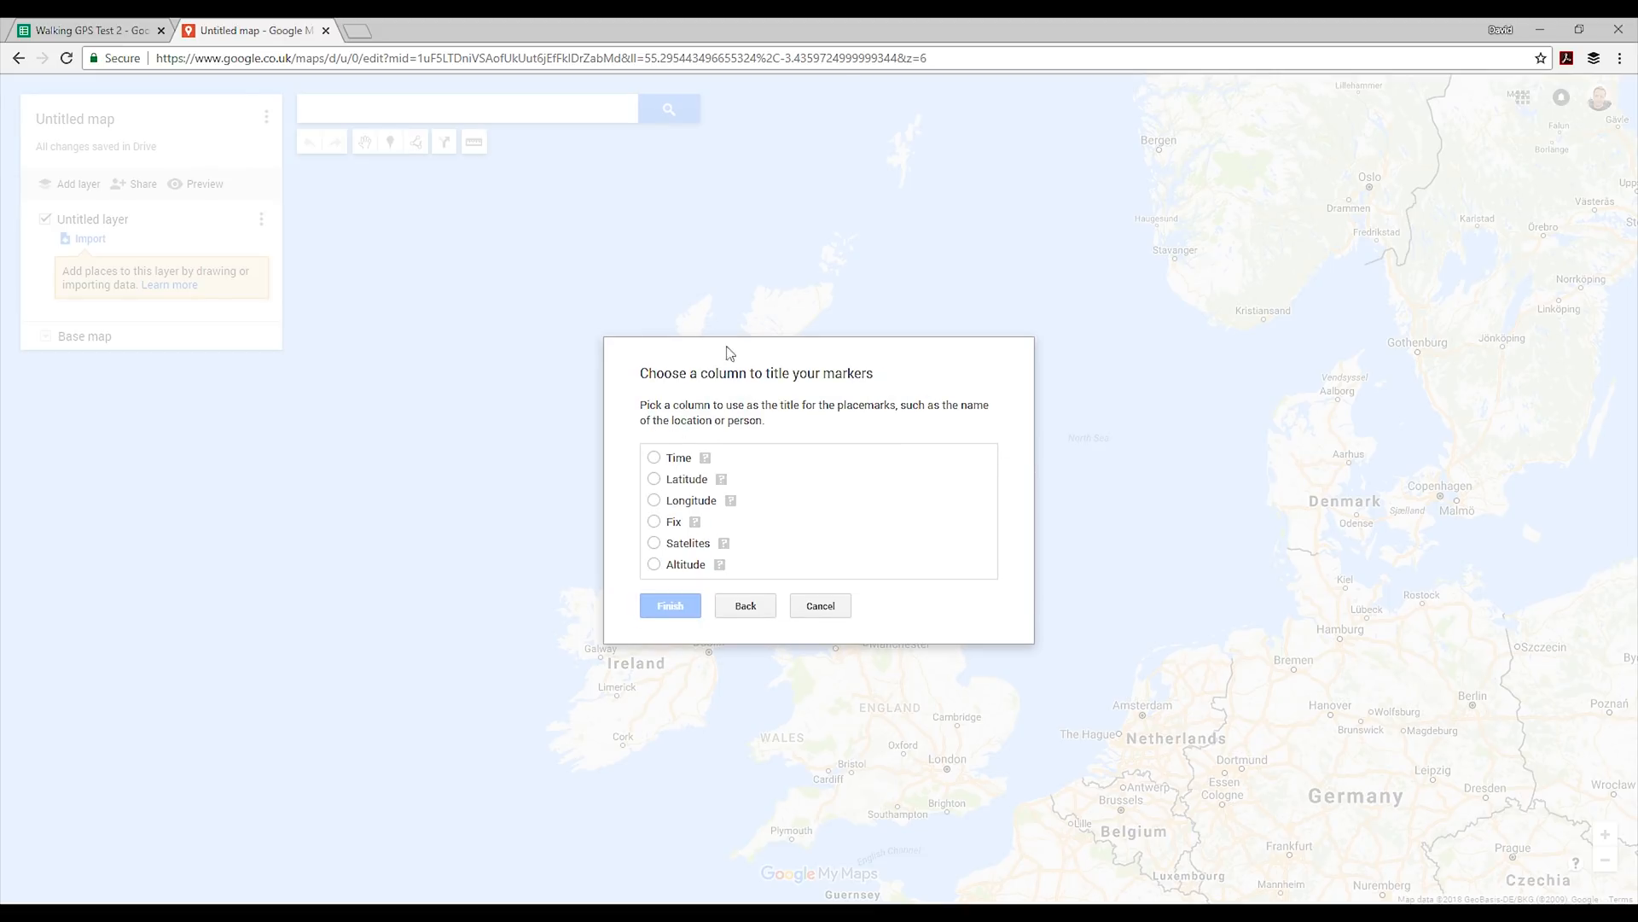
mouse_move(635, 492)
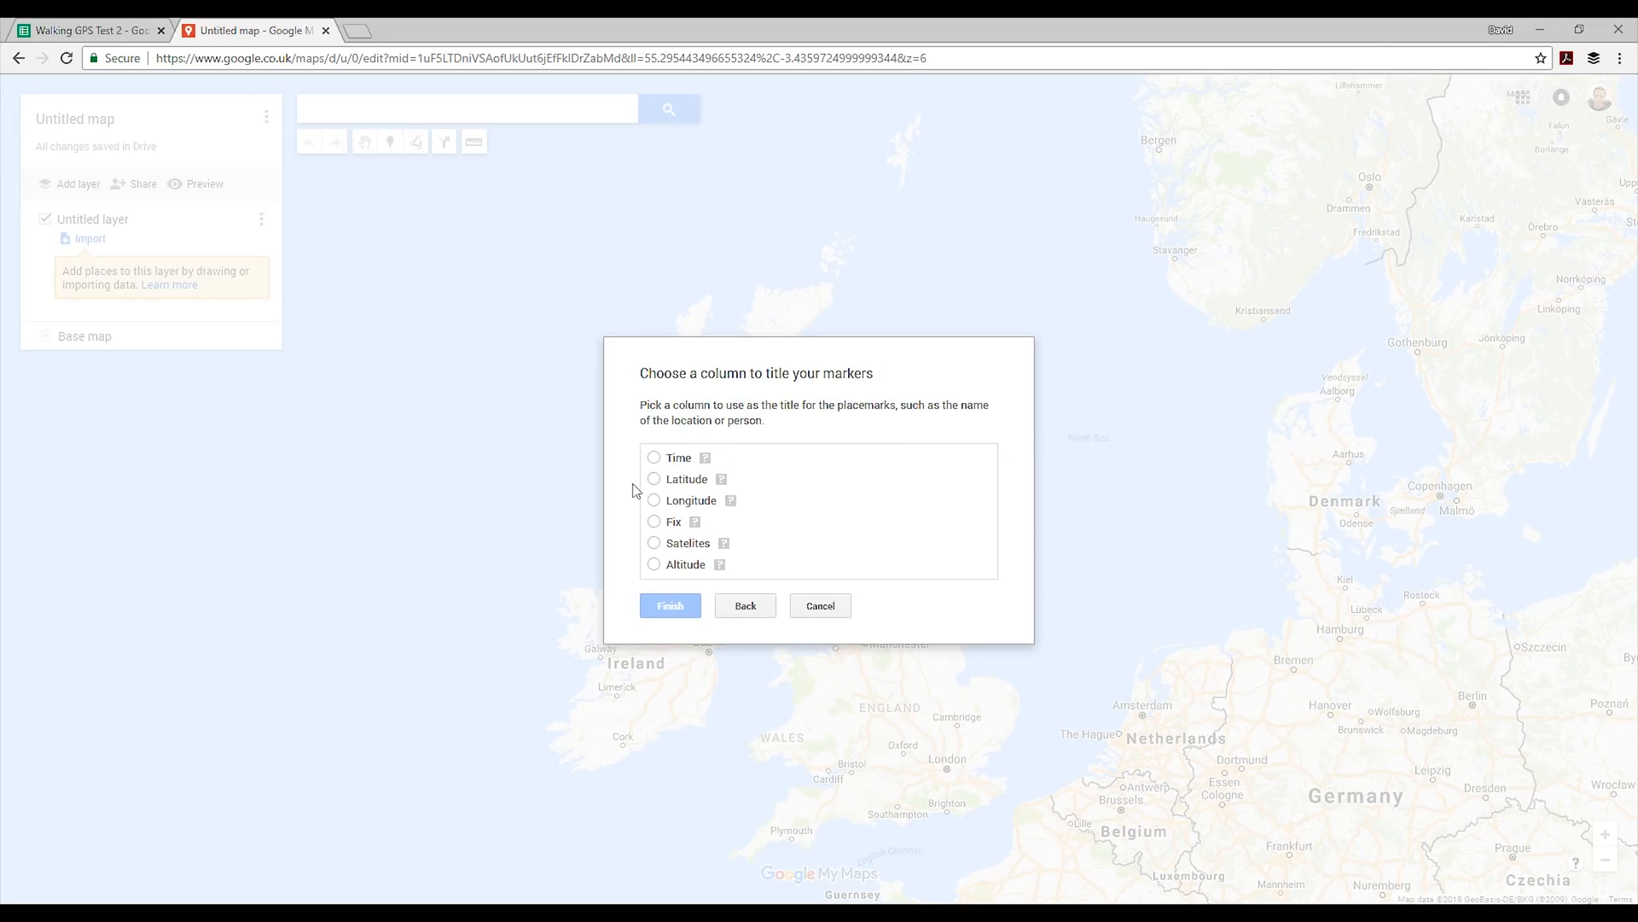
Step: Title the markers by the Time column and finish importing the 325 points
left_click(655, 457)
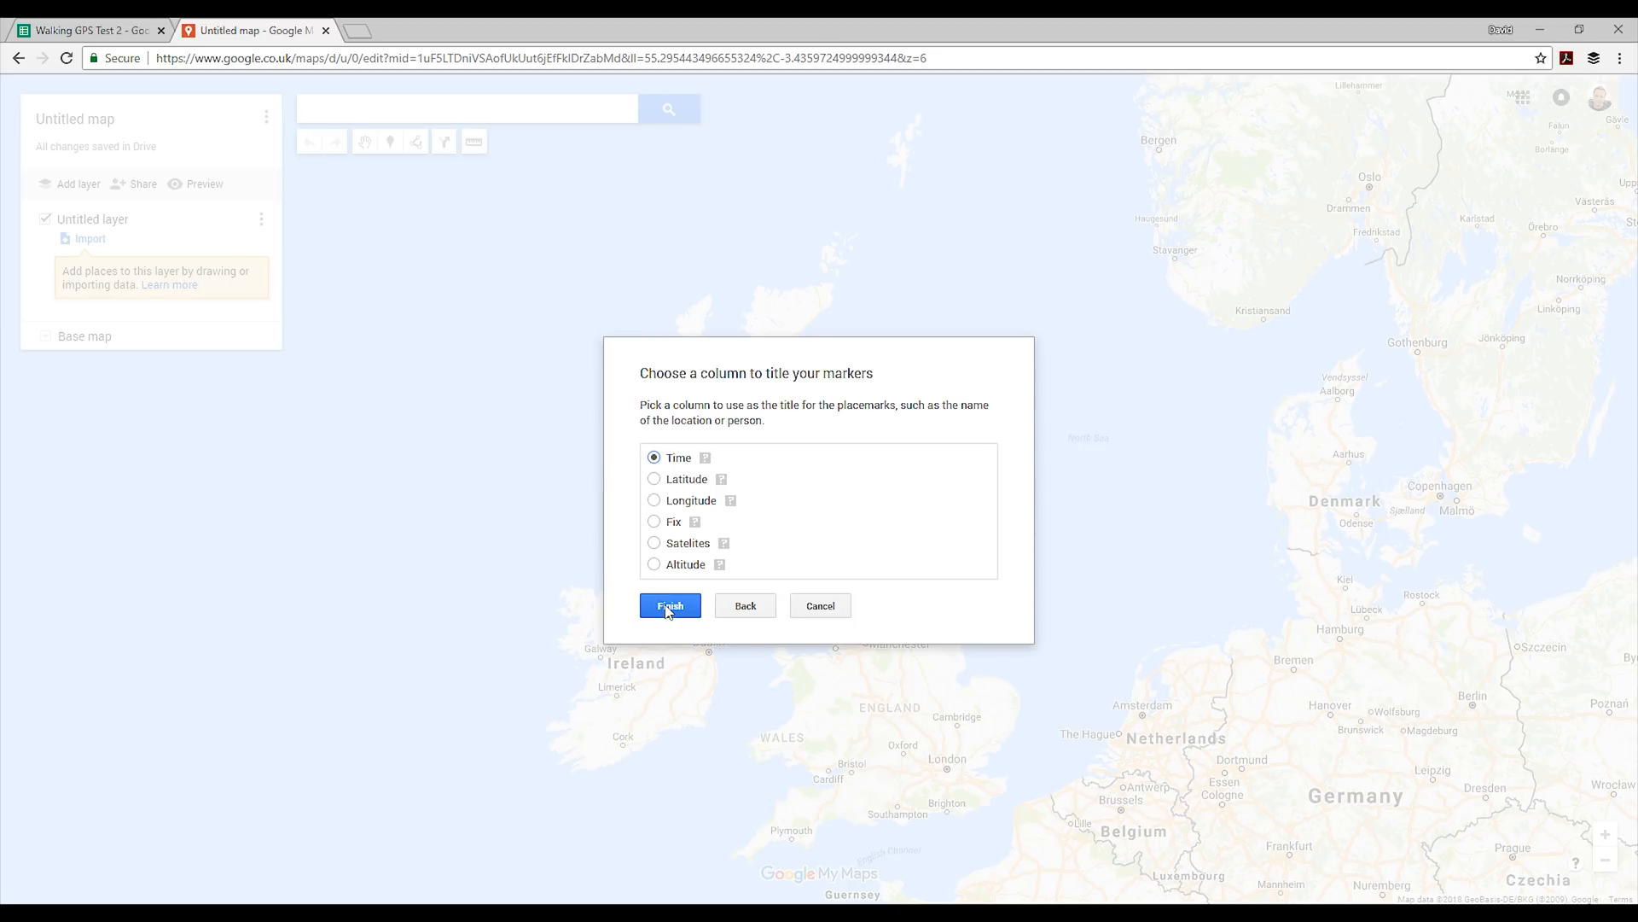
left_click(670, 606)
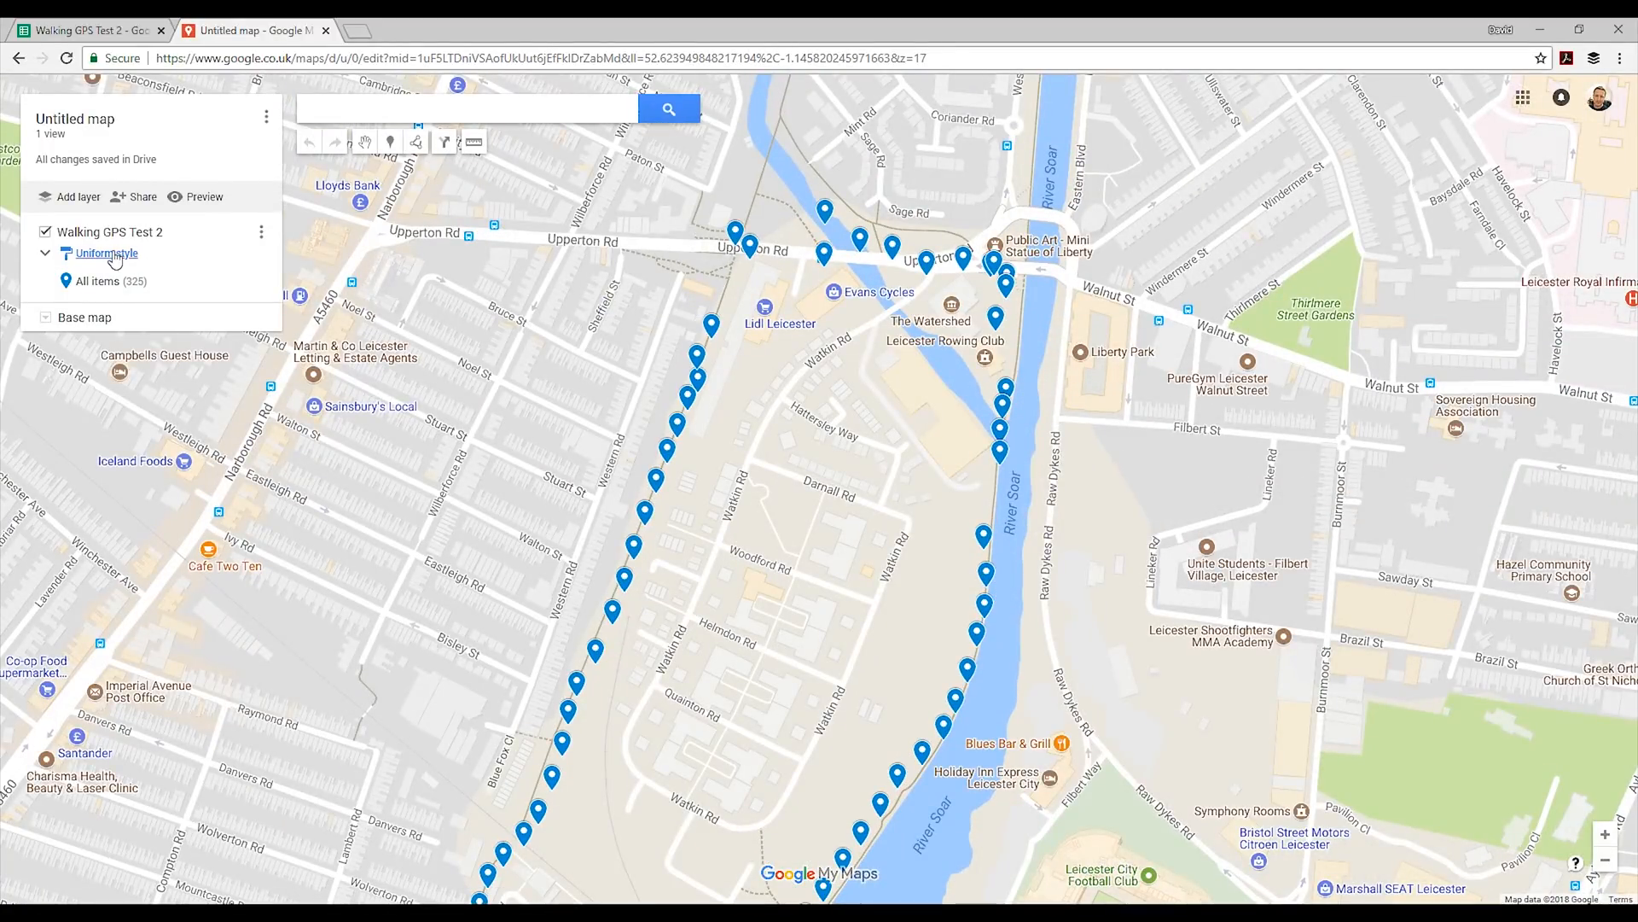
Step: Peek at the layer's style options, then change the base map to Satellite
left_click(104, 252)
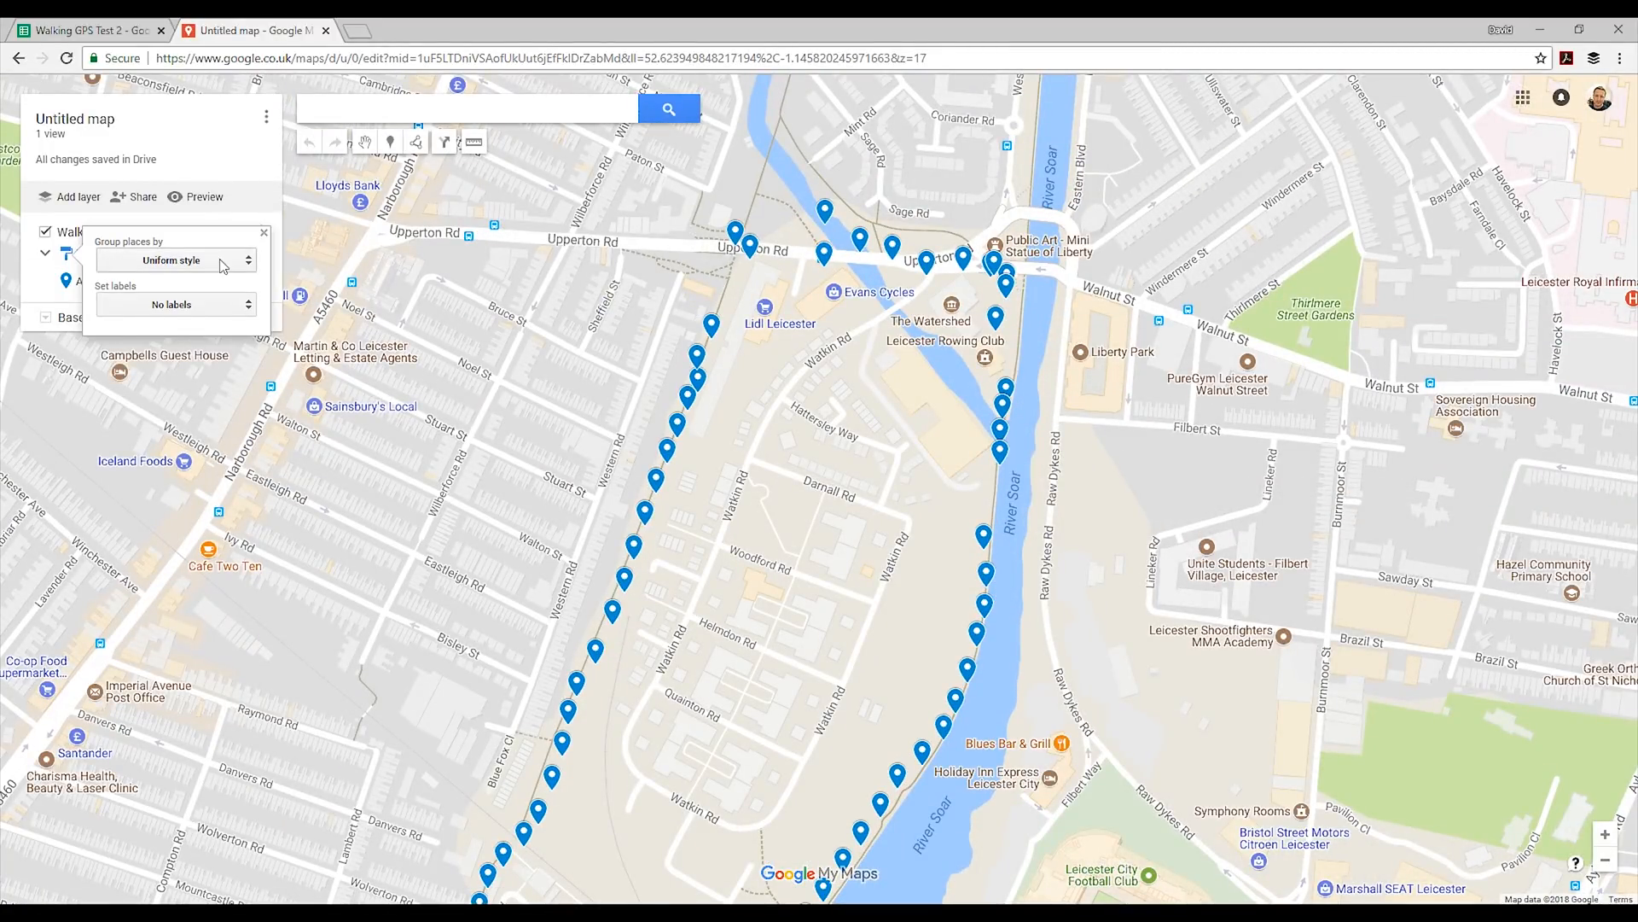
left_click(259, 232)
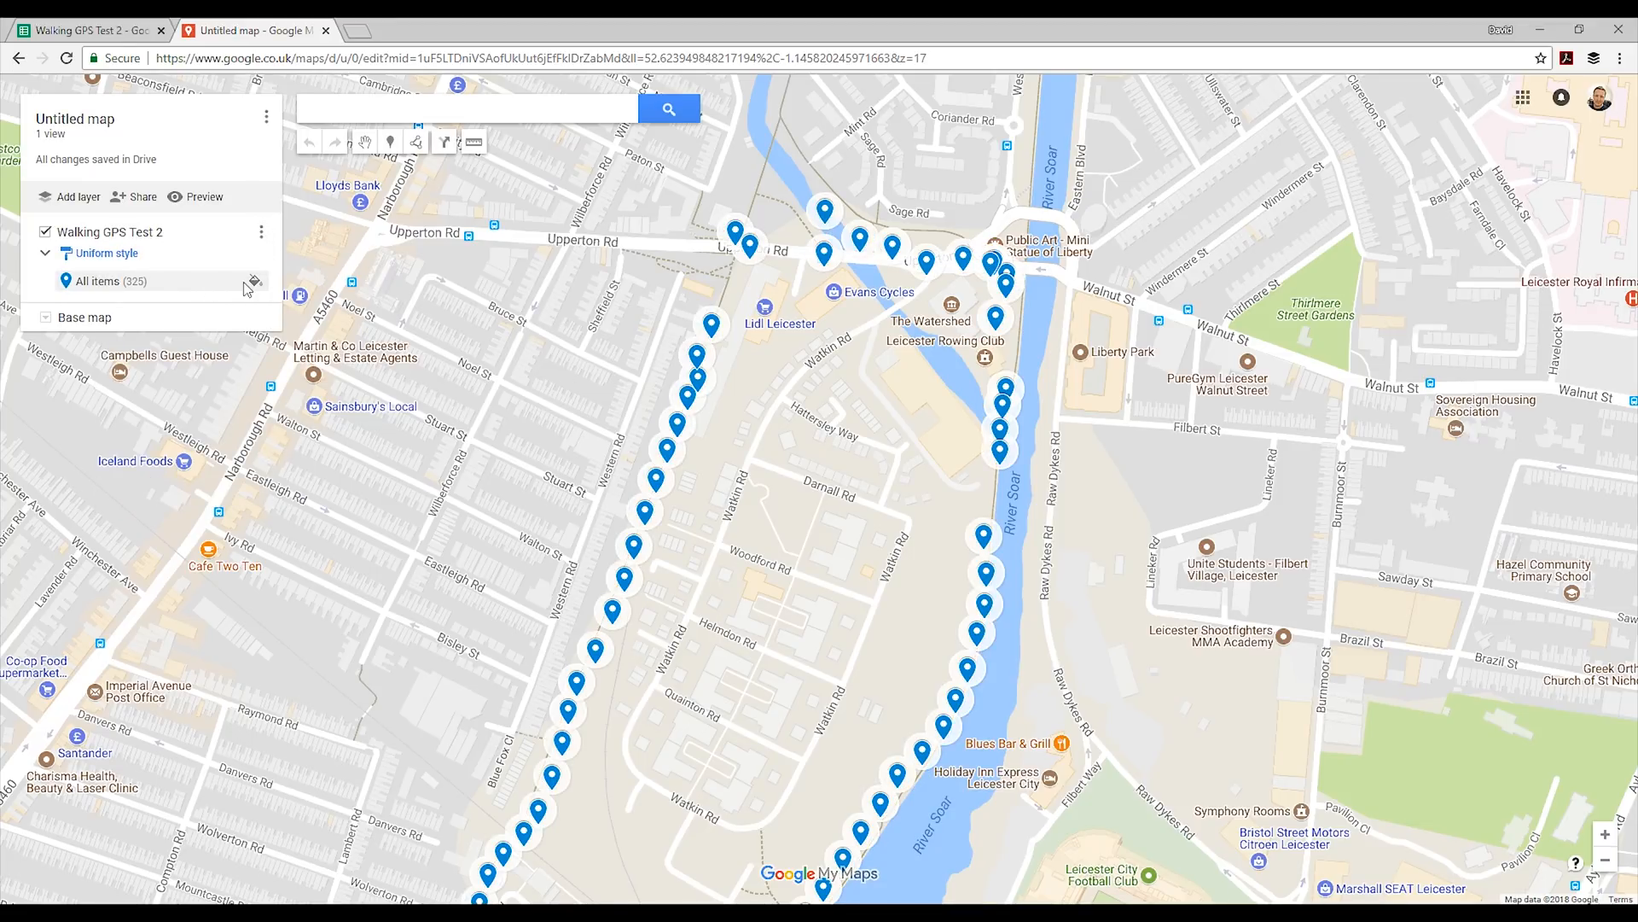
left_click(85, 317)
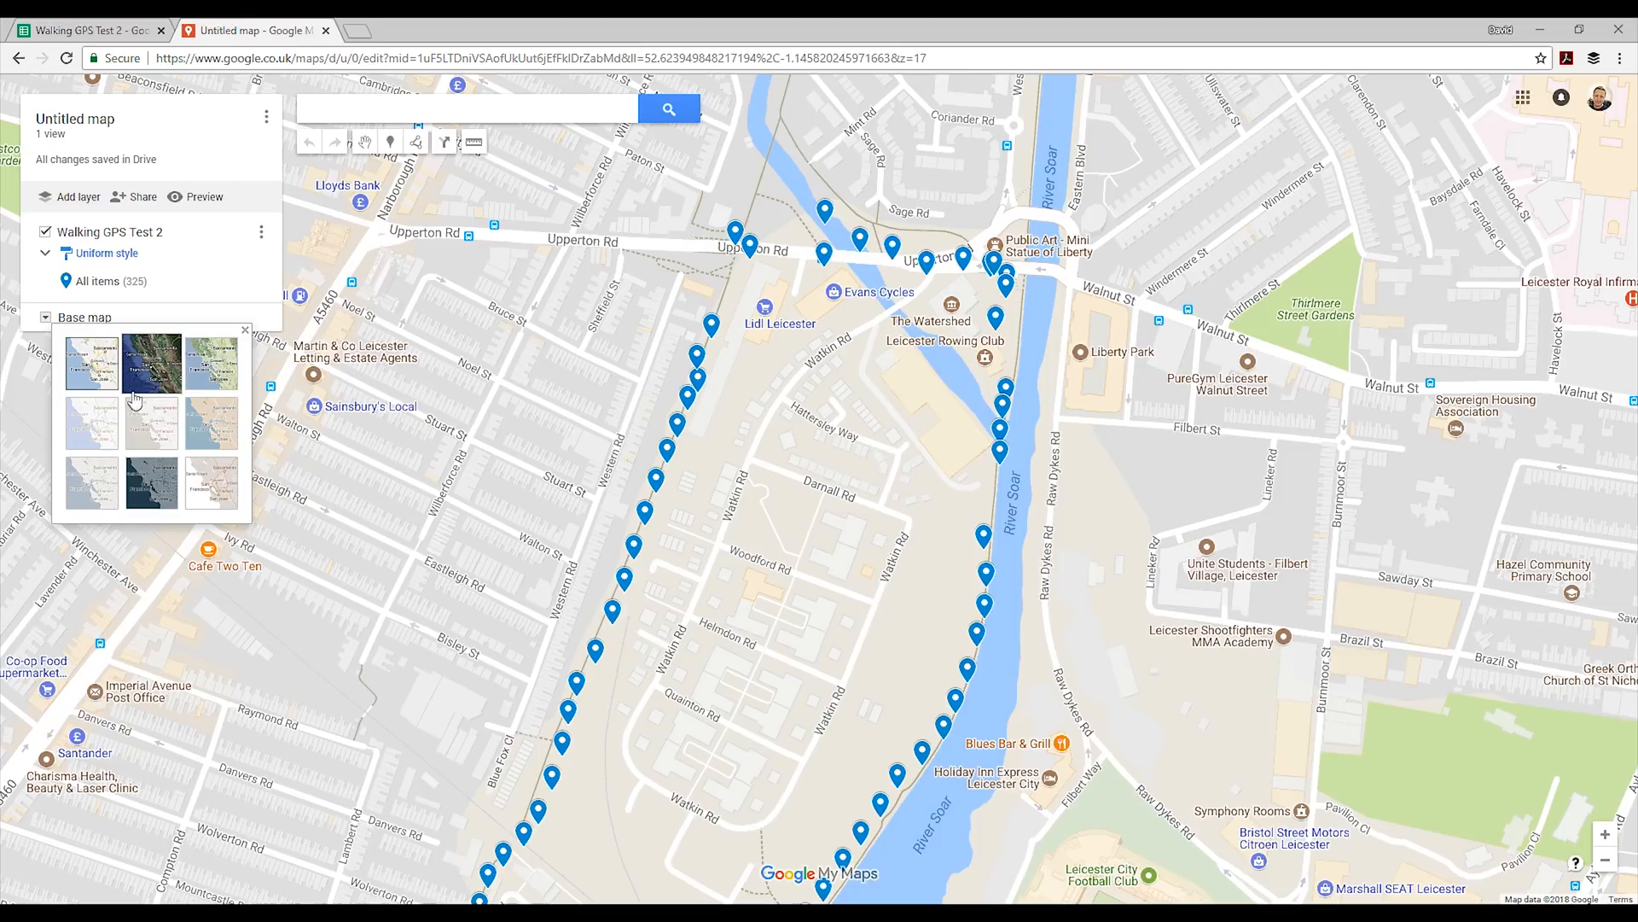
left_click(153, 363)
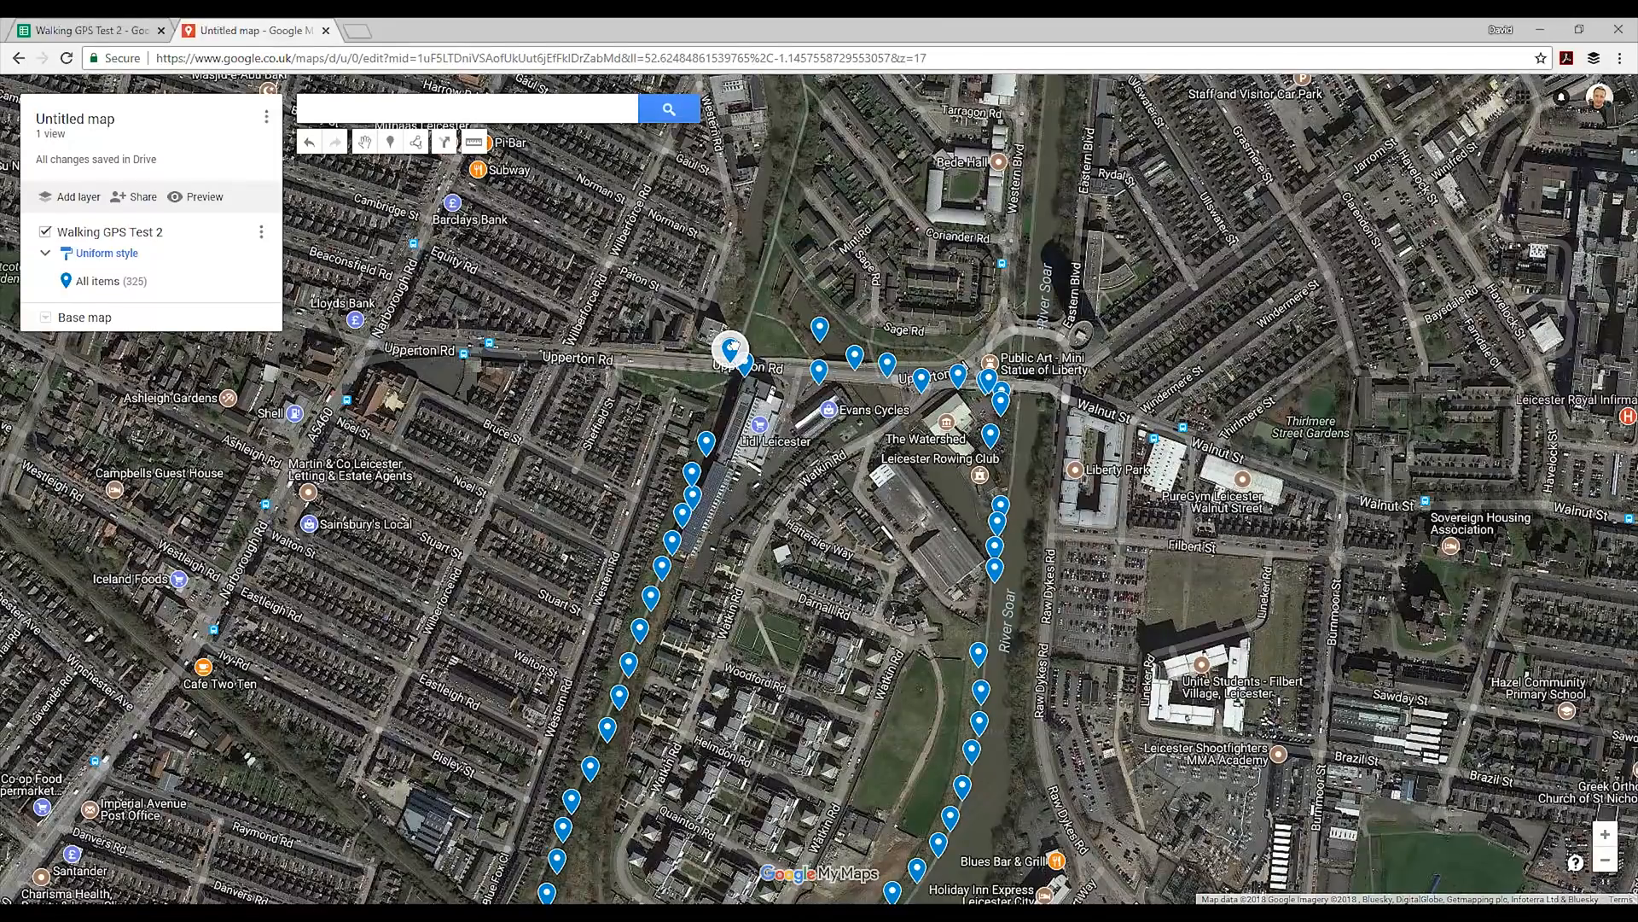
Step: Inspect a marker's details (time 142908, 8 satellites, altitude 95.8) and open the grouping options
left_click(730, 378)
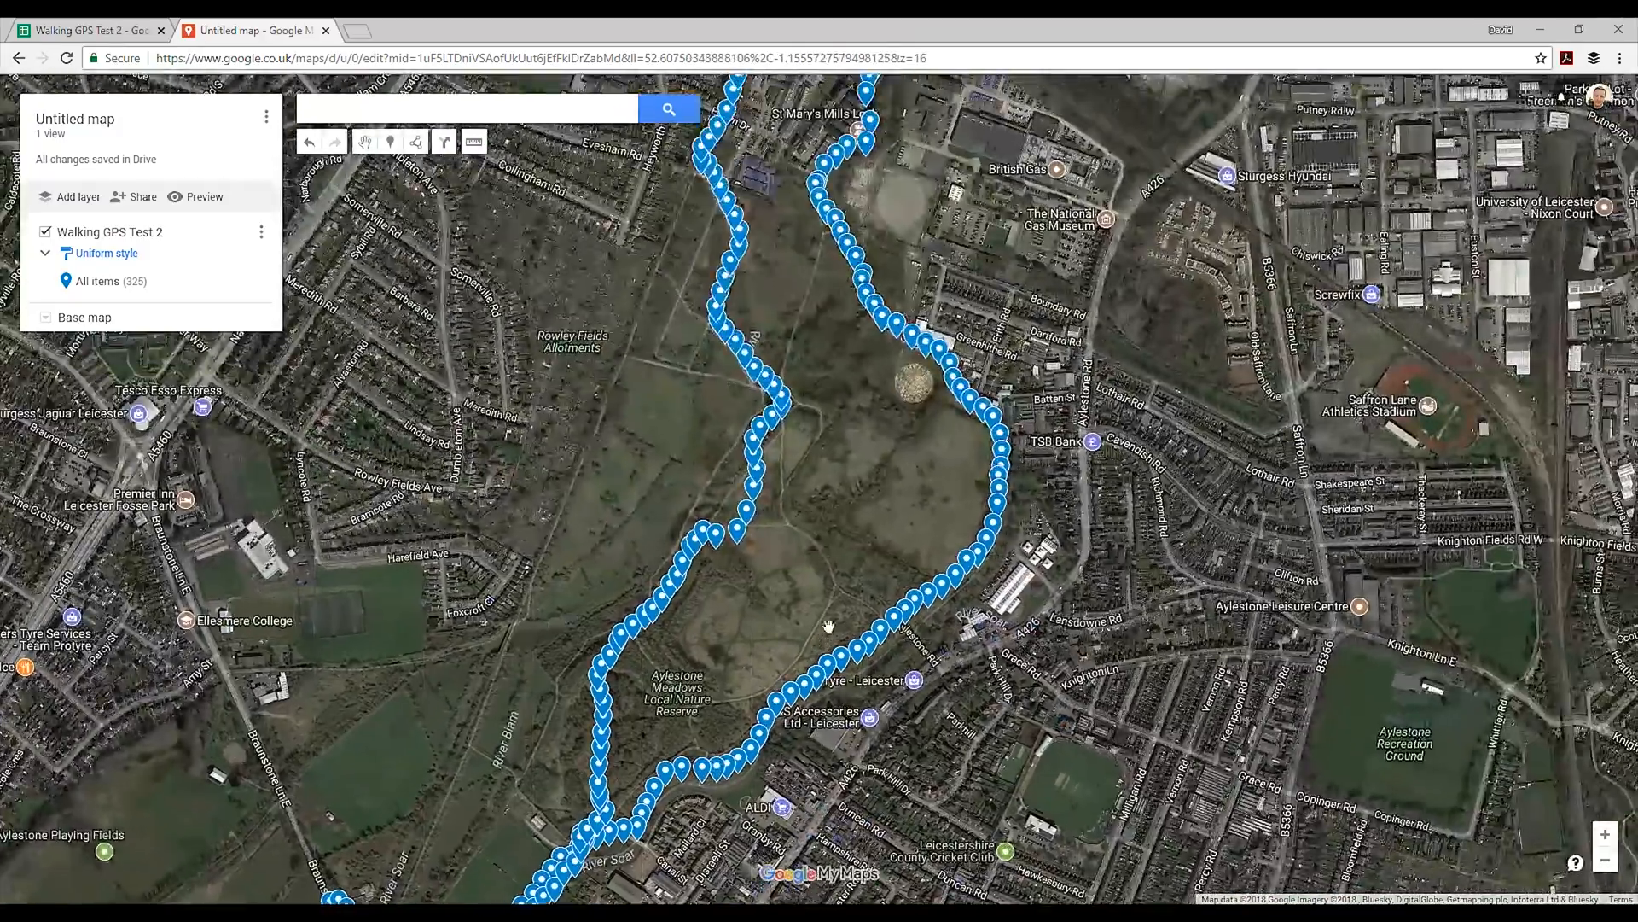
left_click(811, 352)
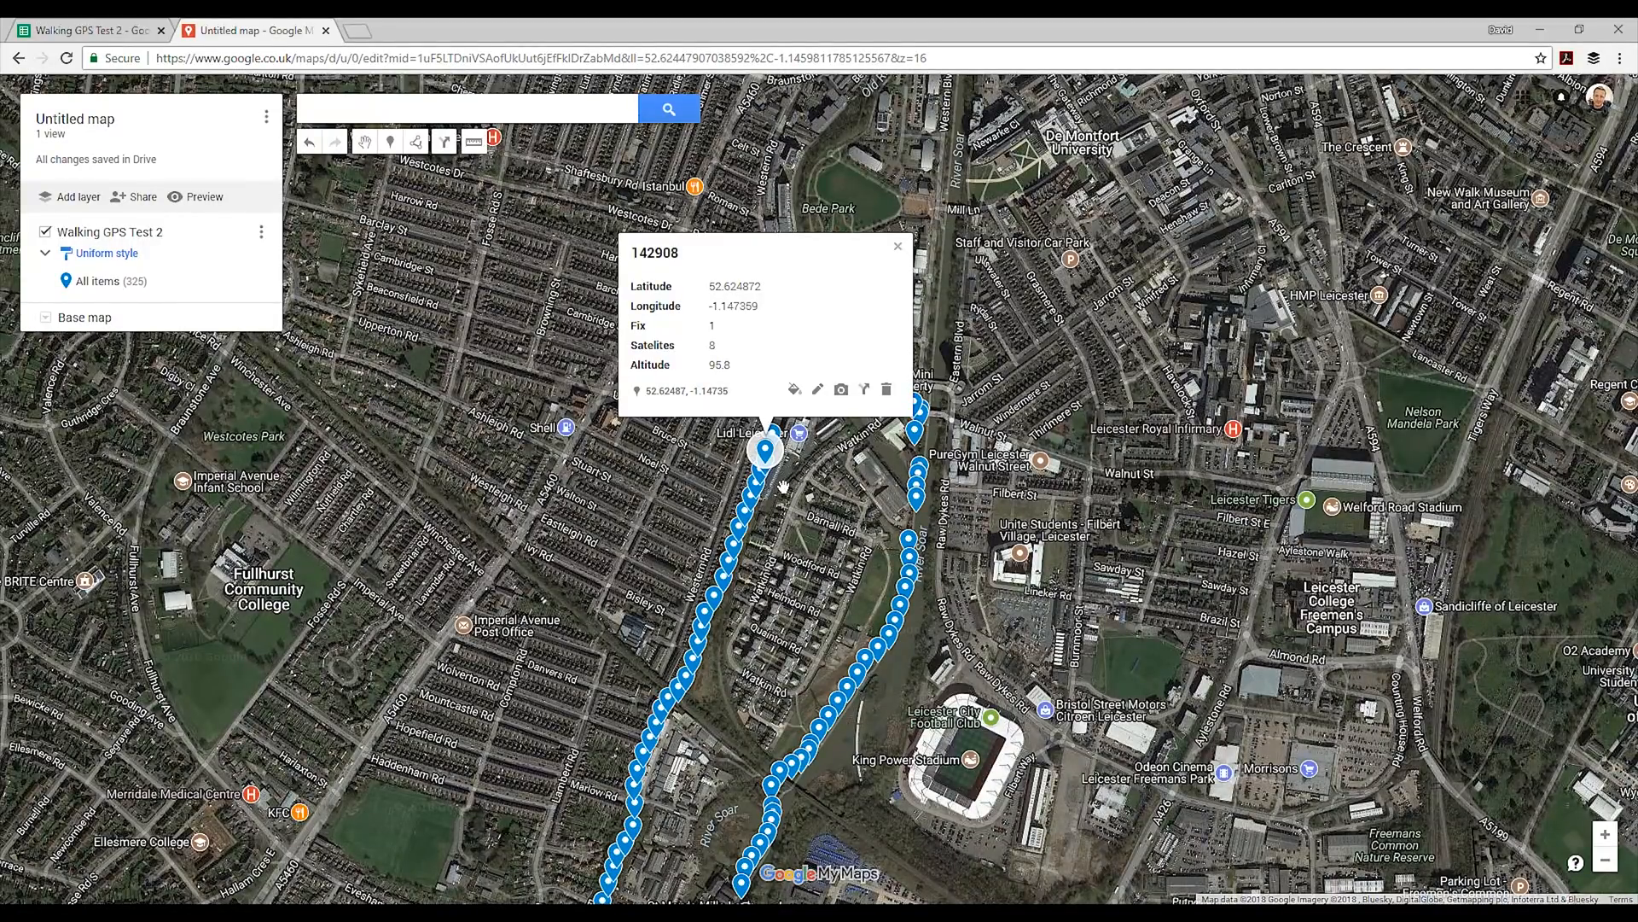
mouse_move(841, 648)
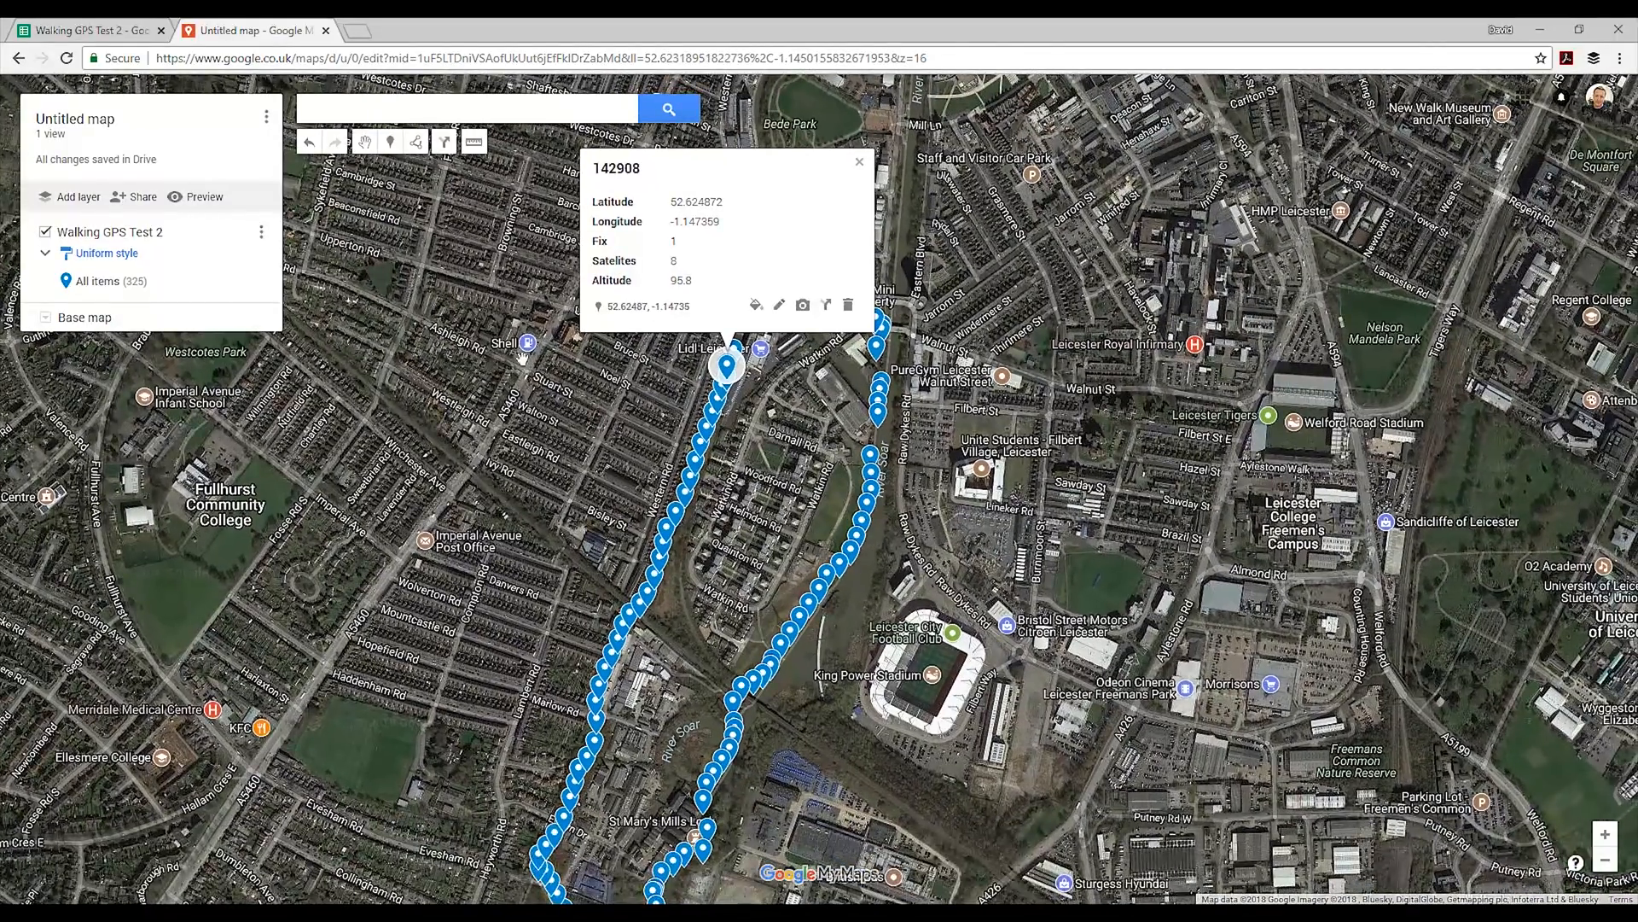
left_click(106, 253)
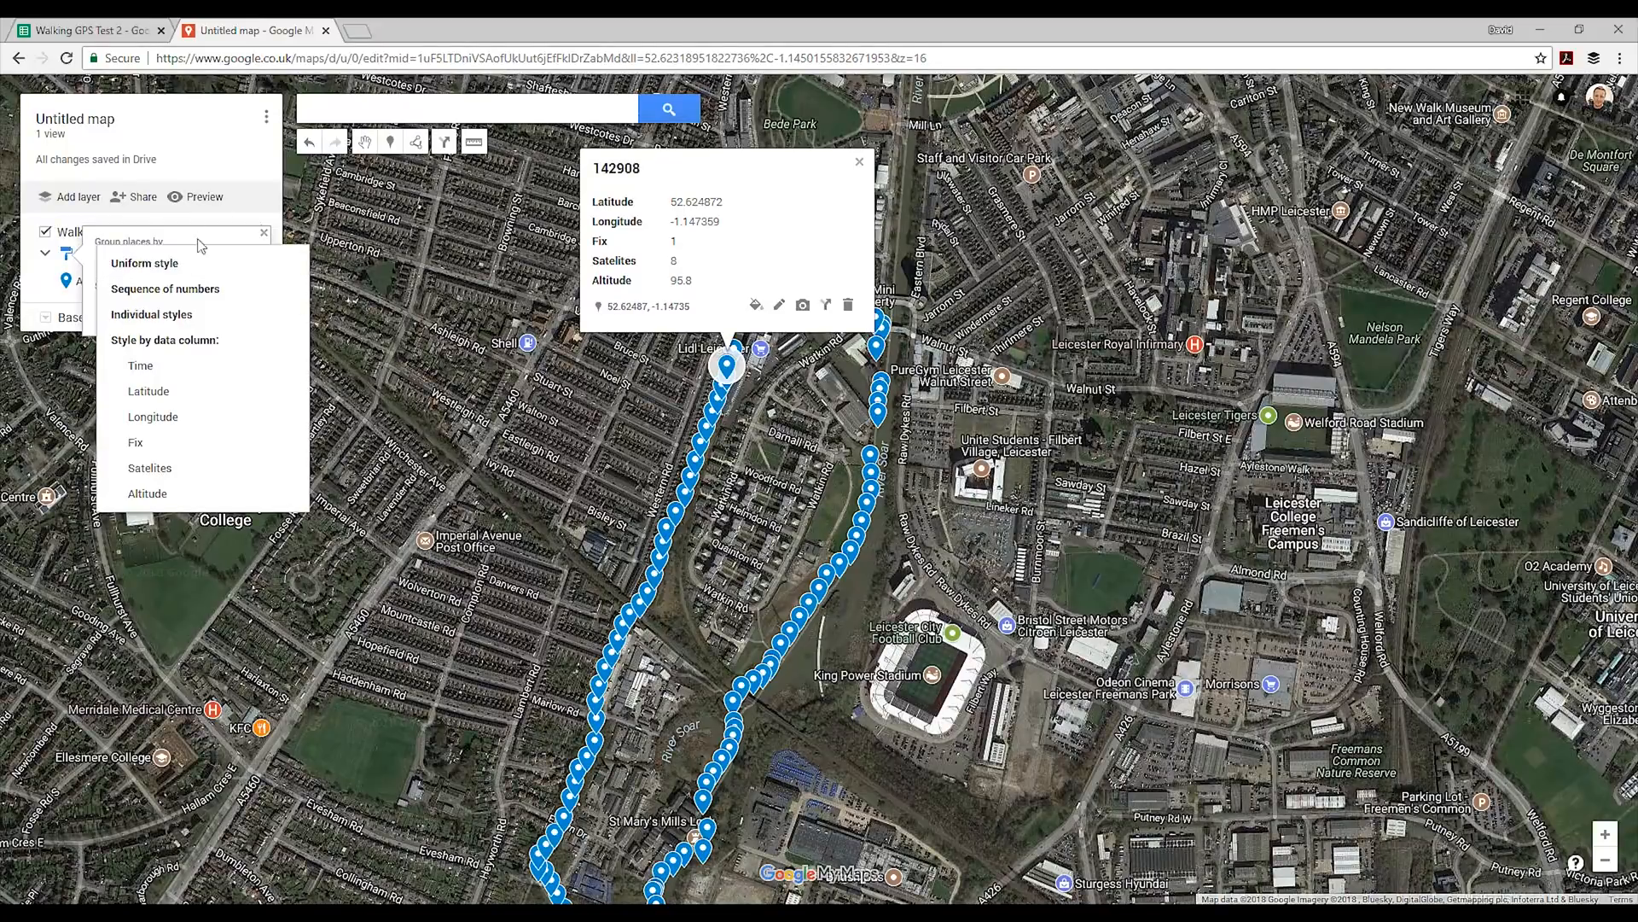
mouse_move(136, 442)
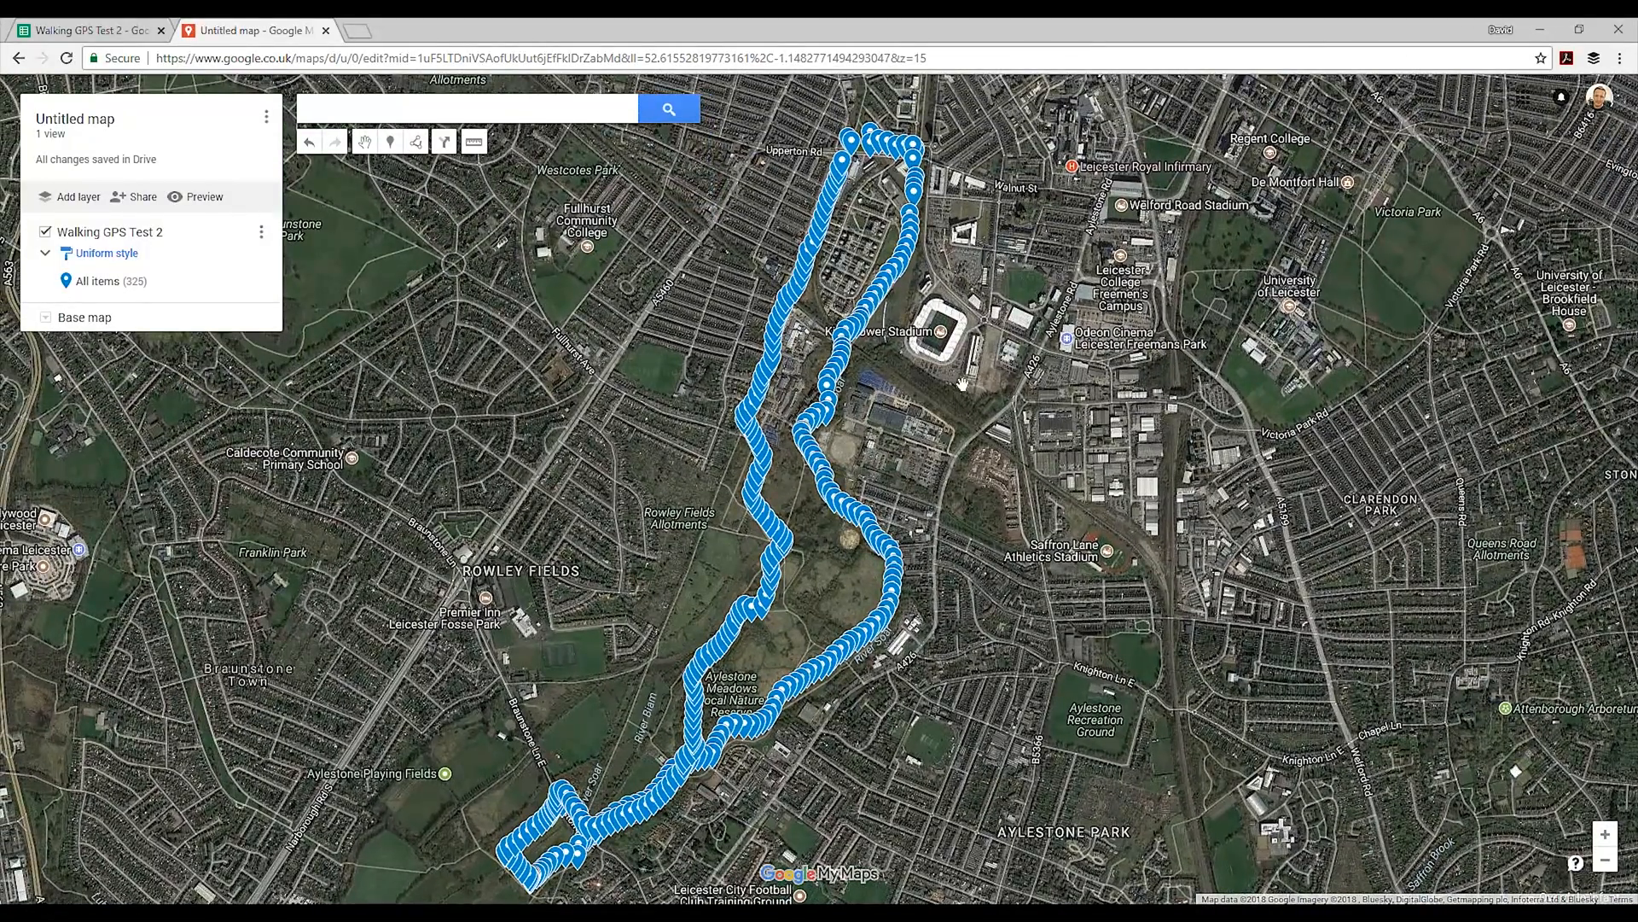
Step: Recheck a latitude/longitude pair in Walking GPS Test 2's final rows, then return to My Maps
left_click(88, 30)
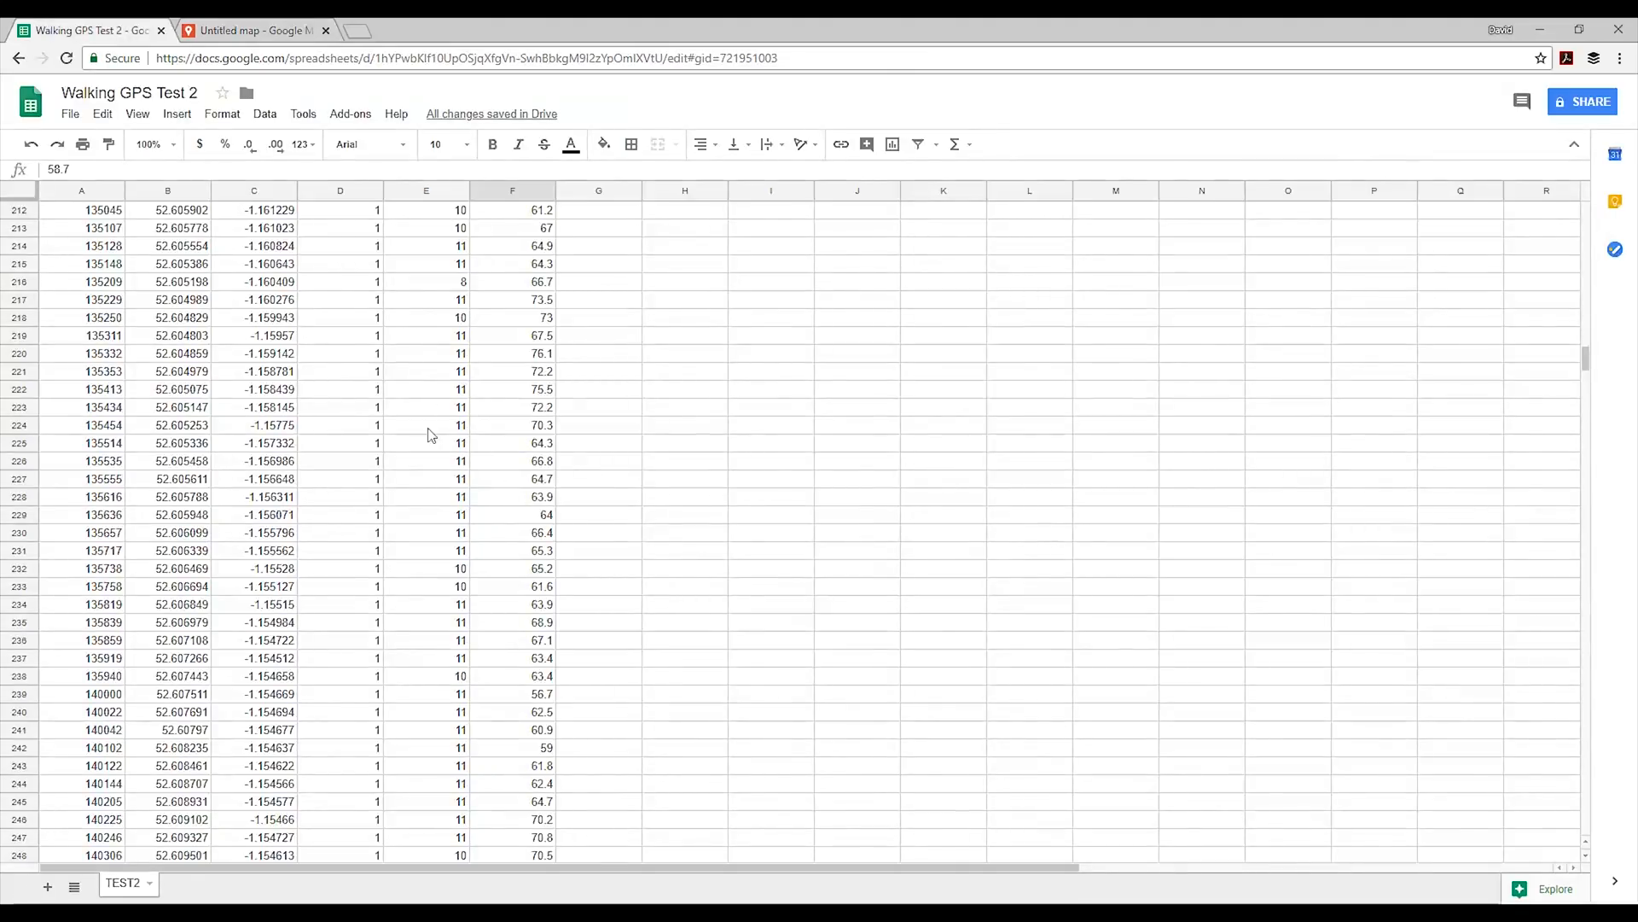
scroll("down", 3)
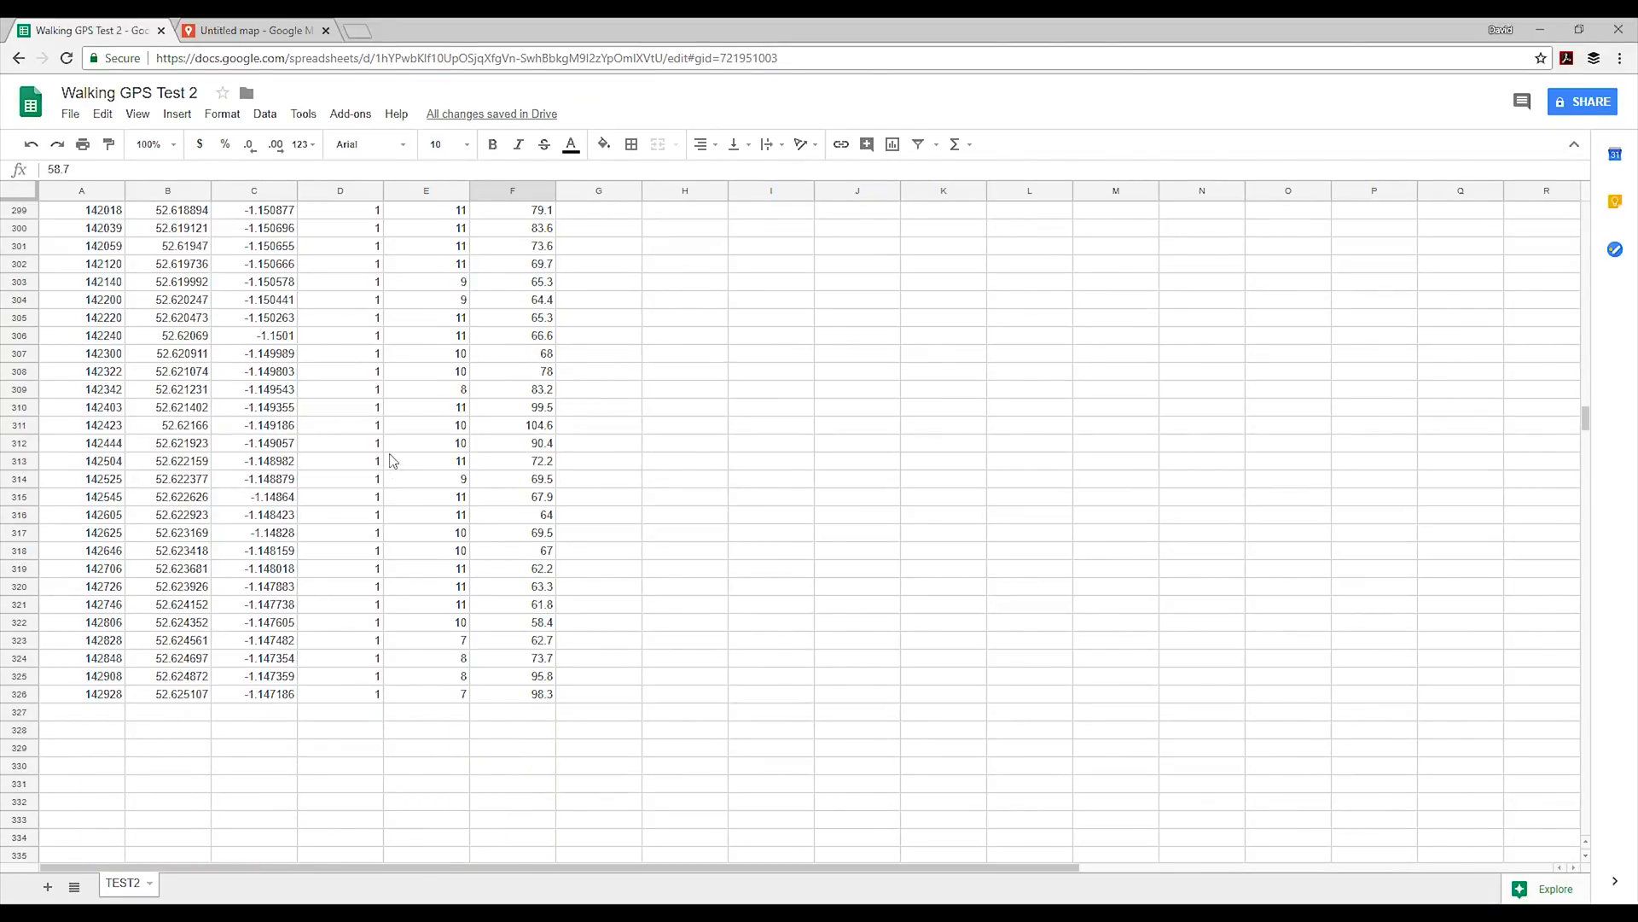
left_click(167, 371)
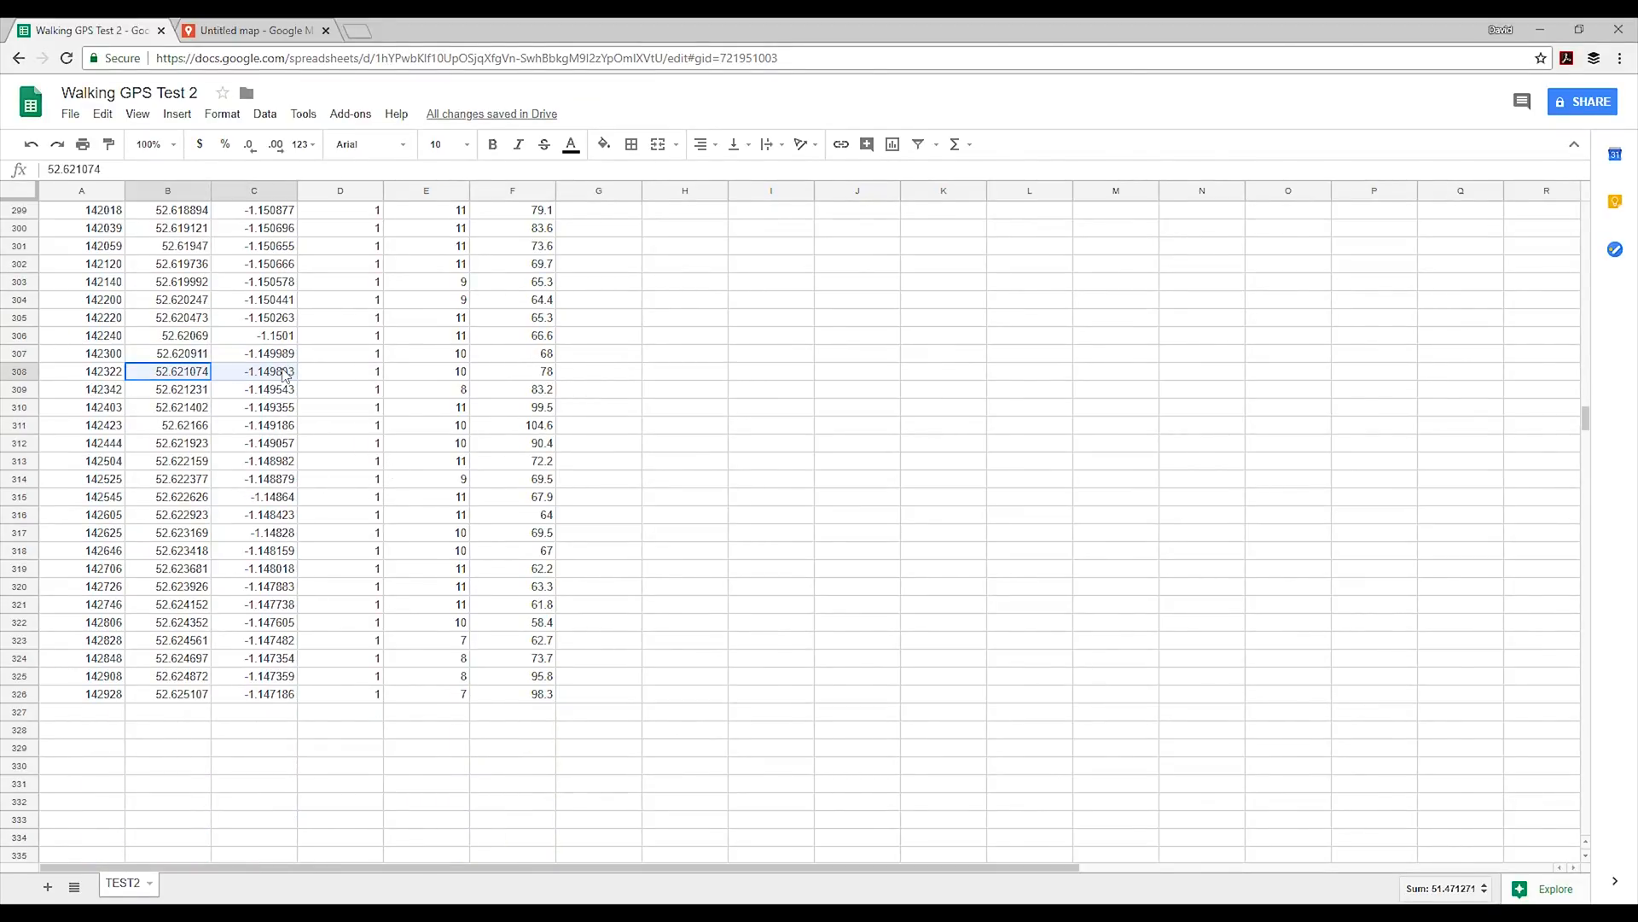
scroll("up", 3)
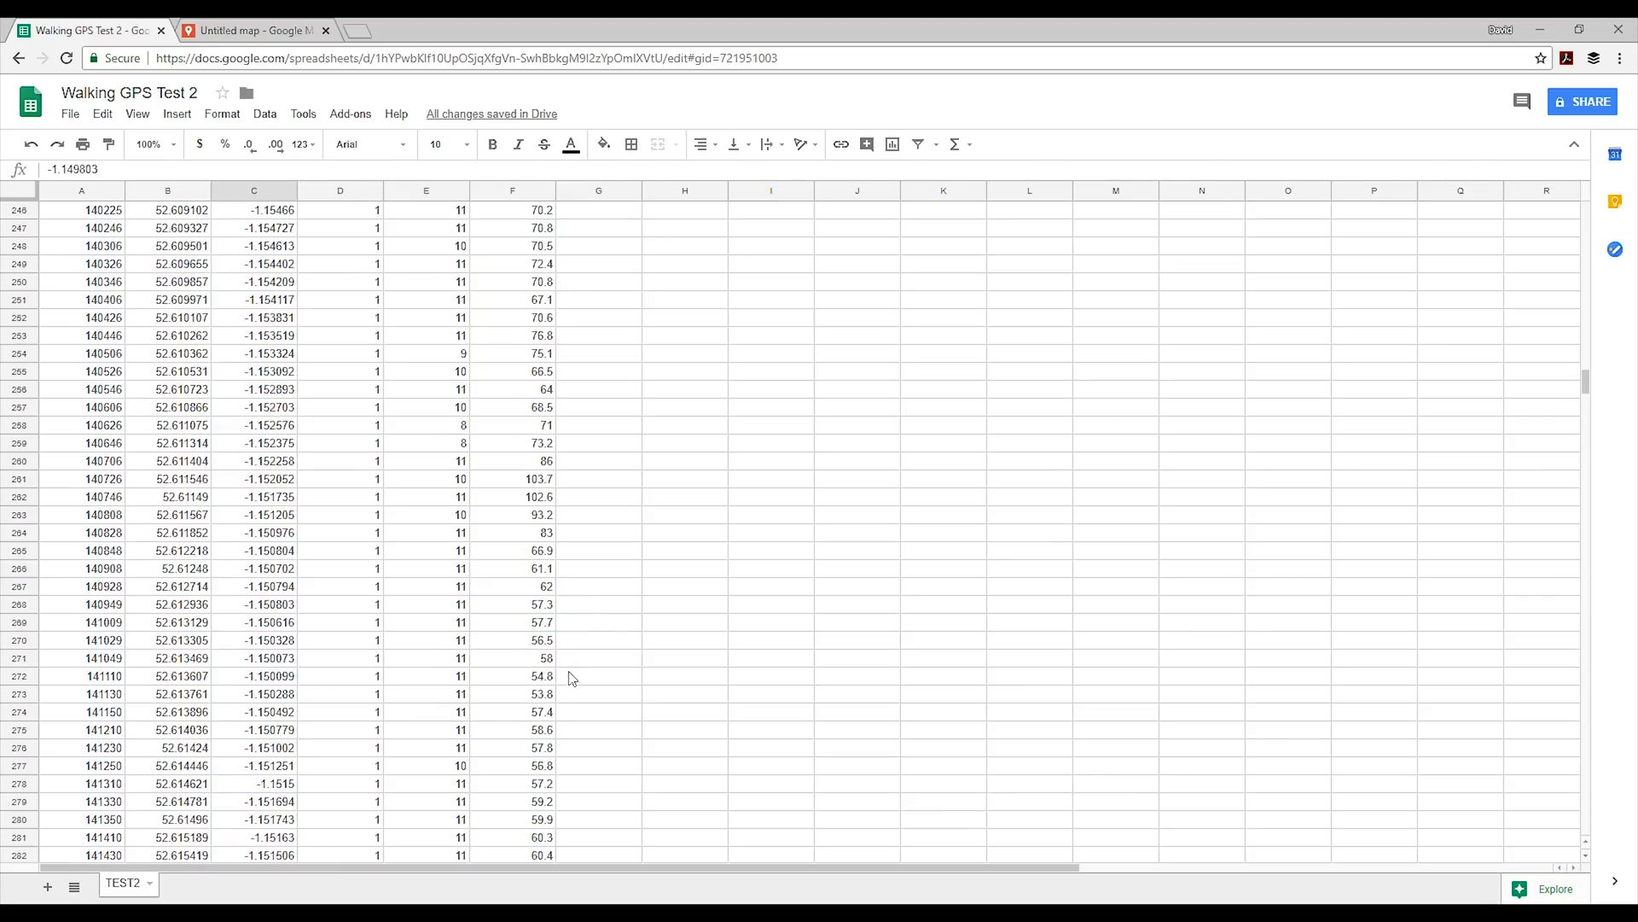
left_click(251, 29)
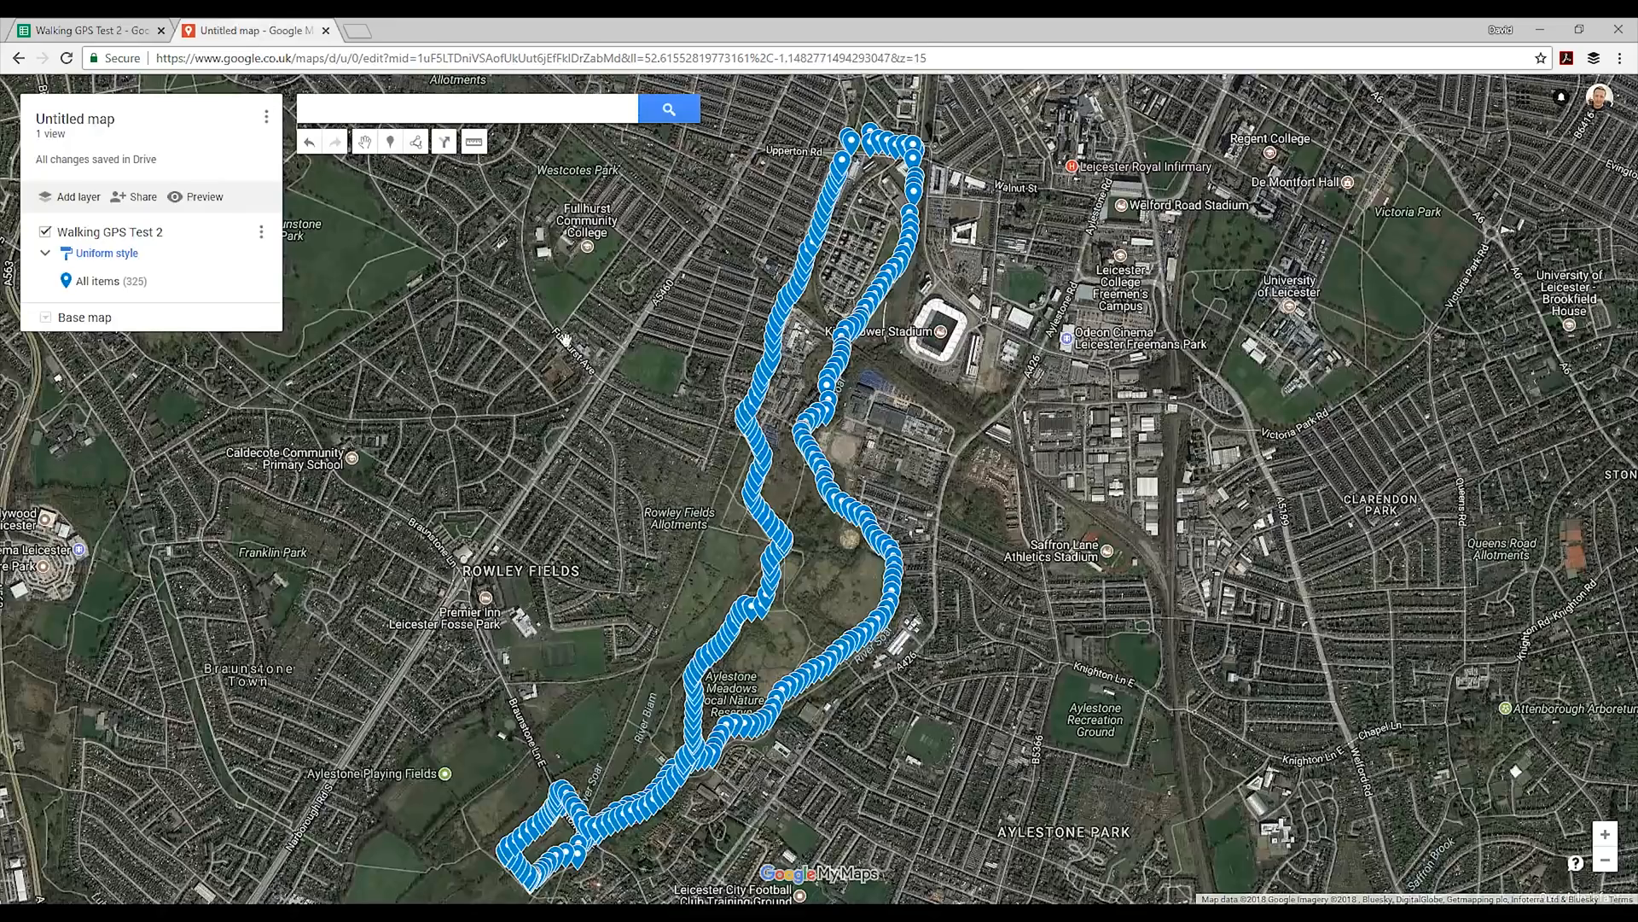
mouse_move(1042, 525)
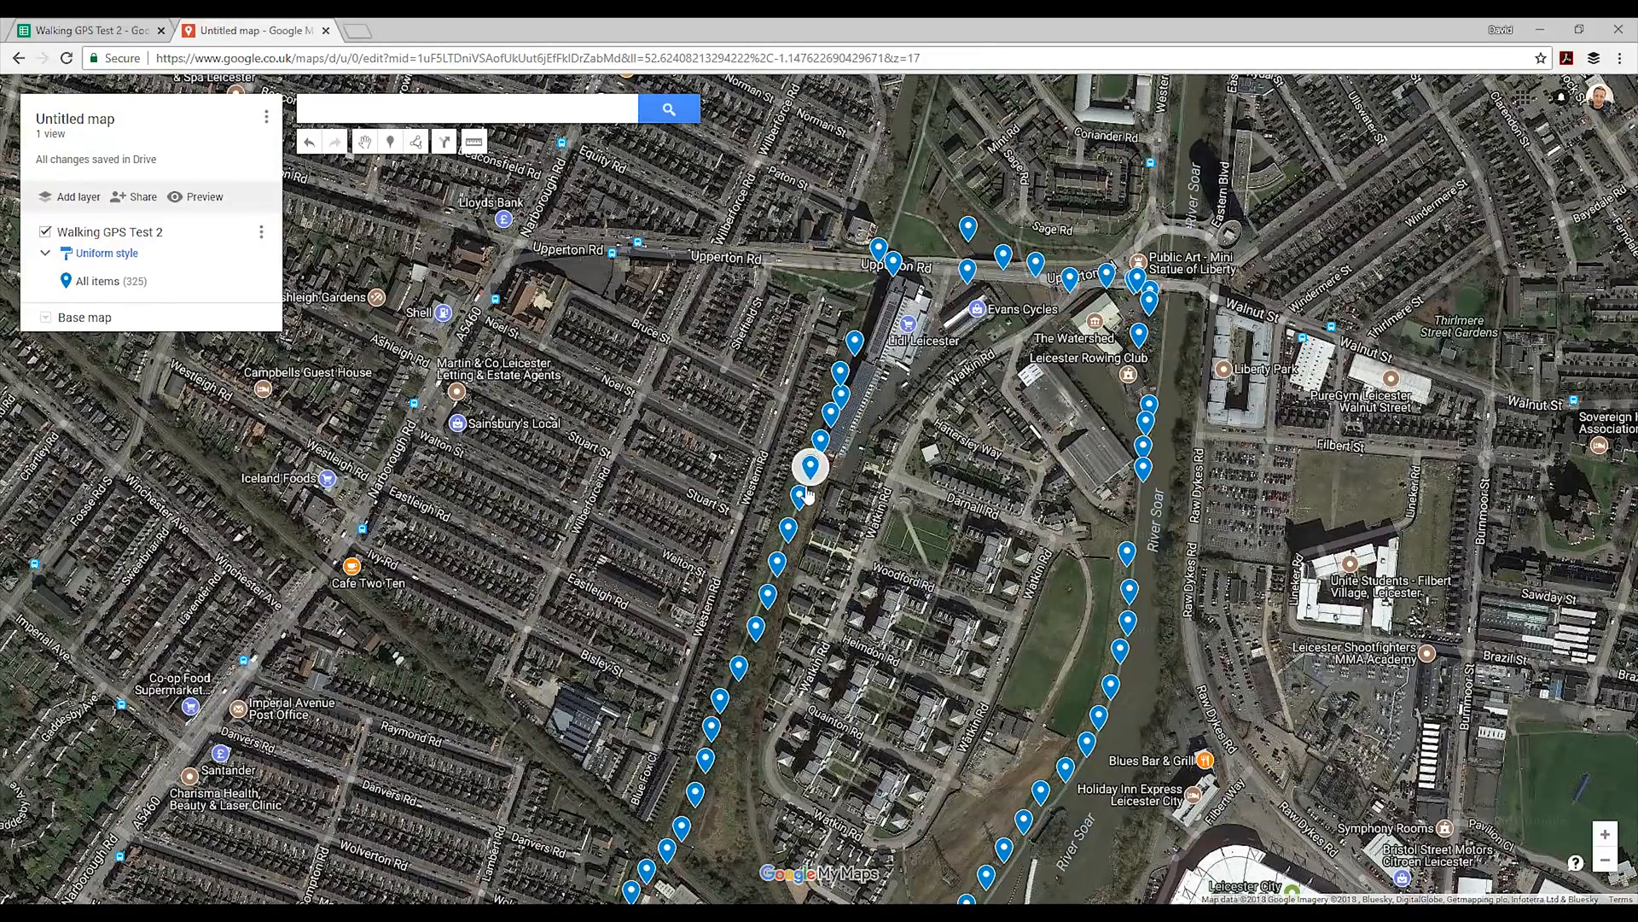
mouse_move(827, 480)
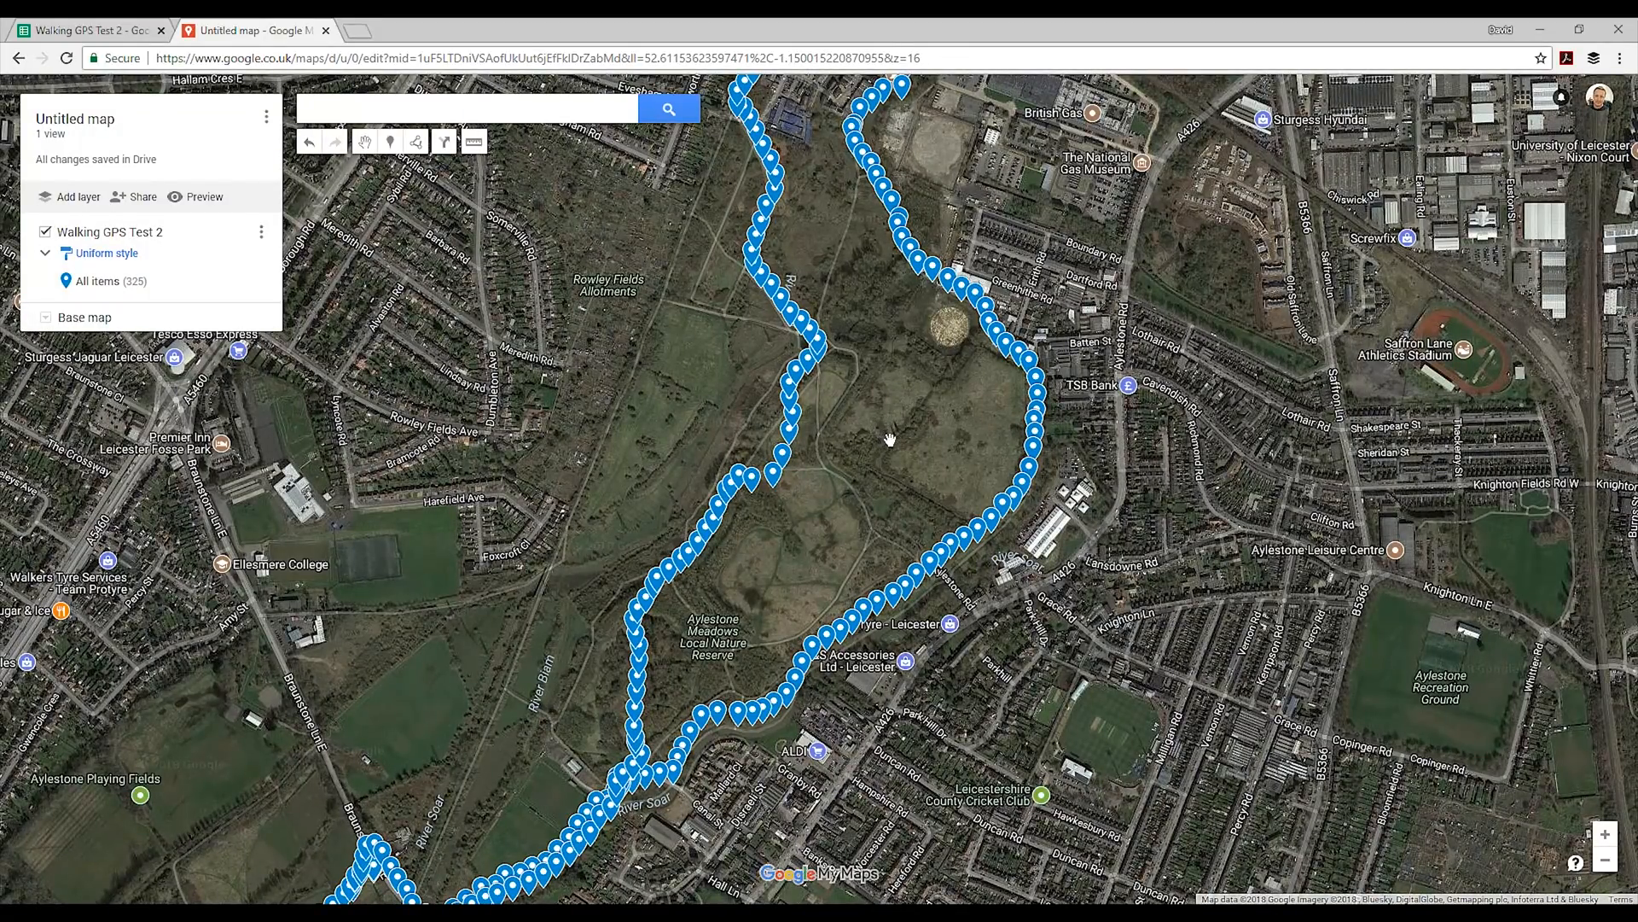
mouse_move(895, 409)
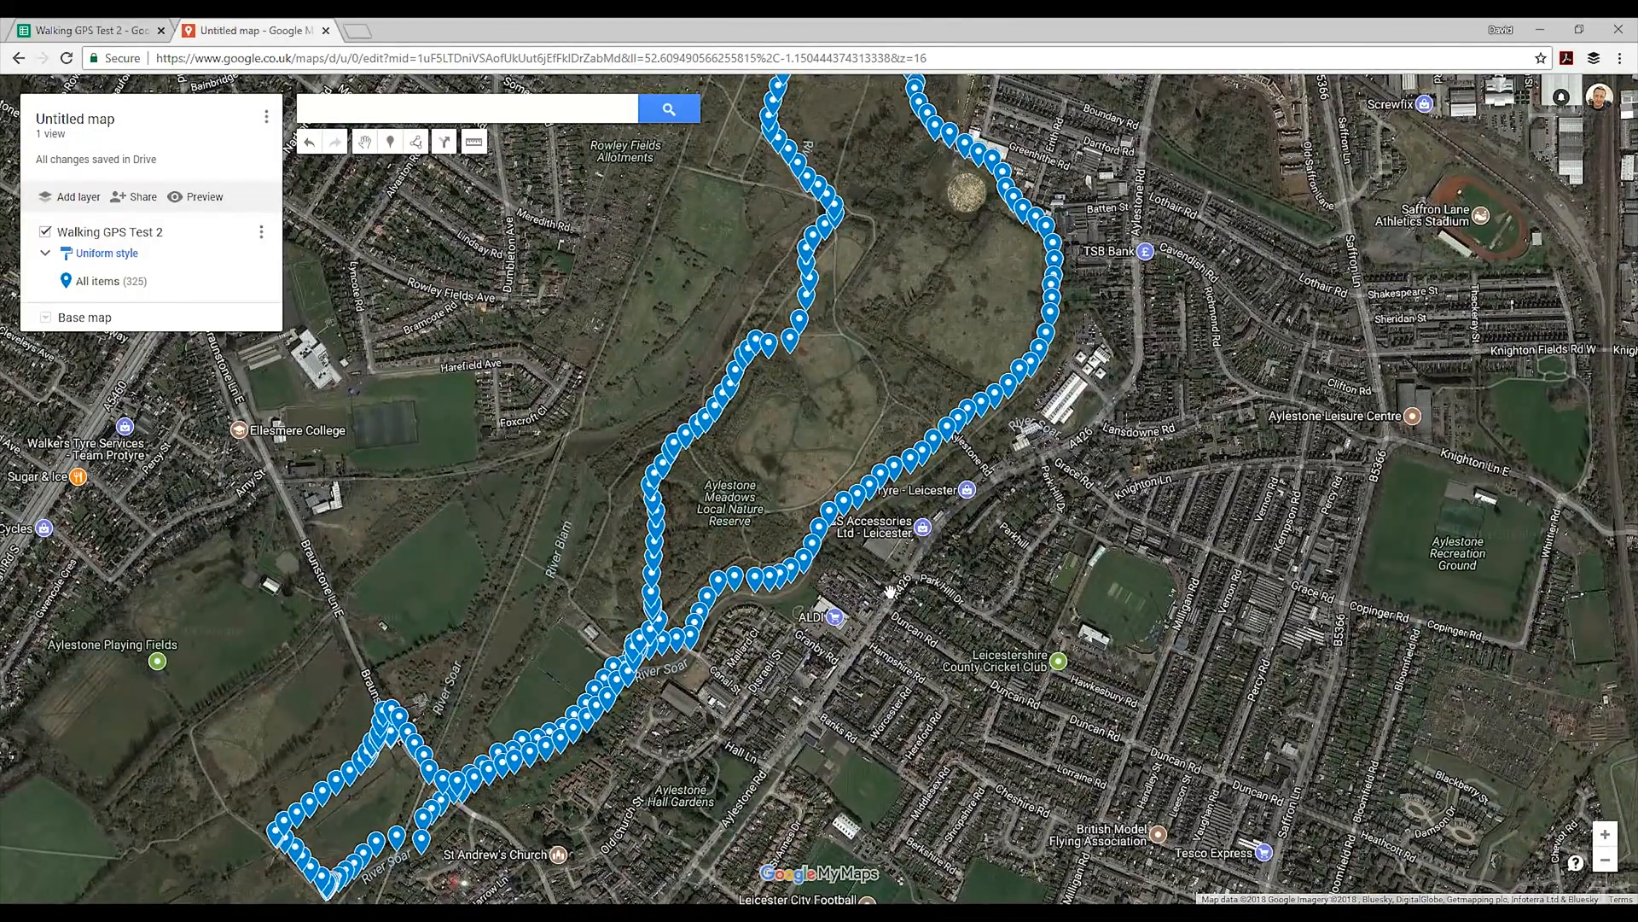
mouse_move(890, 601)
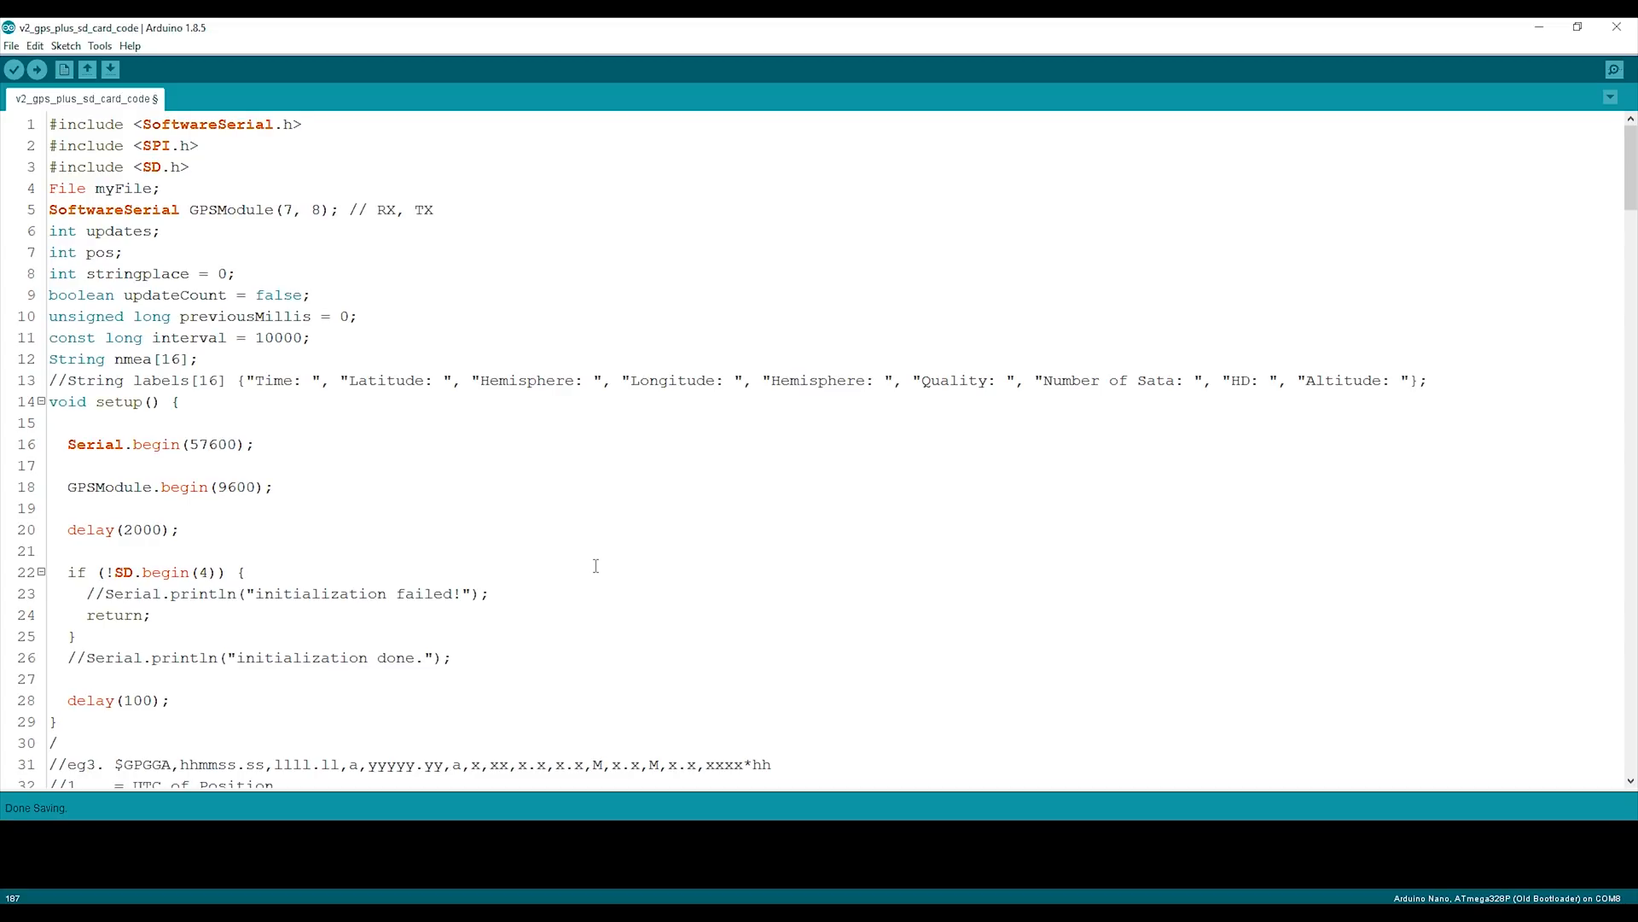
mouse_move(526, 504)
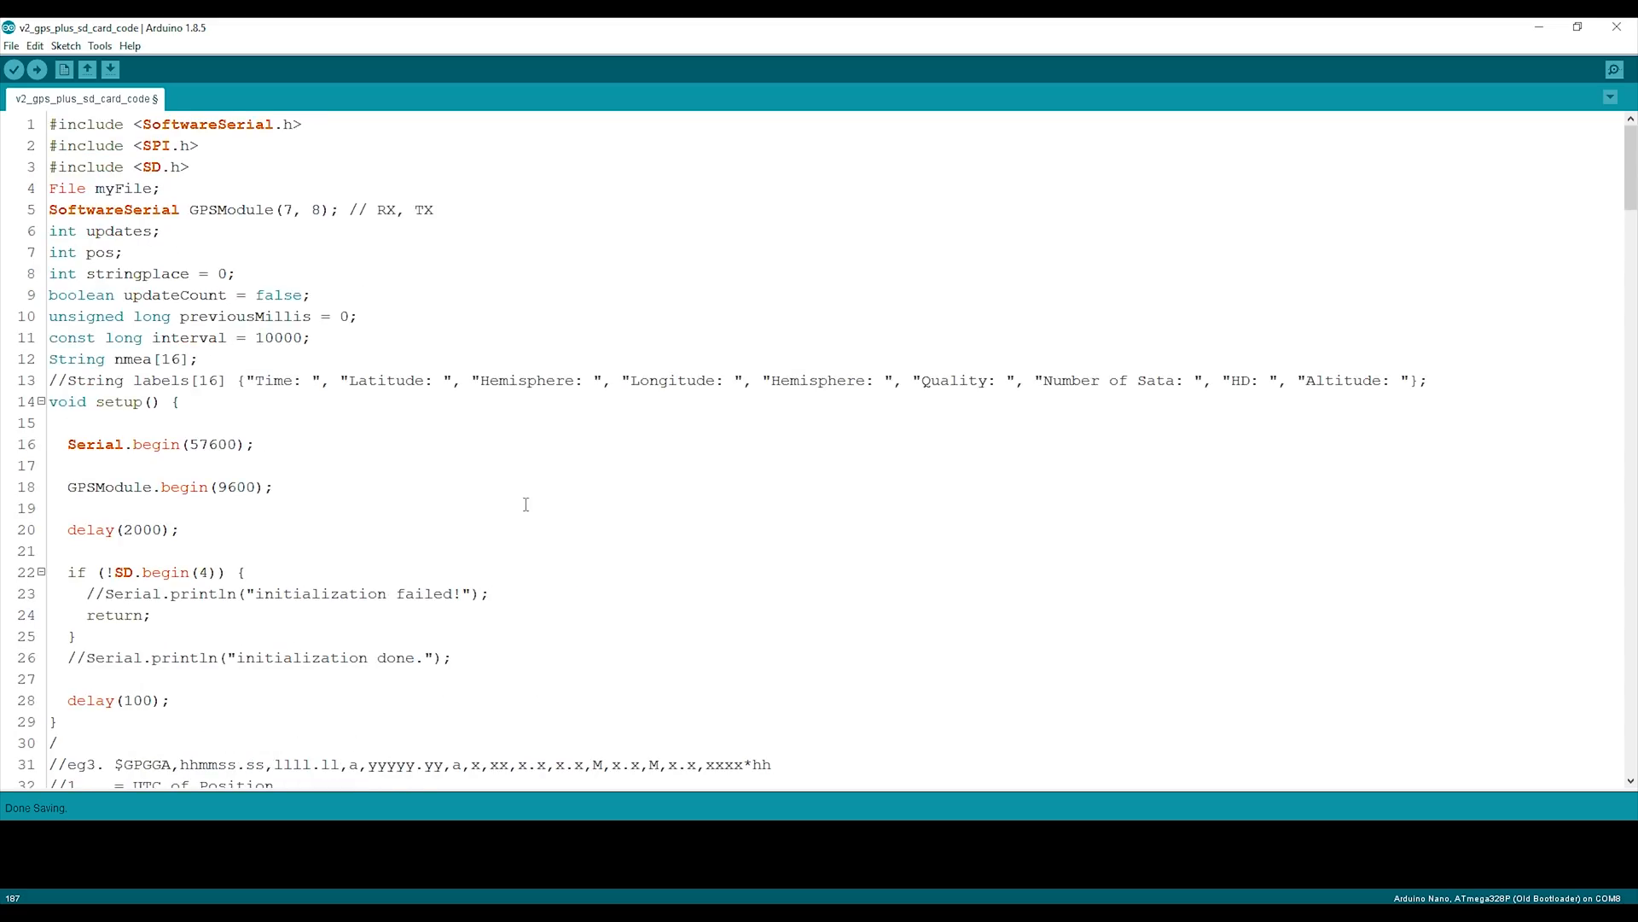
Step: Scroll the GPS/SD sketch down to the ConvertLat latitude conversion function
scroll("down", 3)
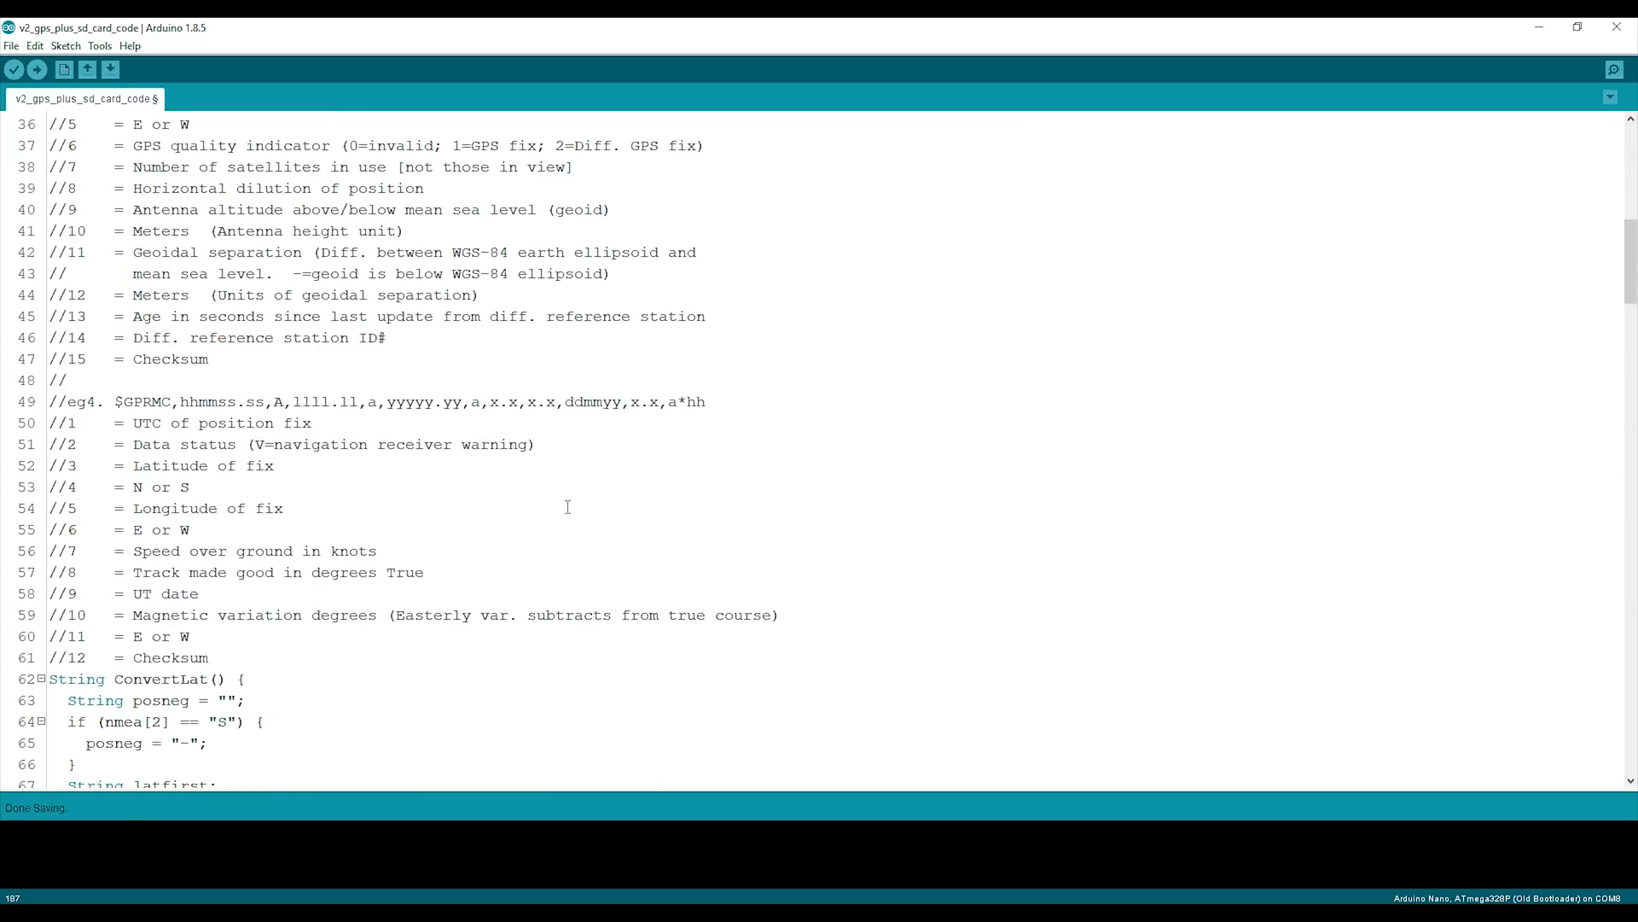
mouse_move(572, 489)
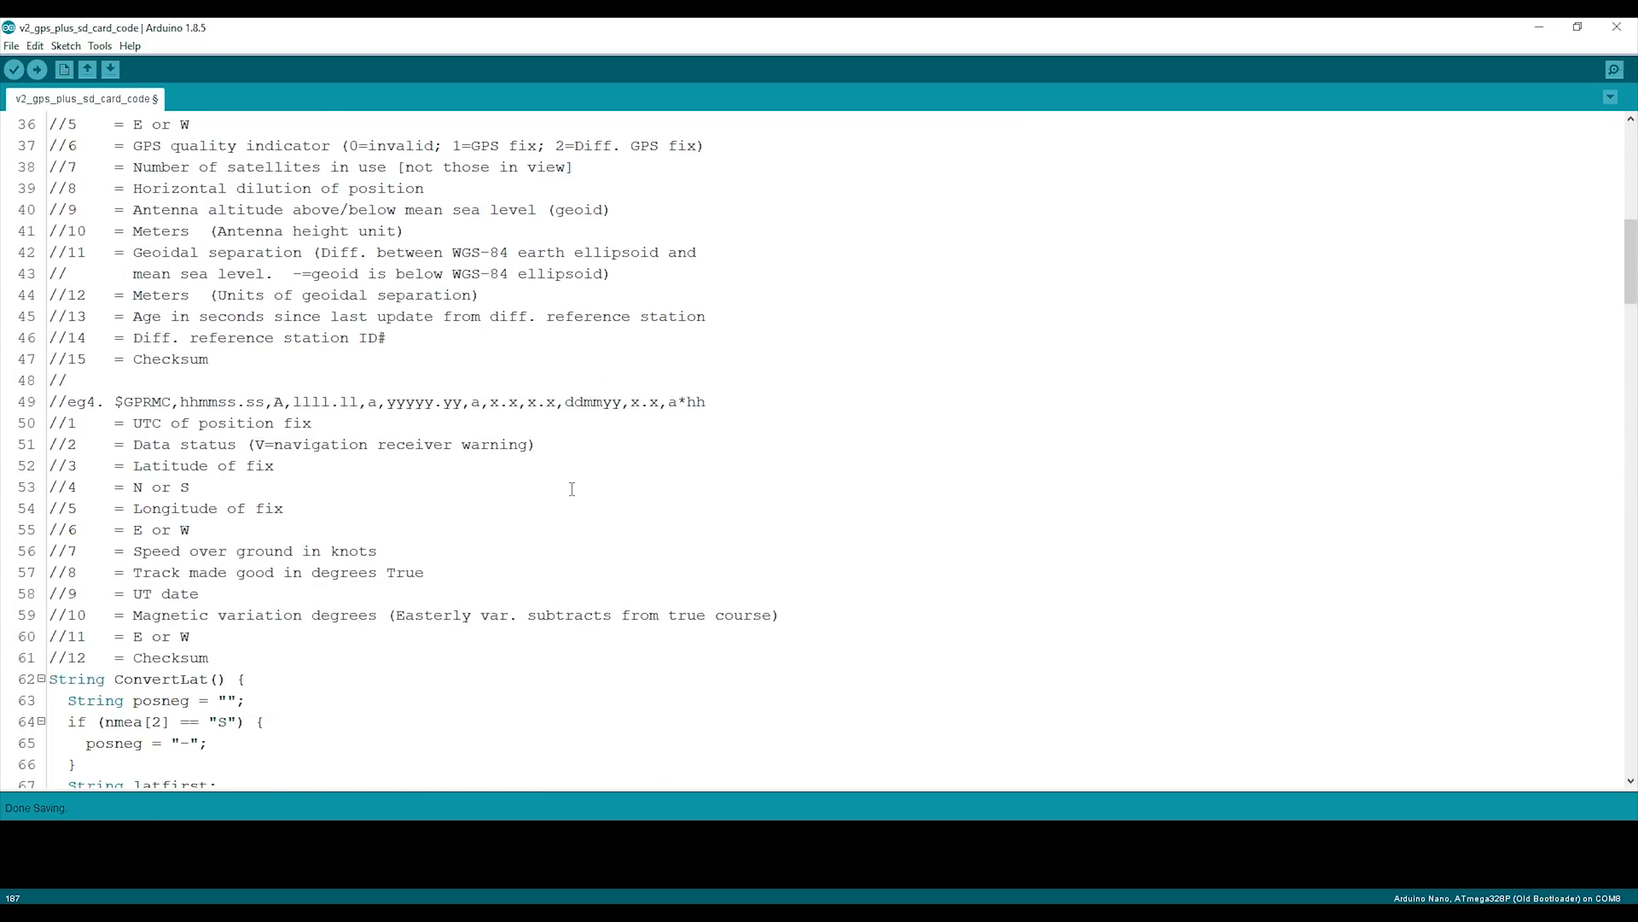
mouse_move(562, 497)
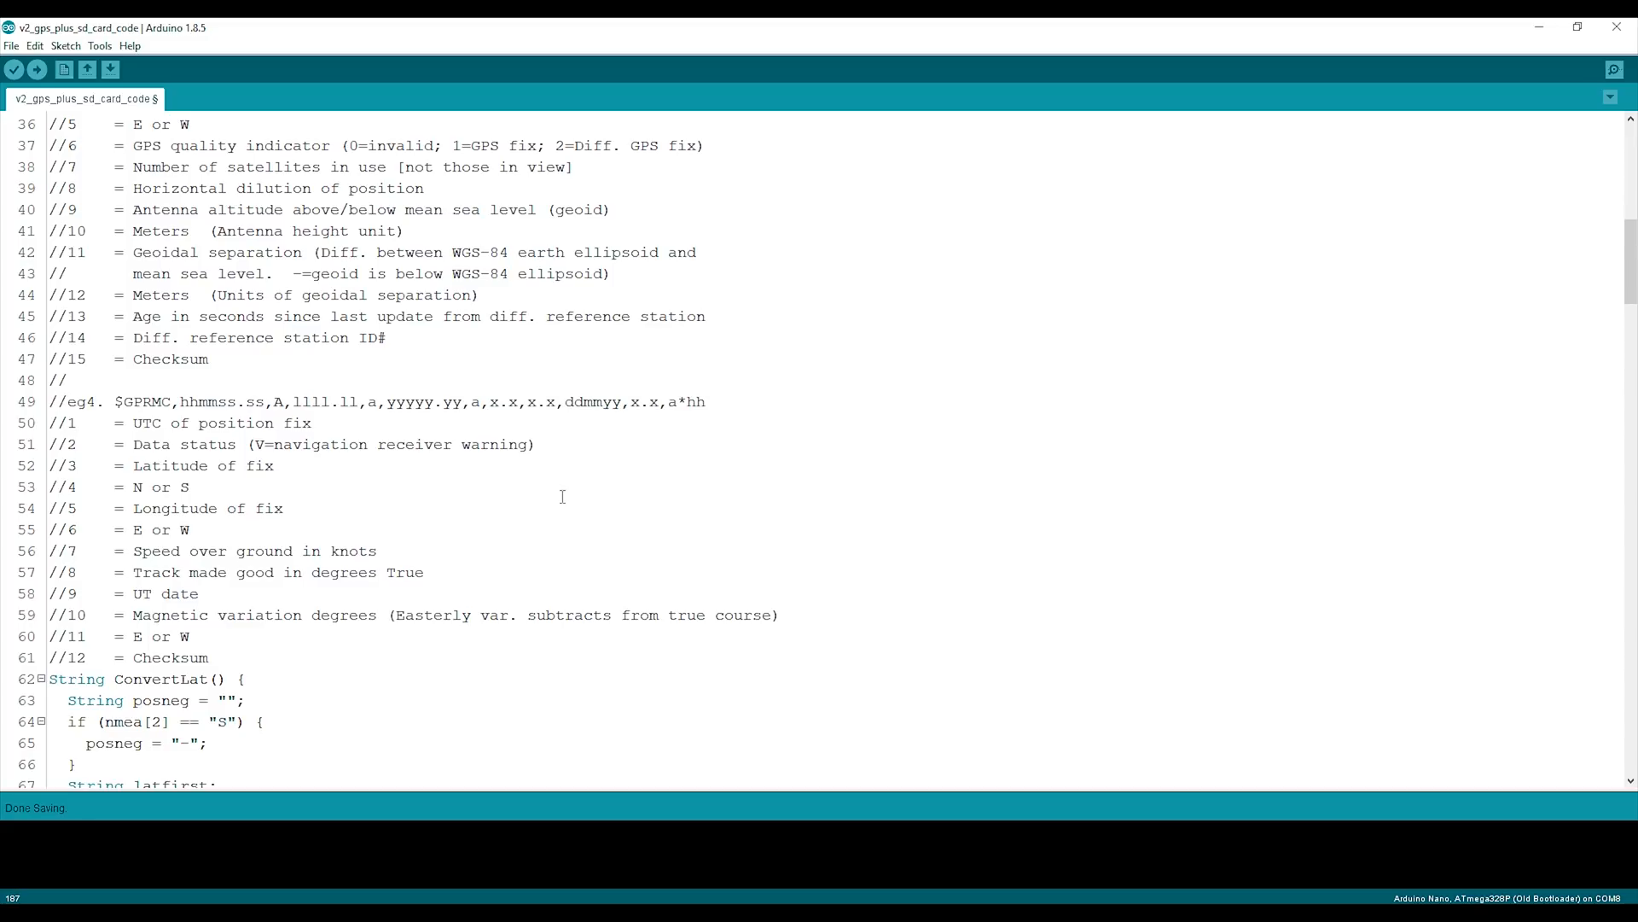
scroll("down", 3)
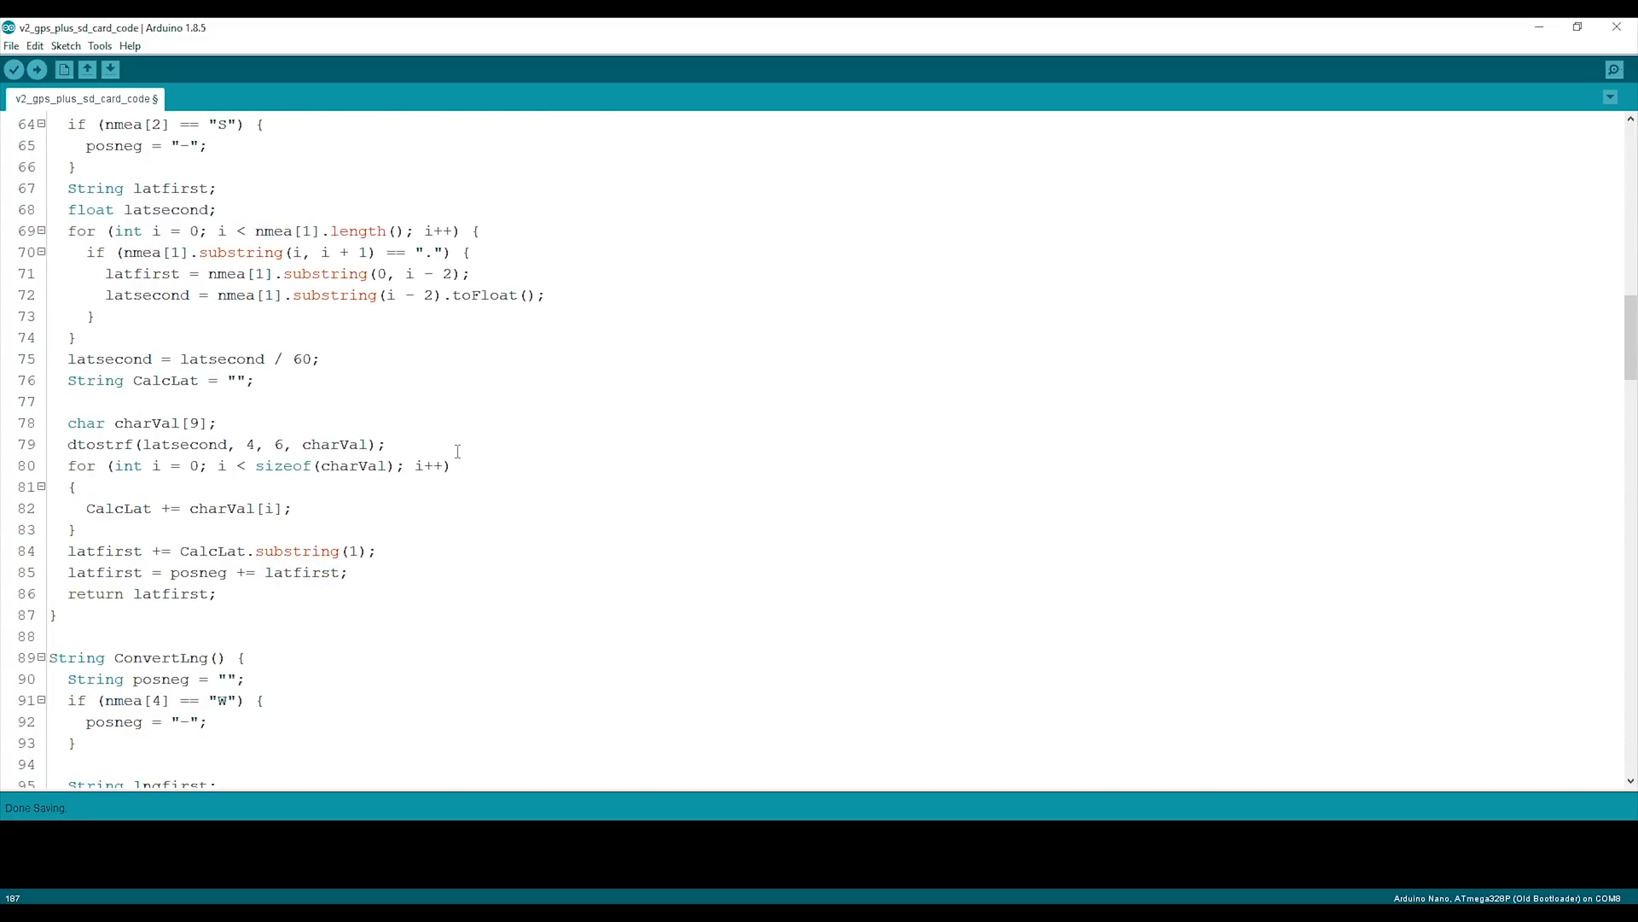